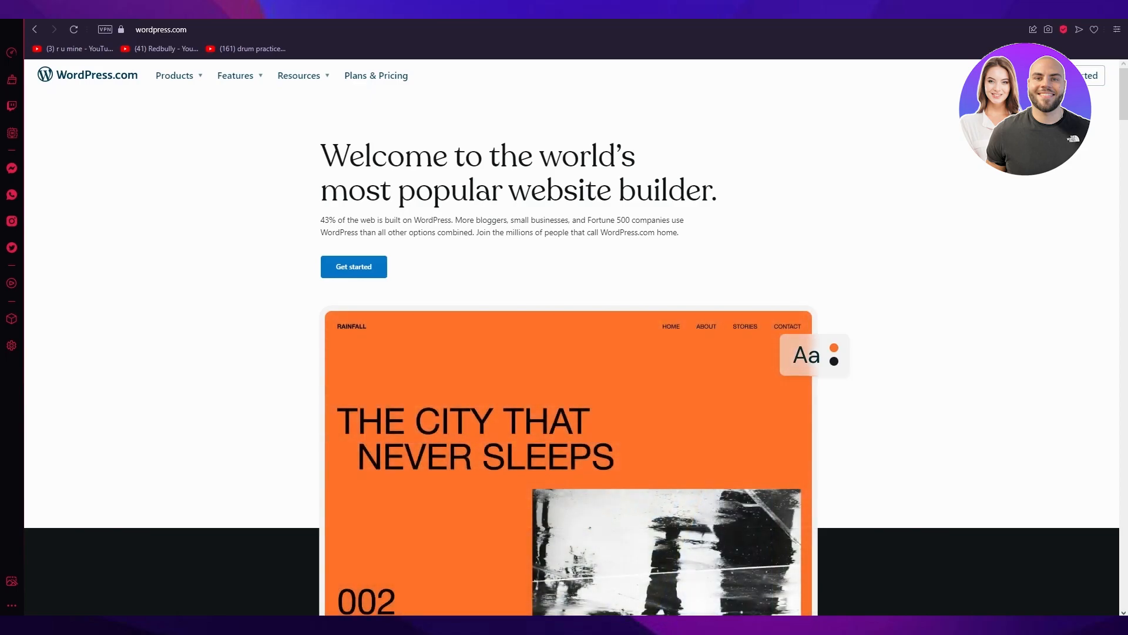
Go from the WordPress.com homepage to the account creation page via Get started
{"action": "left_click", "coordinate": [834, 349]}
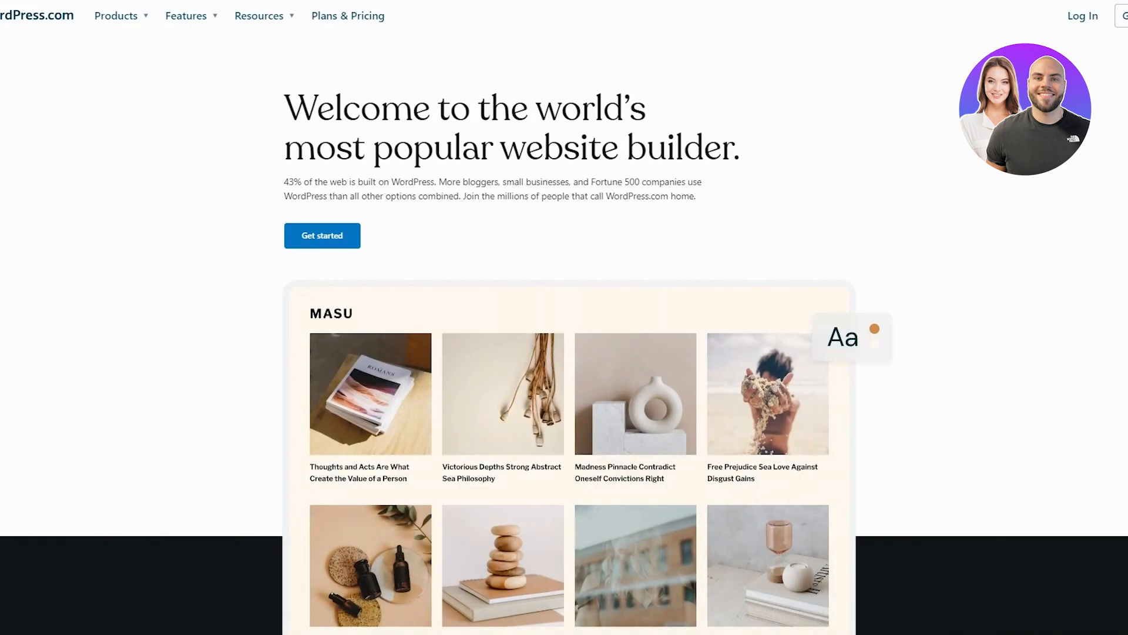
{"action": "left_click", "coordinate": [875, 337]}
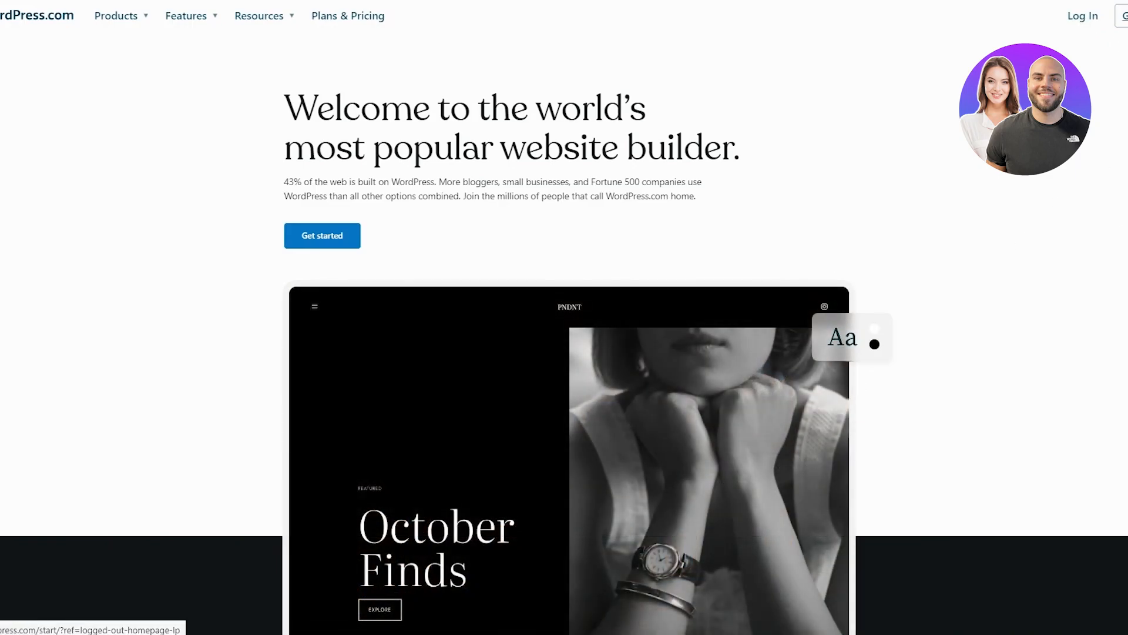
{"action": "left_click", "coordinate": [322, 235]}
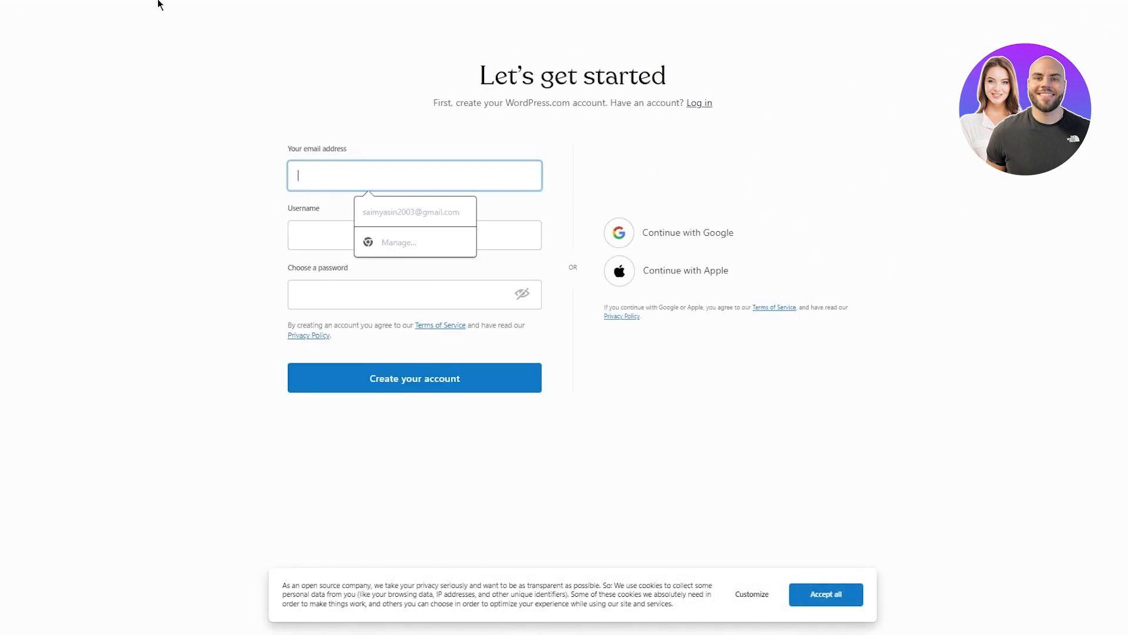
Paste the email address and enter the username jogf7yfuyg86 in the sign-up form
{"action": "right_click", "coordinate": [414, 175]}
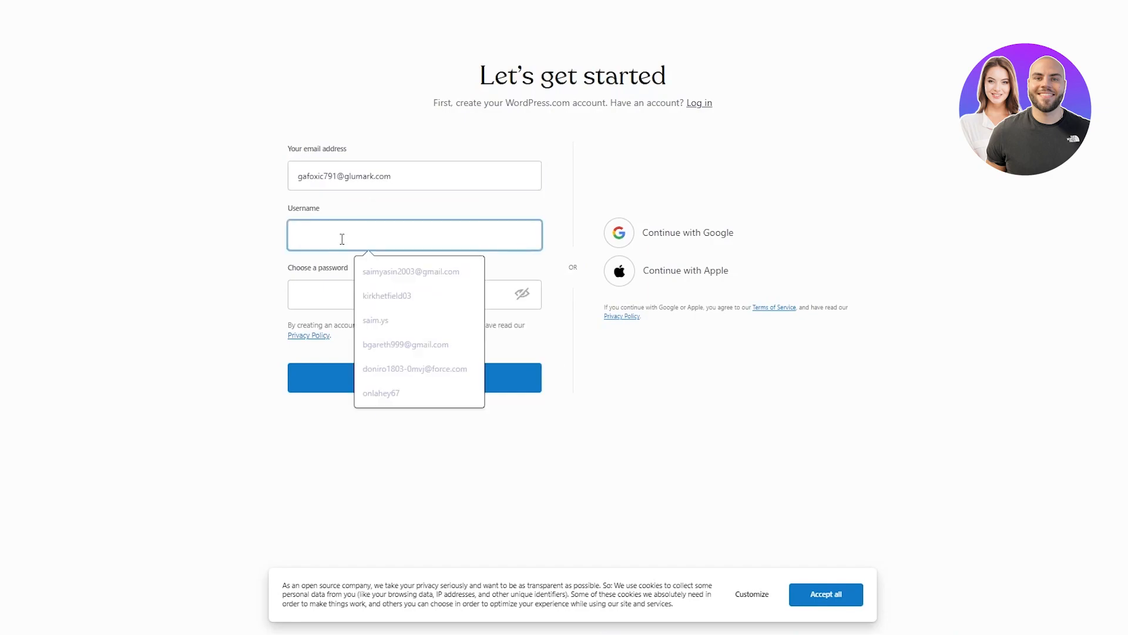
{"action": "type", "text": "jogf7yfuyg86"}
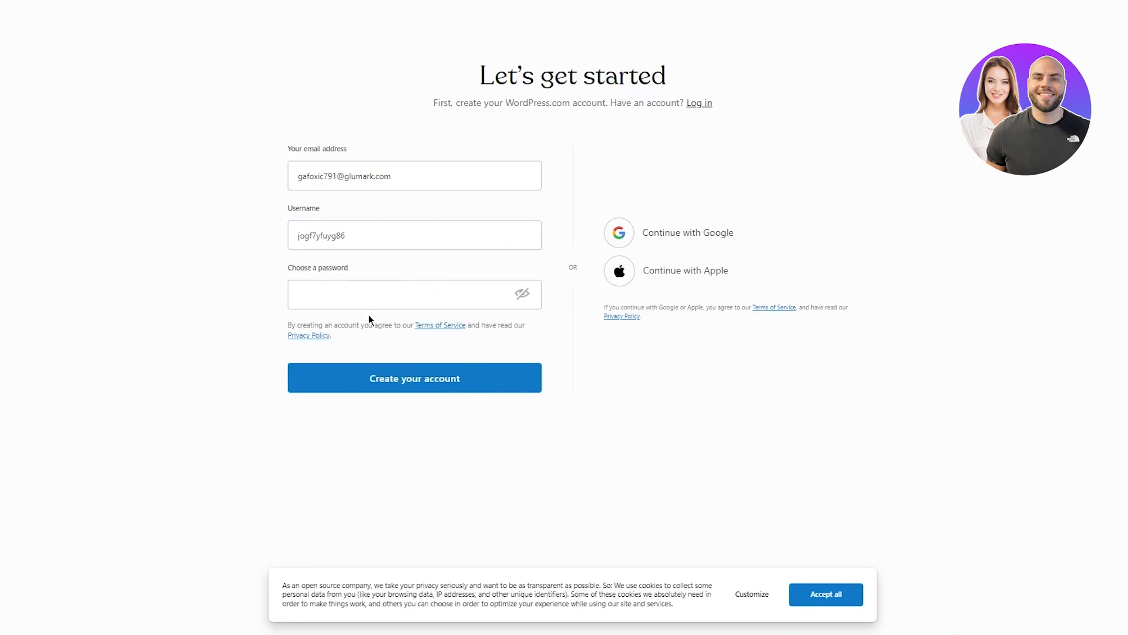
{"action": "left_click", "coordinate": [414, 377]}
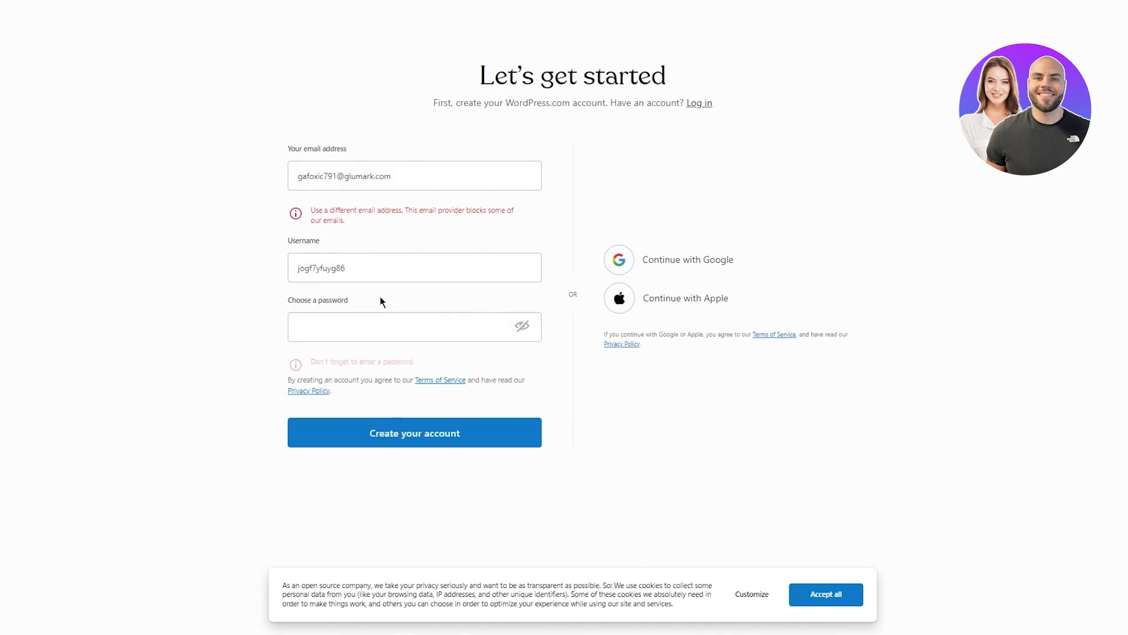
Enter the account password, then continue signing up with a Google account
{"action": "left_click", "coordinate": [337, 326]}
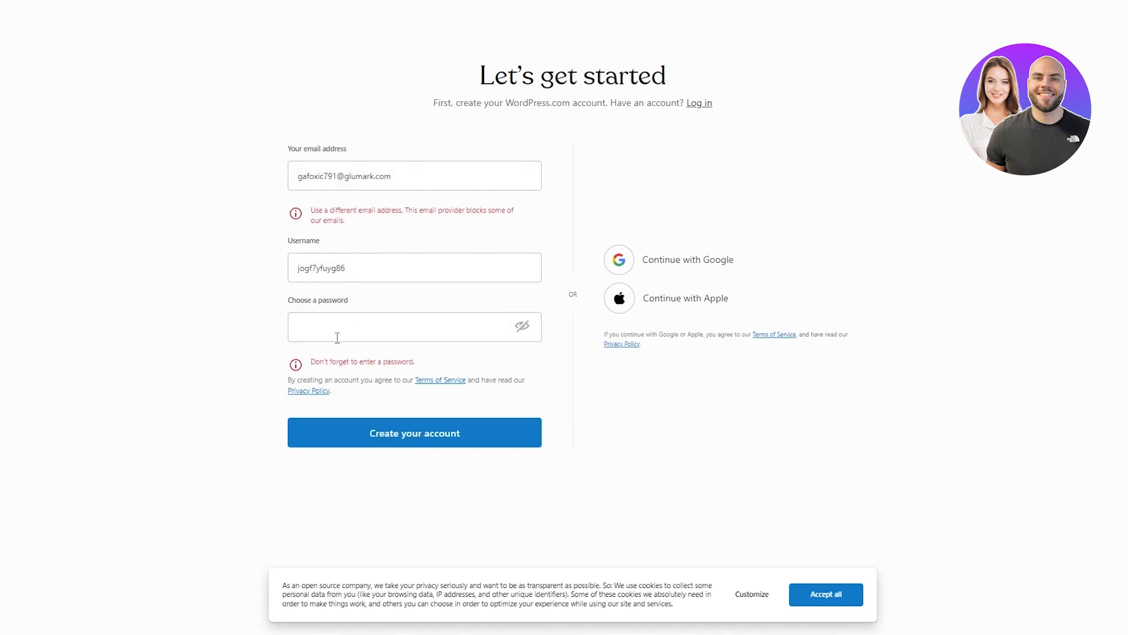
{"action": "type", "text": "password"}
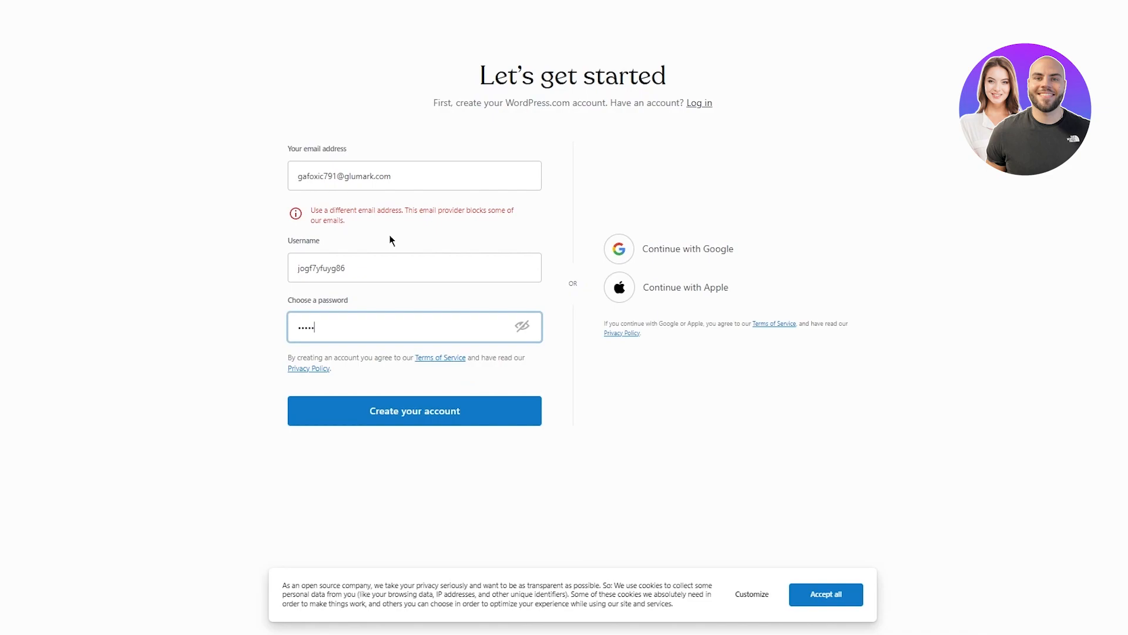
{"action": "type", "text": "password"}
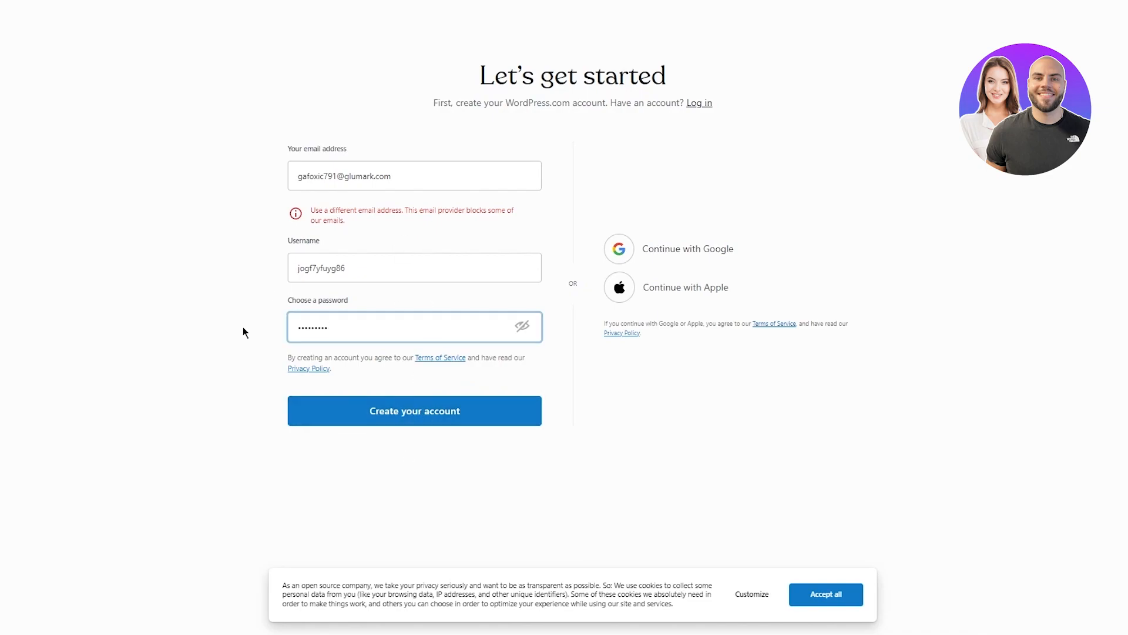
{"action": "left_click", "coordinate": [414, 410]}
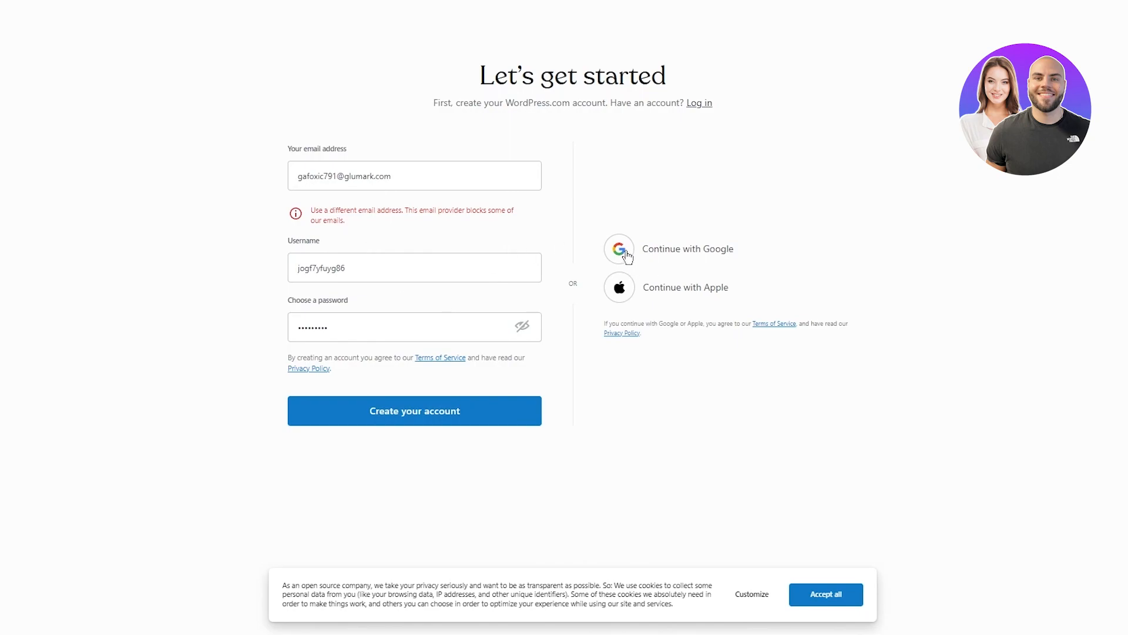
{"action": "mouse_move", "coordinate": [630, 262]}
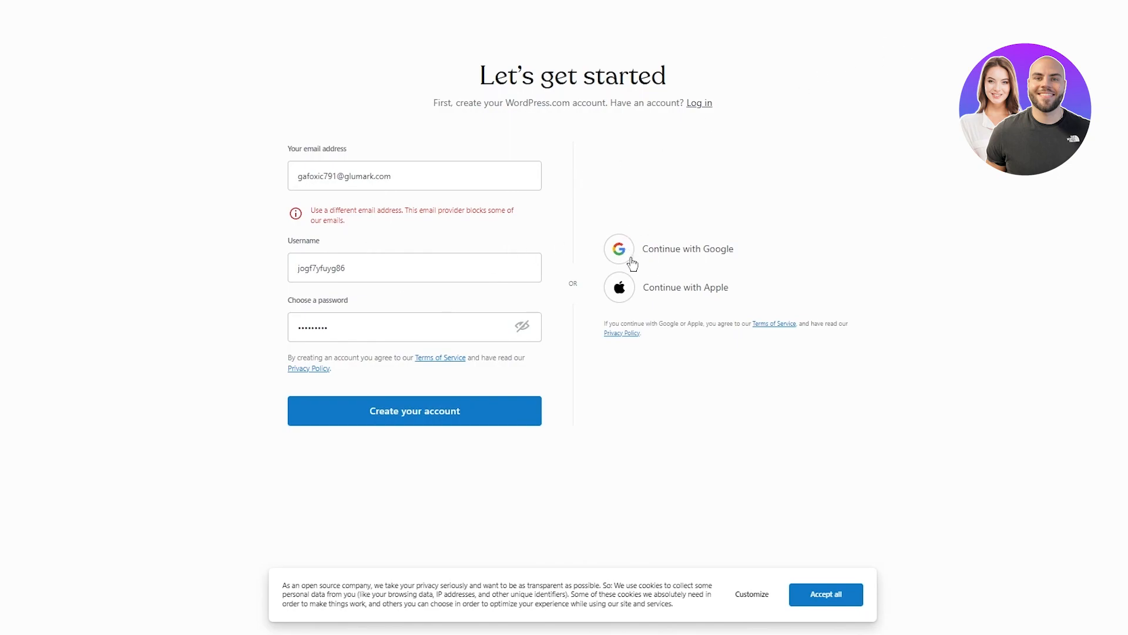
{"action": "mouse_move", "coordinate": [630, 262]}
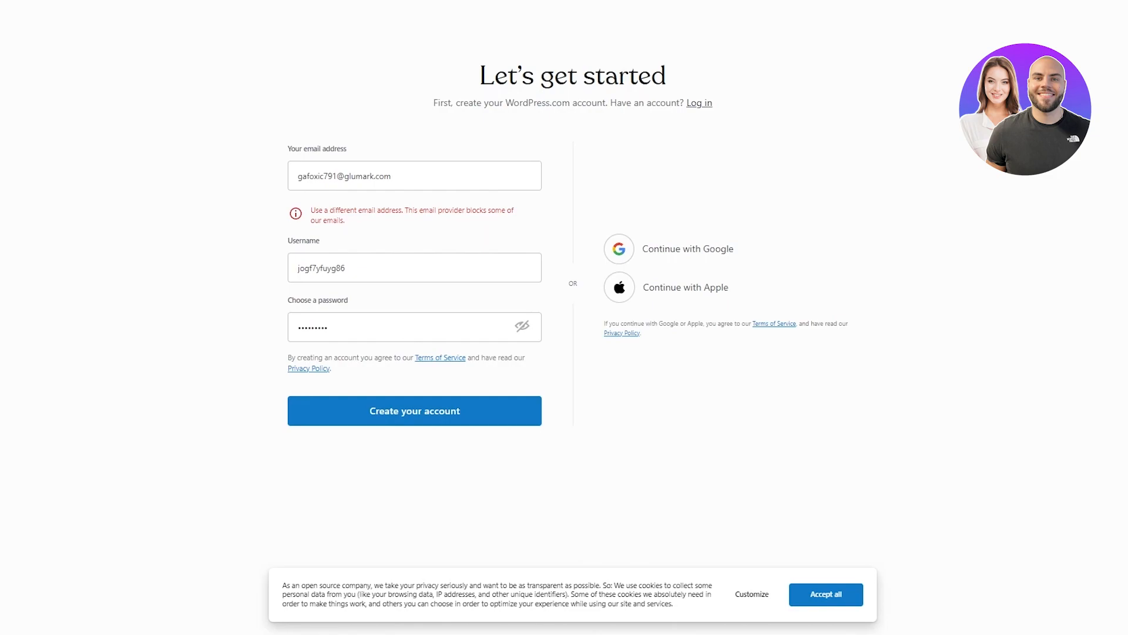
{"action": "left_click", "coordinate": [413, 410]}
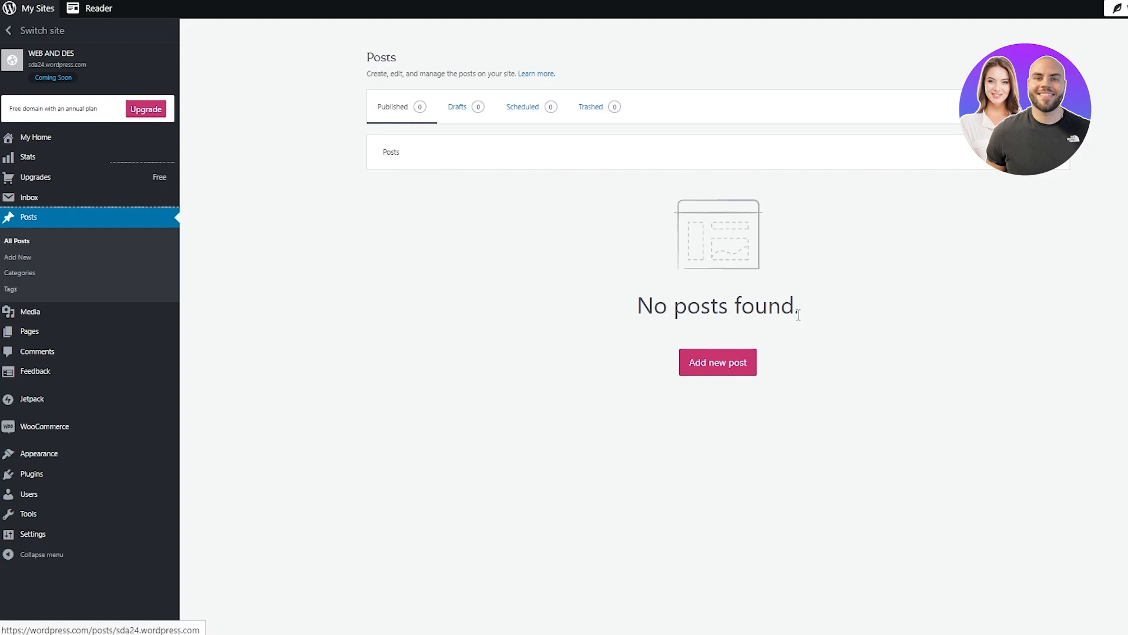
{"action": "mouse_move", "coordinate": [1039, 425]}
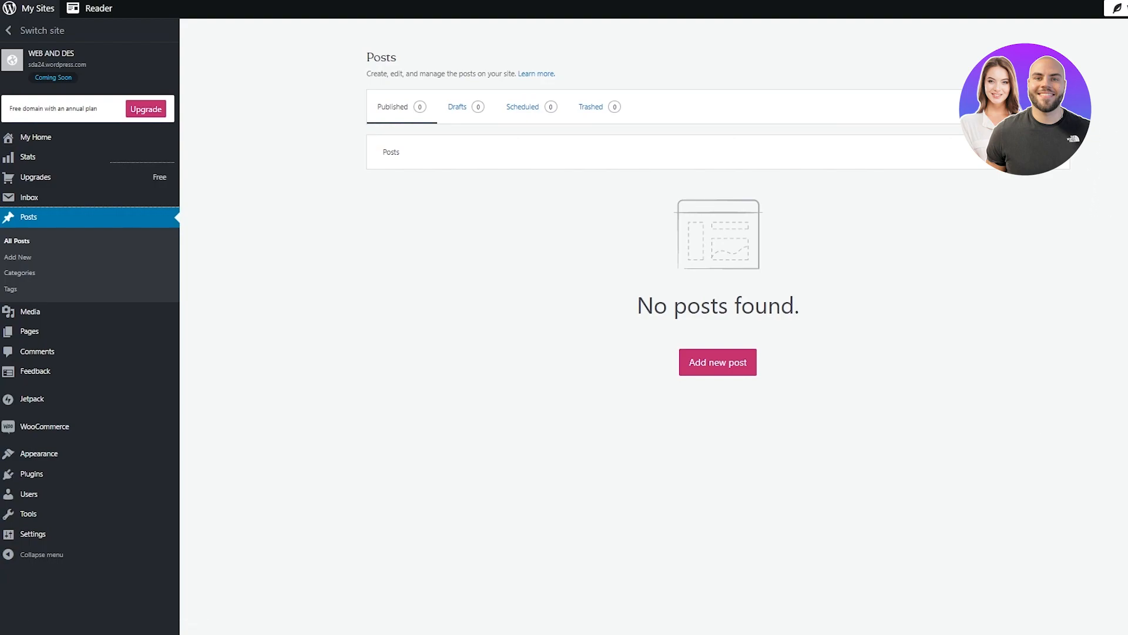
Start a new blog post from the empty All Posts list, reaching the block editor
{"action": "left_click", "coordinate": [717, 362]}
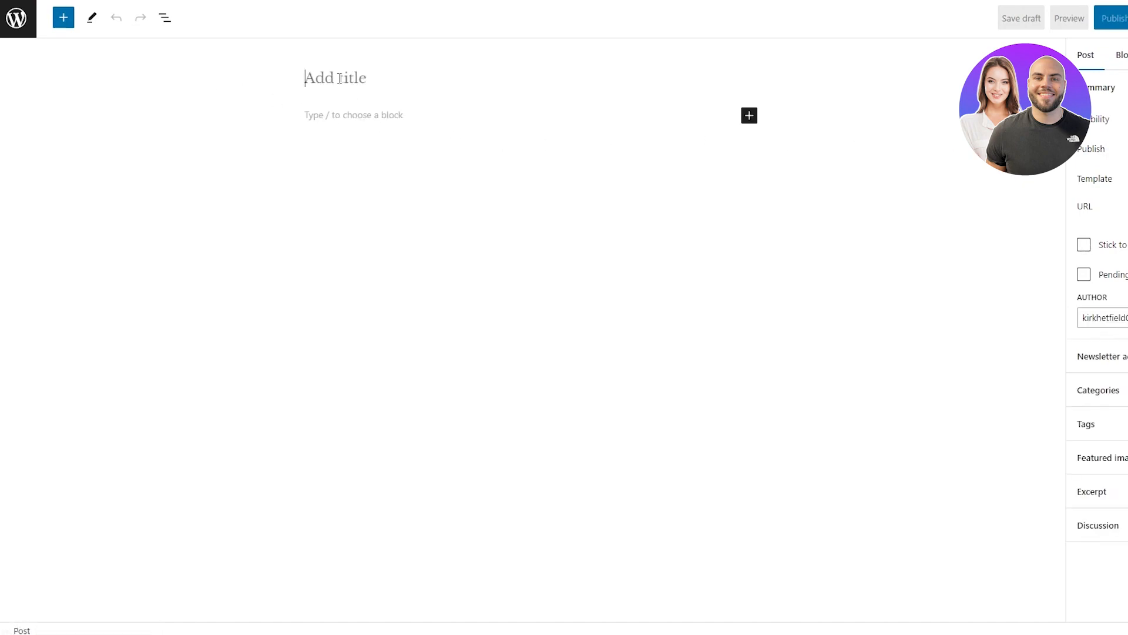
Title the new post 'Test Post'
{"action": "type", "text": "Test"}
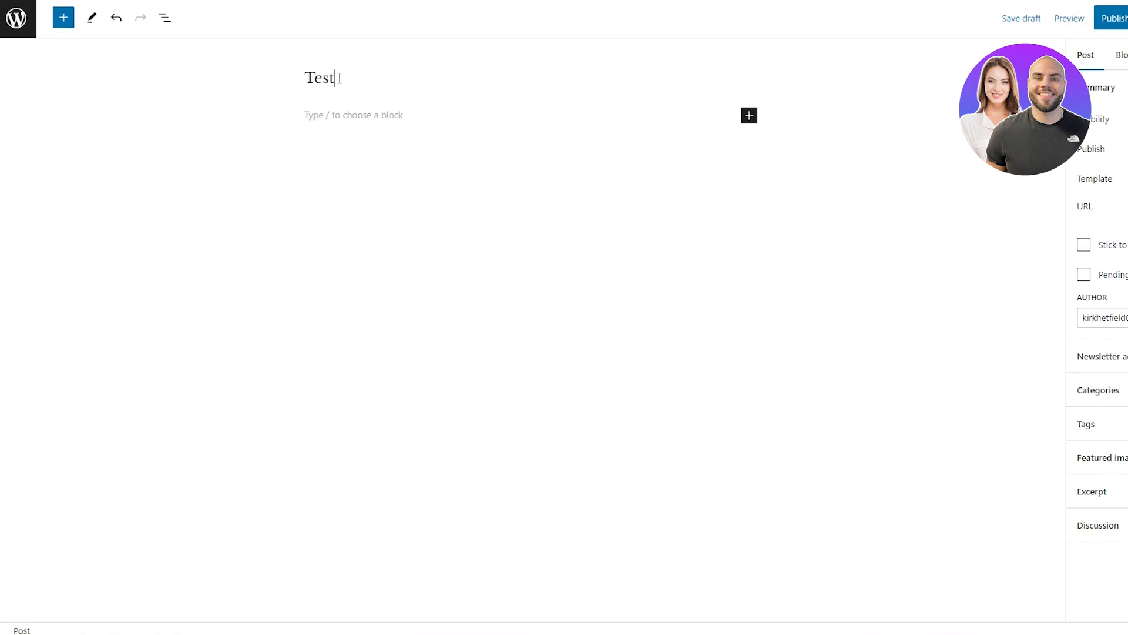
{"action": "type", "text": "Po"}
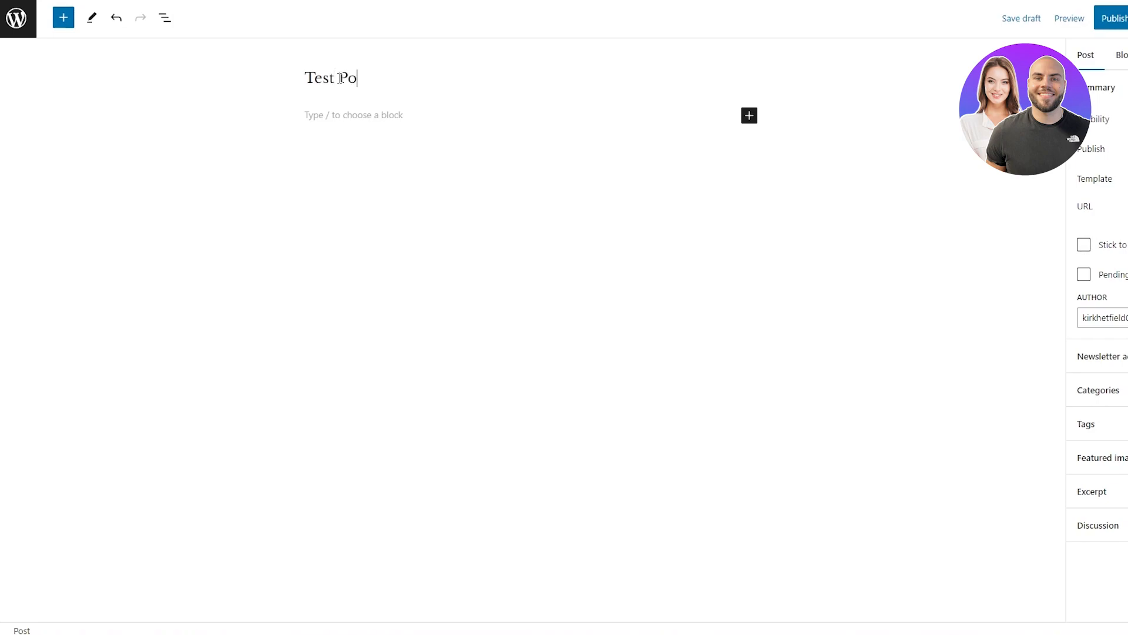
{"action": "type", "text": "st"}
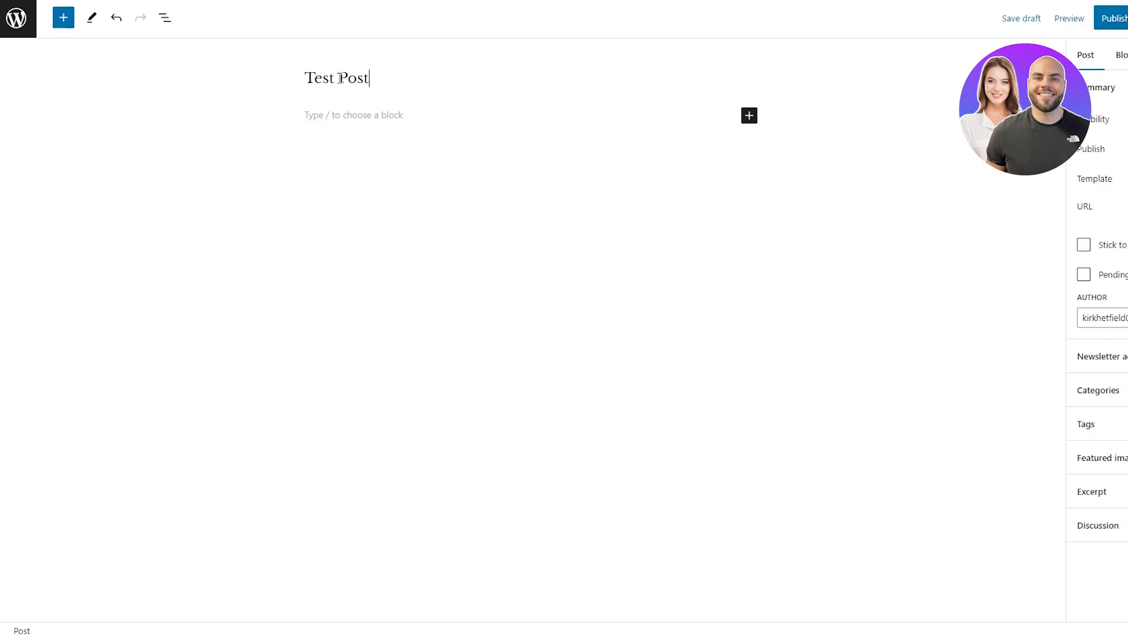
Fill the first paragraph block with placeholder text and bring up the post settings
{"action": "left_click", "coordinate": [353, 115]}
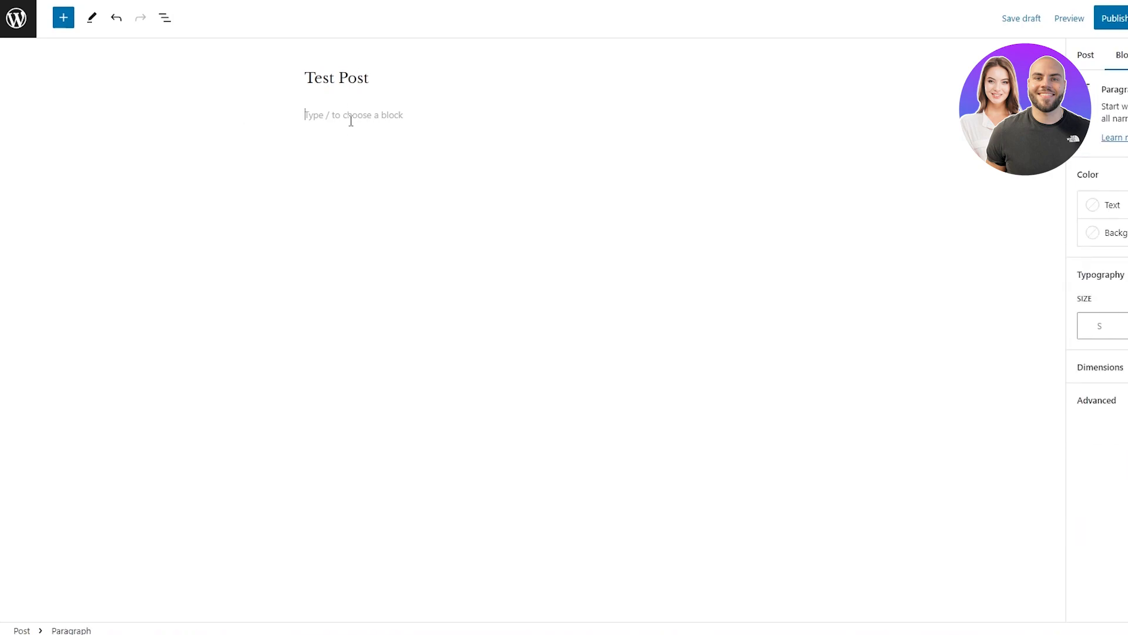
{"action": "type", "text": "cghg df34 bjm yiod"}
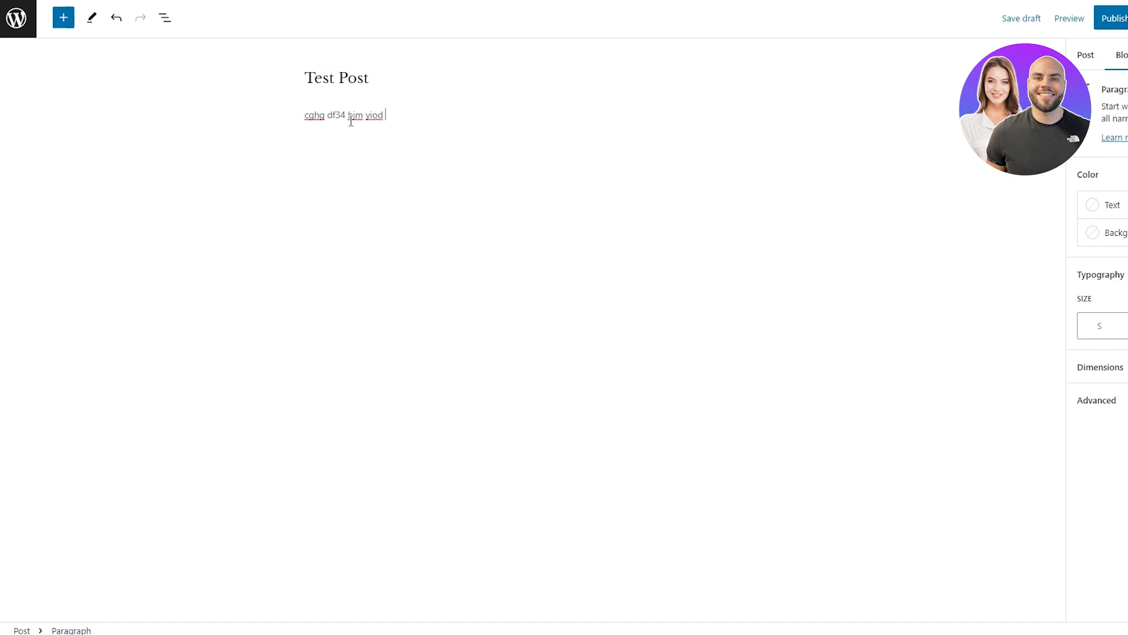
{"action": "type", "text": "awerwe scxc vbcvbfg hm"}
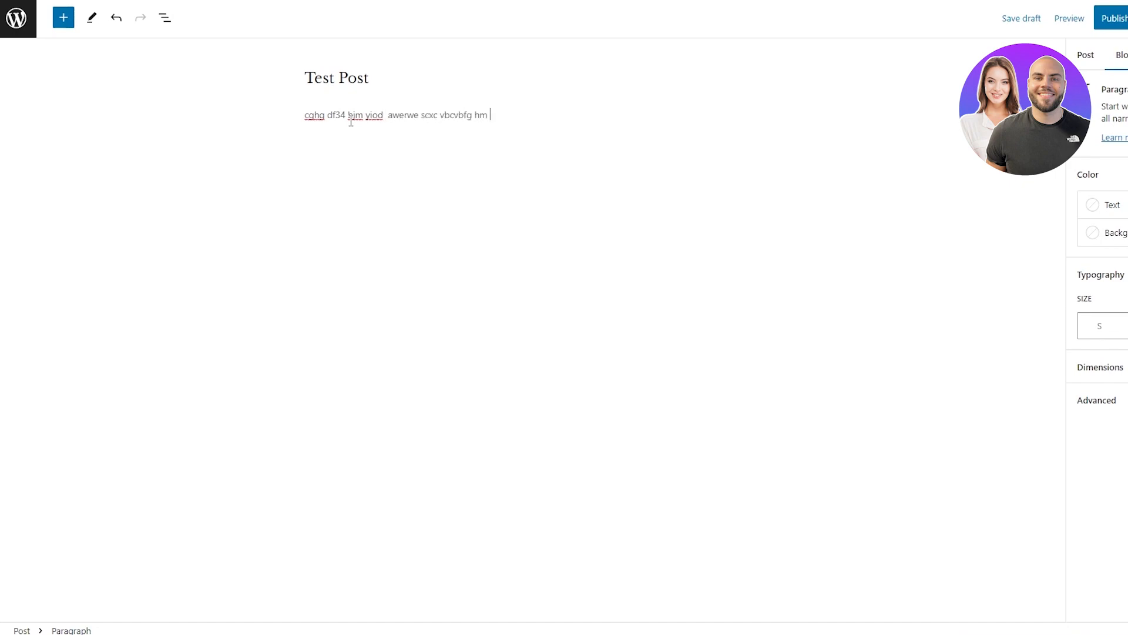
{"action": "type", "text": "nb m, utiopt78odtyudrgzxcvb cvbmvbn, g"}
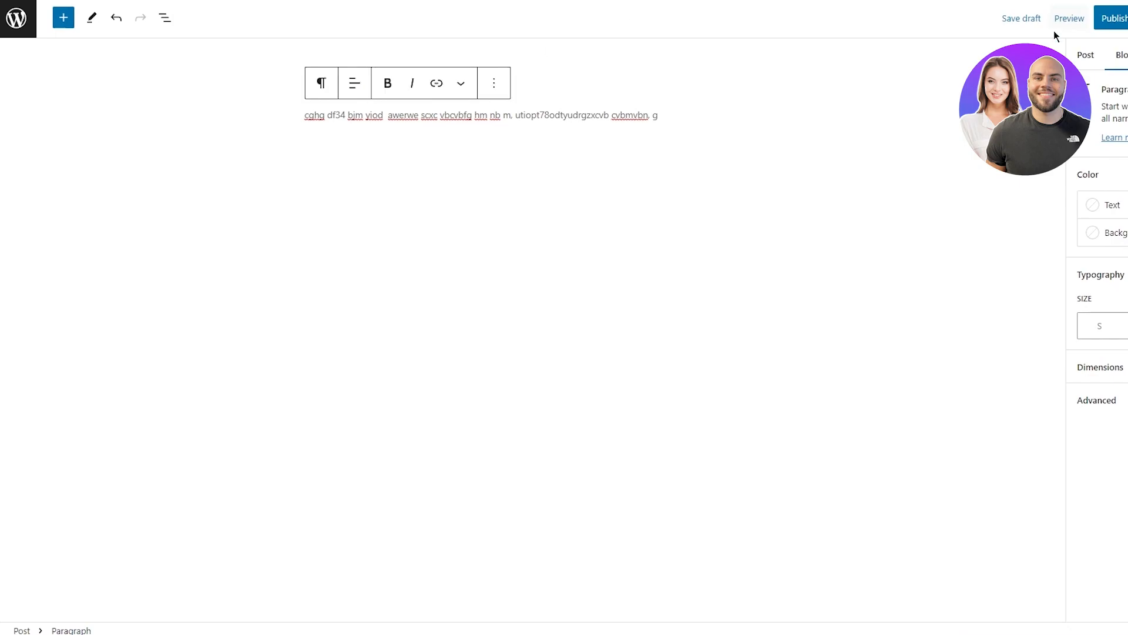
{"action": "left_click", "coordinate": [1086, 55]}
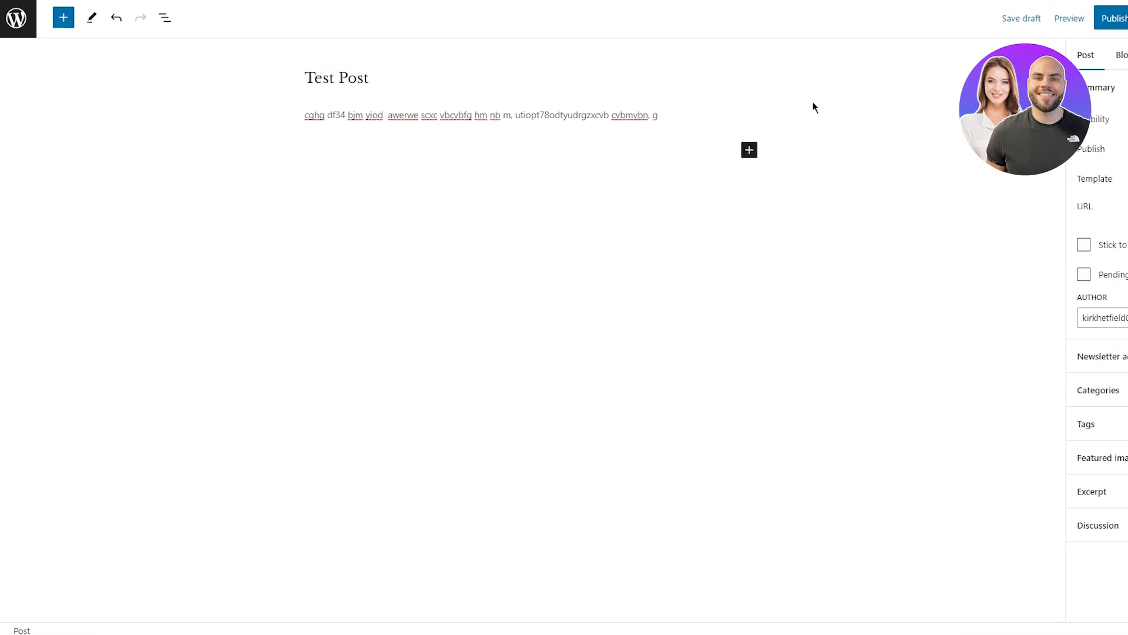
{"action": "left_click", "coordinate": [1025, 17]}
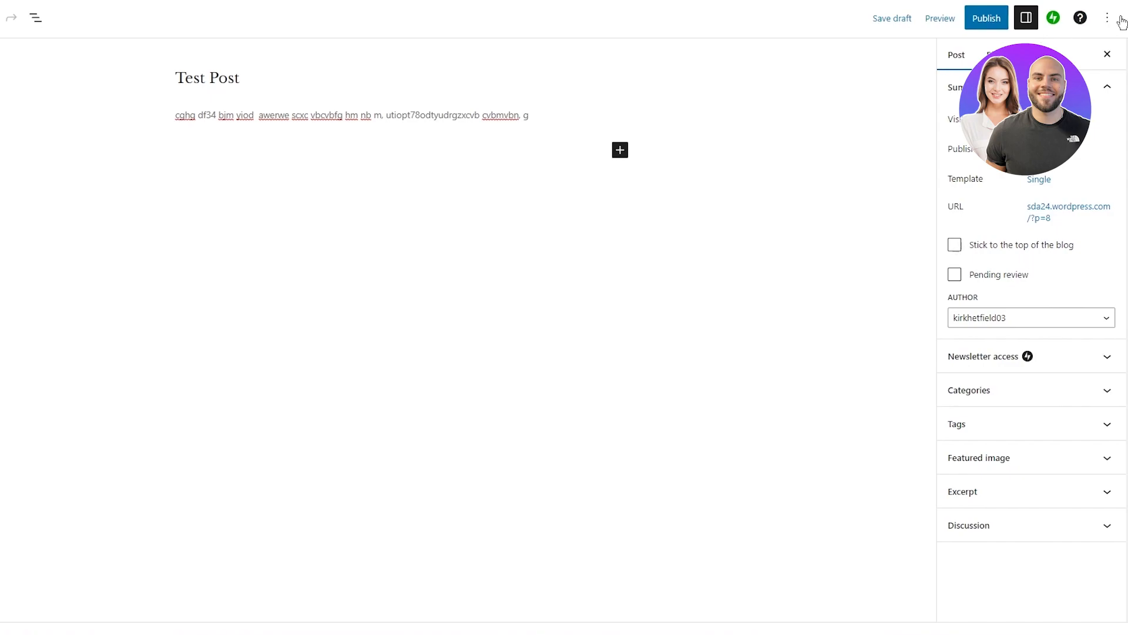
Publish 'Test Post' so it goes live on the site
{"action": "left_click", "coordinate": [986, 17]}
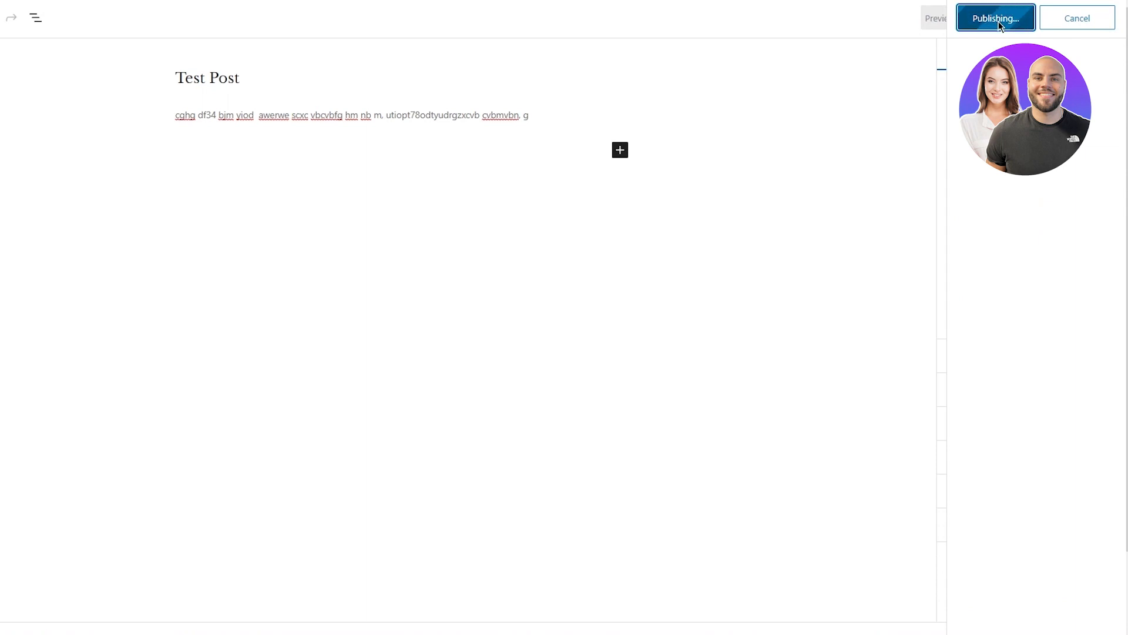
{"action": "left_click", "coordinate": [995, 18]}
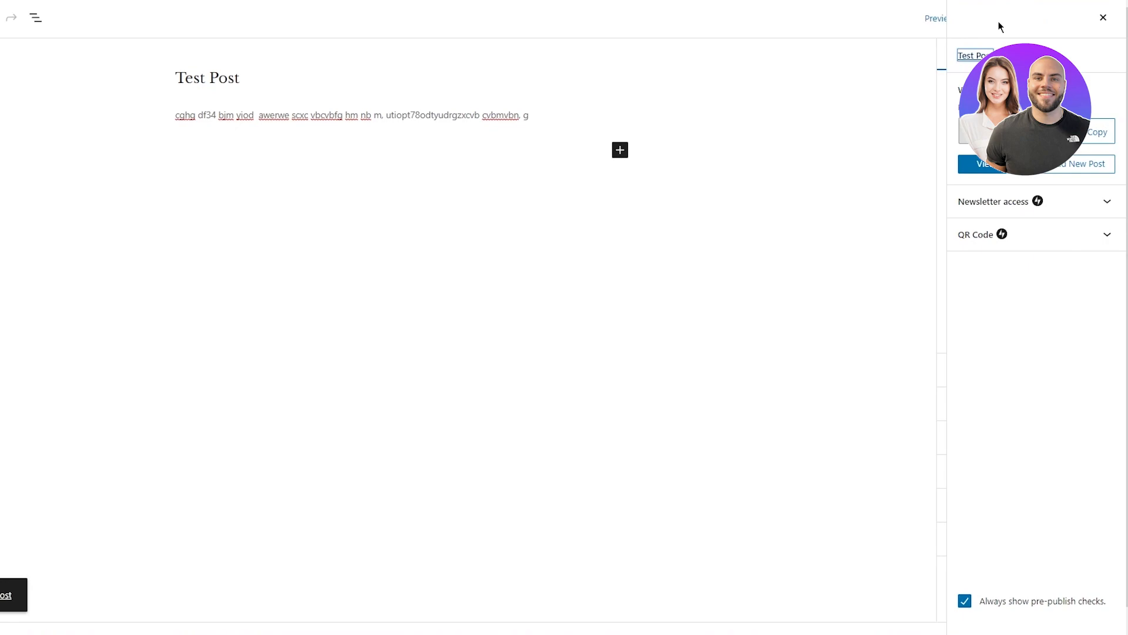
{"action": "mouse_move", "coordinate": [835, 178]}
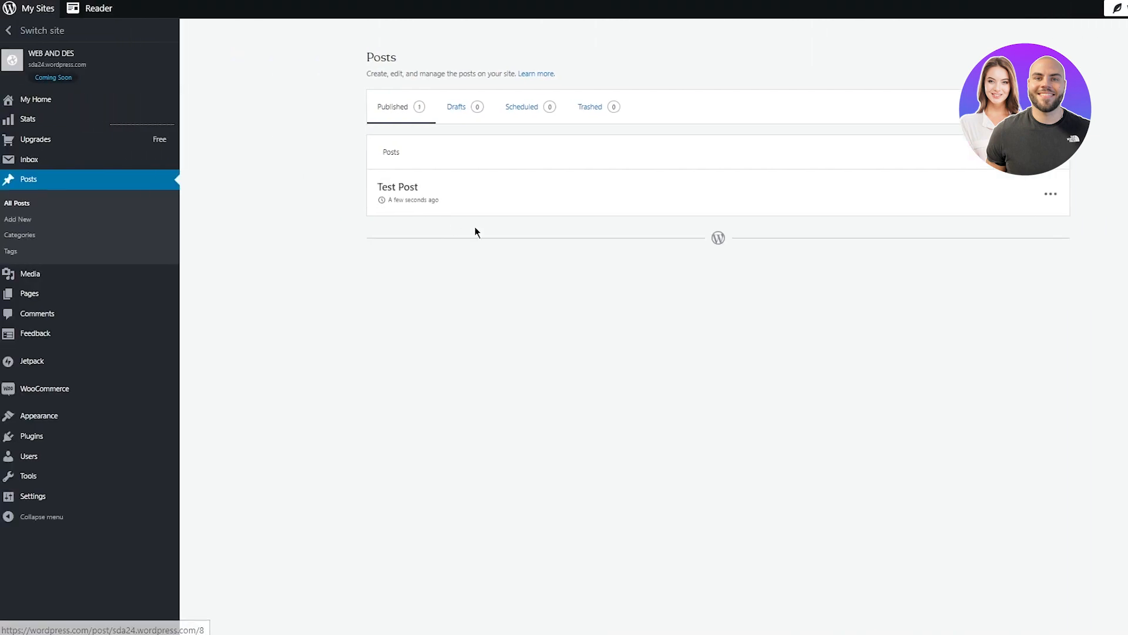
{"action": "mouse_move", "coordinate": [526, 193]}
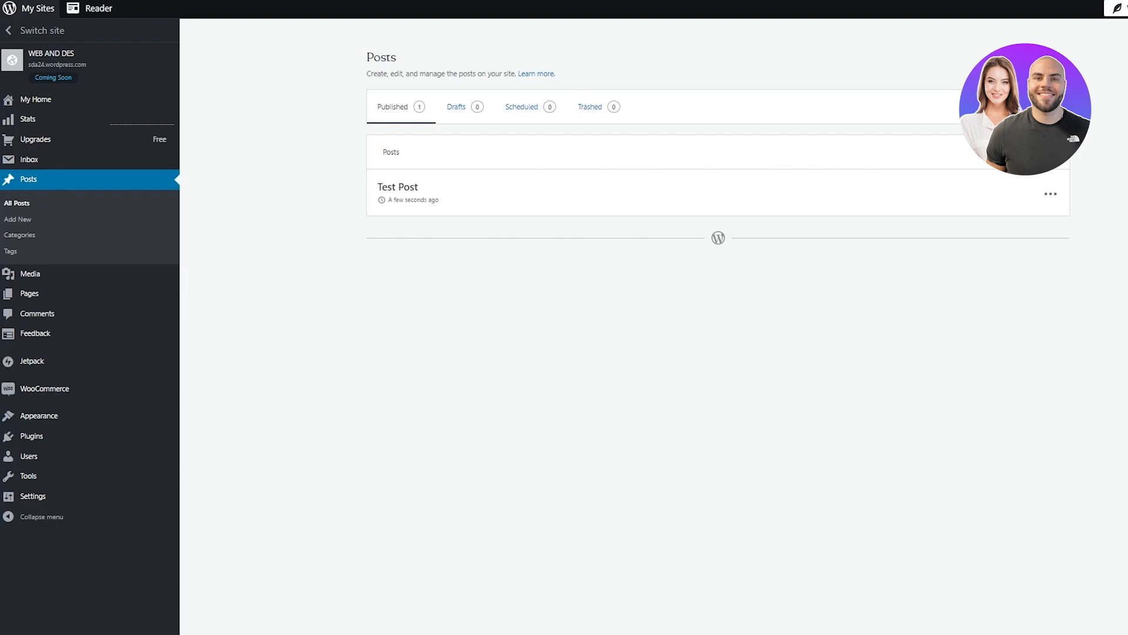
{"action": "mouse_move", "coordinate": [61, 447]}
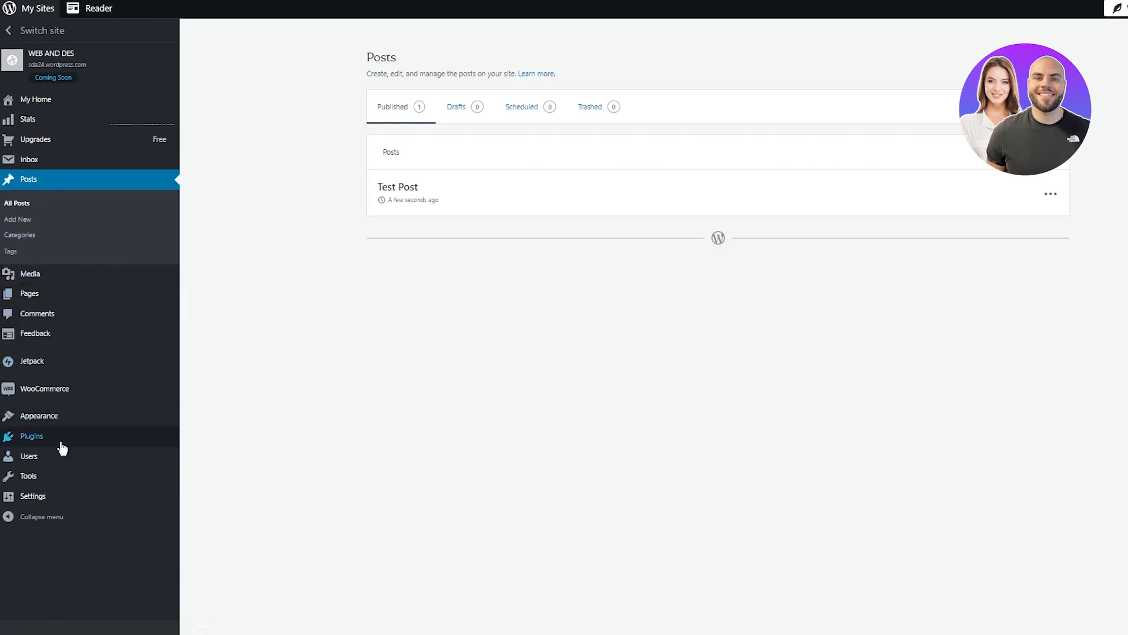
Move from the posts list to the site's Plugins page
{"action": "left_click", "coordinate": [30, 435]}
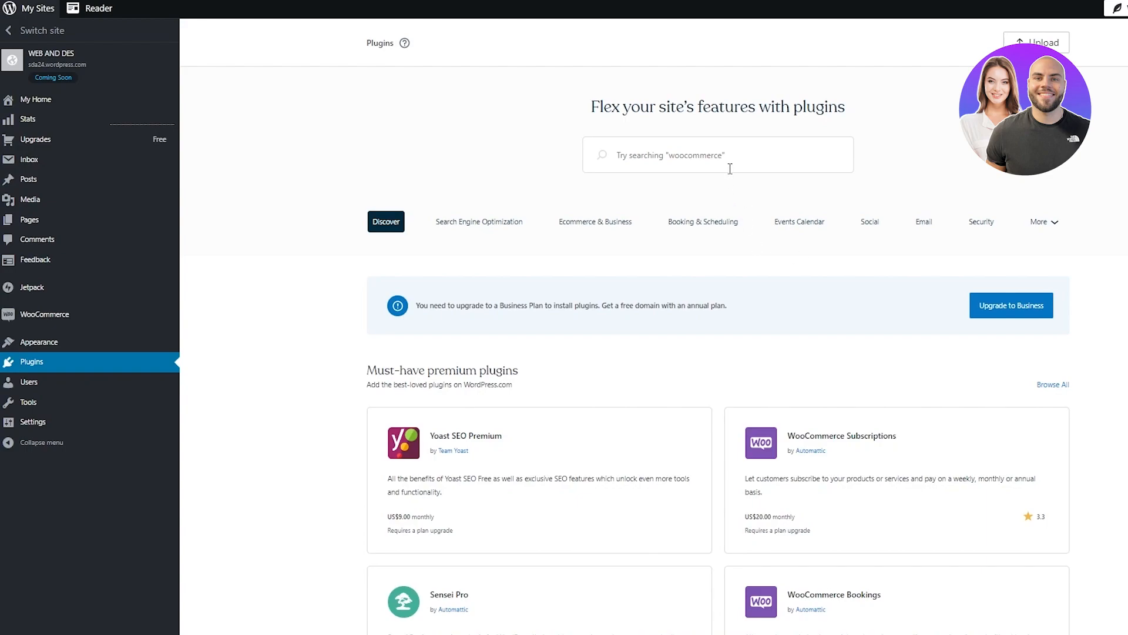
Search the plugin directory for 'seo' and browse the featured plugin listings
{"action": "left_click", "coordinate": [717, 154]}
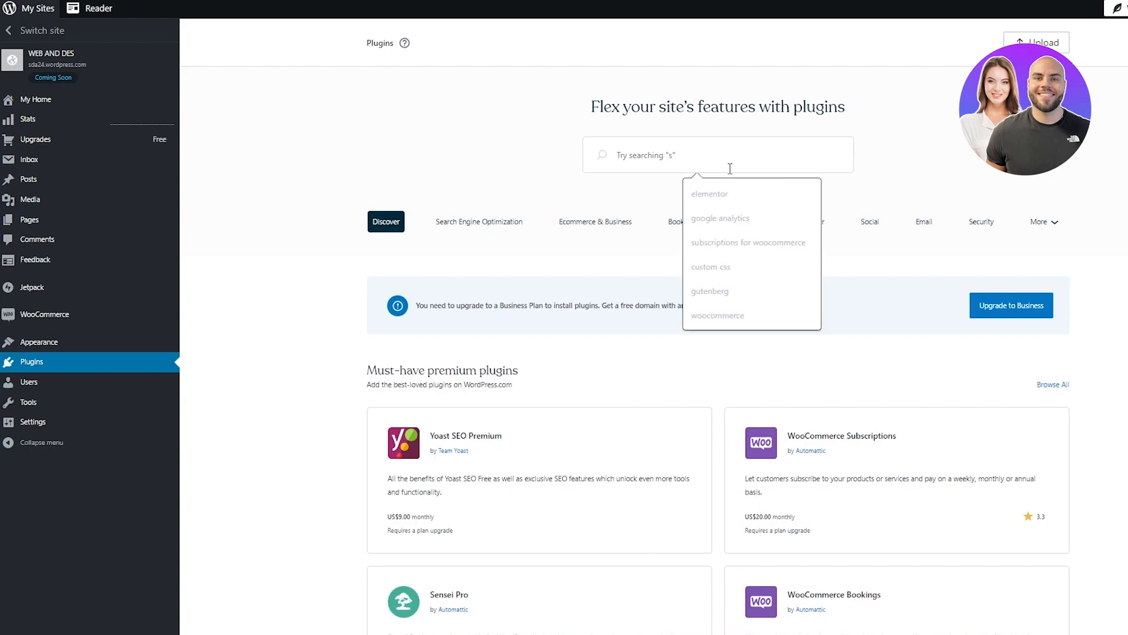
{"action": "type", "text": "eo"}
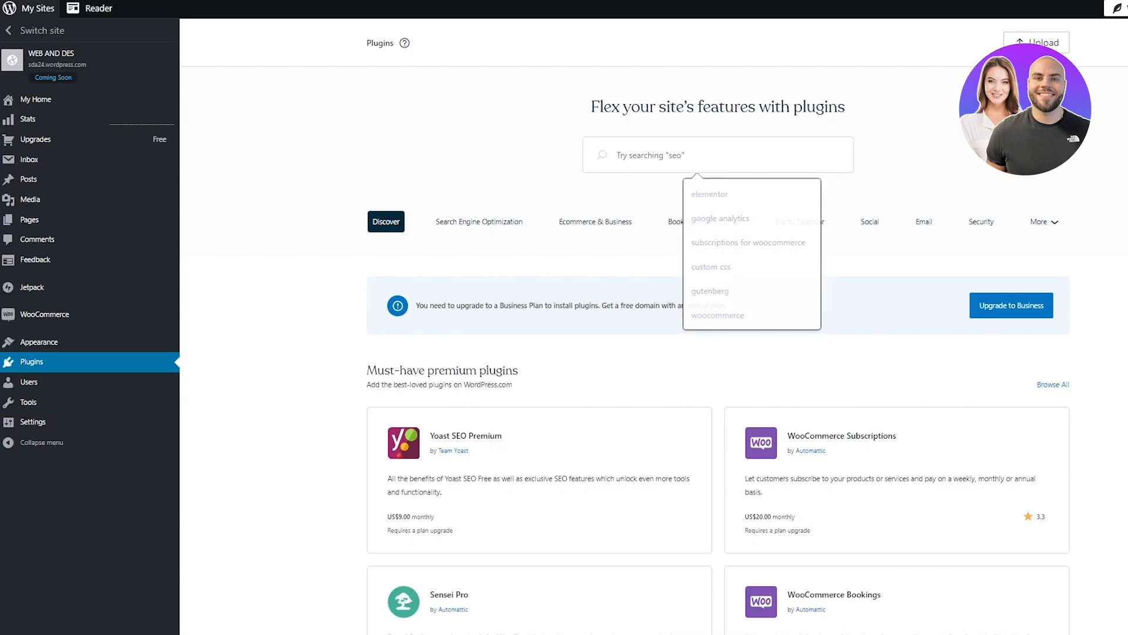
{"action": "scroll", "scroll_direction": "down", "scroll_amount": 3}
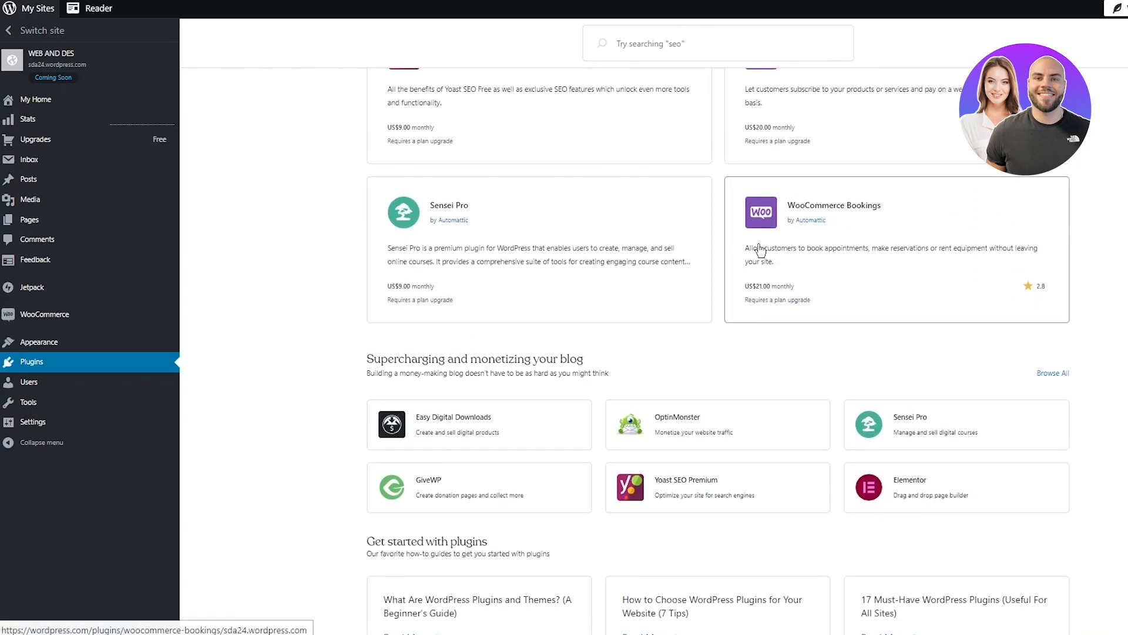
{"action": "mouse_move", "coordinate": [771, 376]}
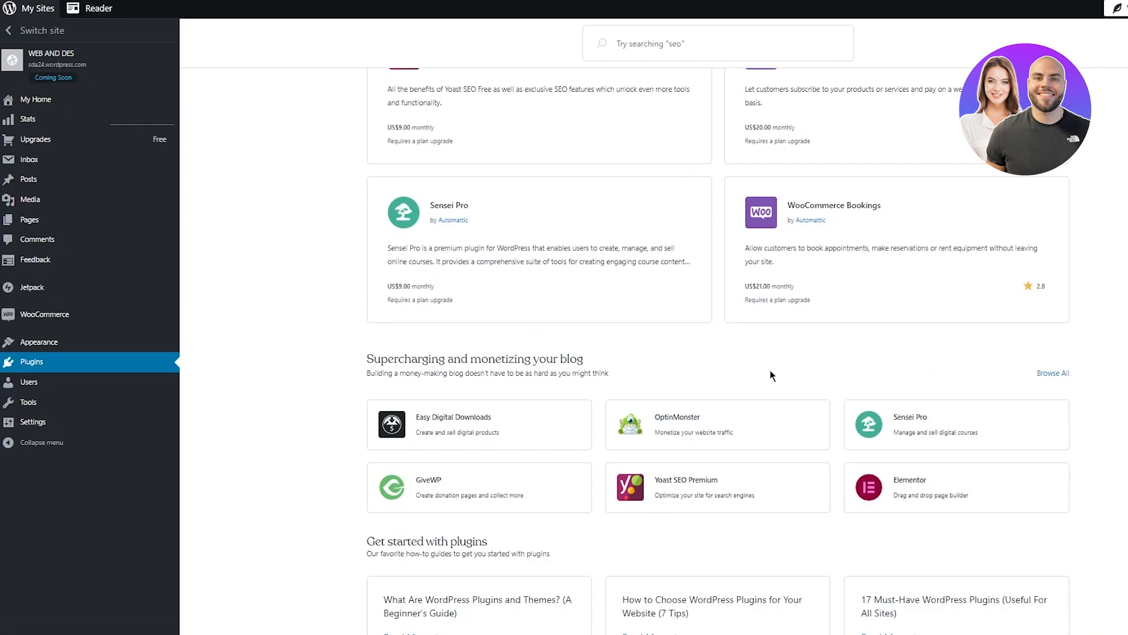
{"action": "scroll", "scroll_direction": "down", "scroll_amount": 3}
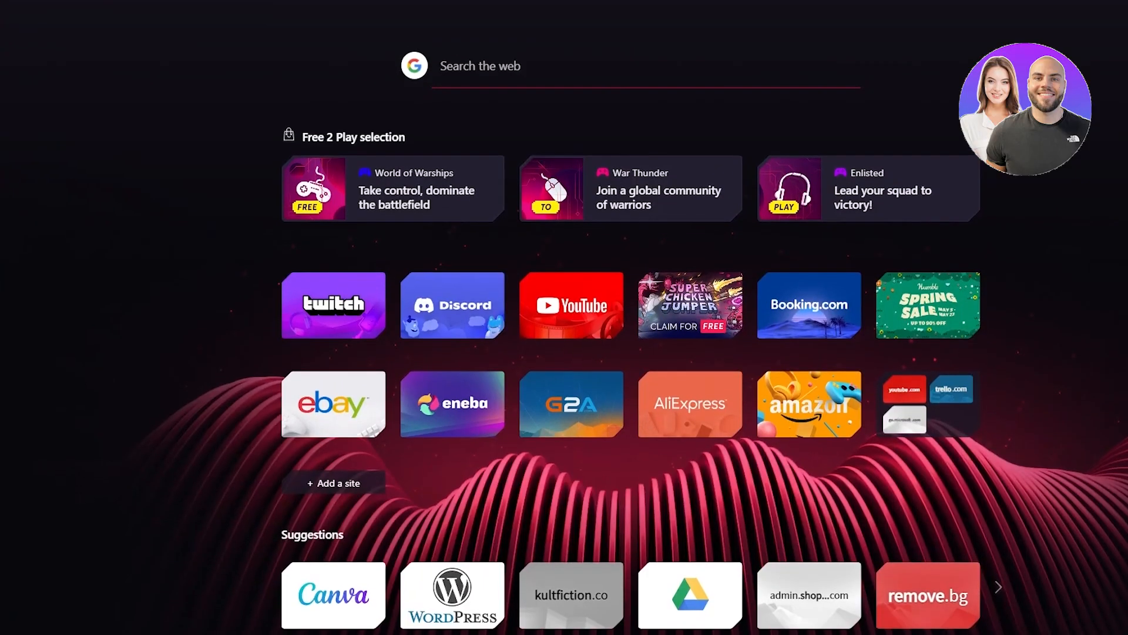
Run a Google Search for 'aioseo' to surface All in One SEO results
{"action": "type", "text": "aioseo"}
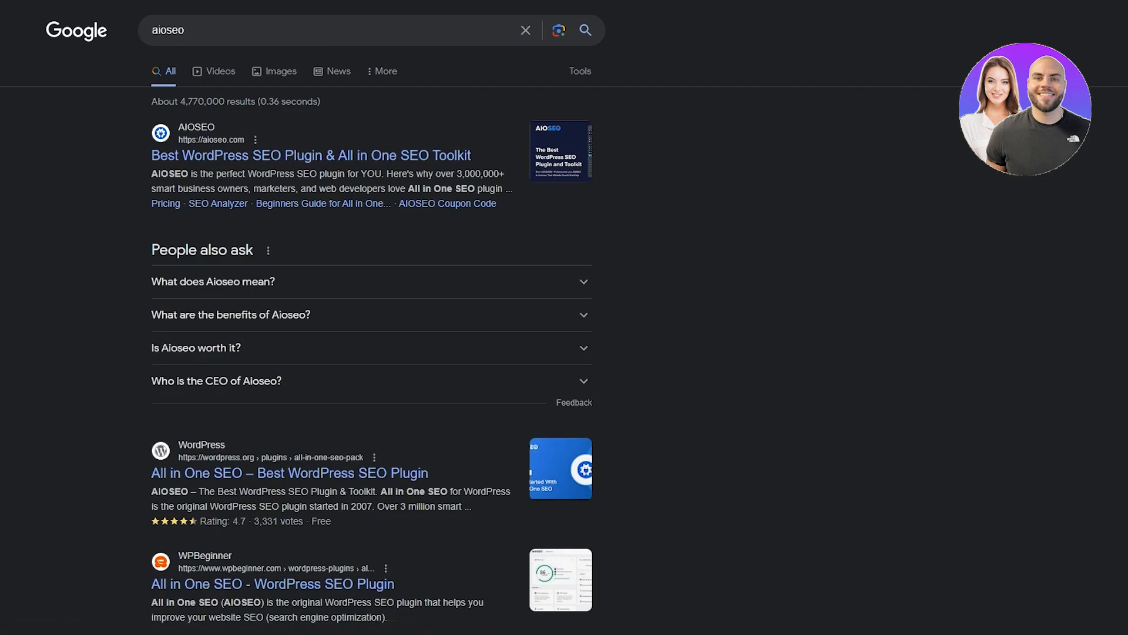
{"action": "left_click", "coordinate": [310, 155]}
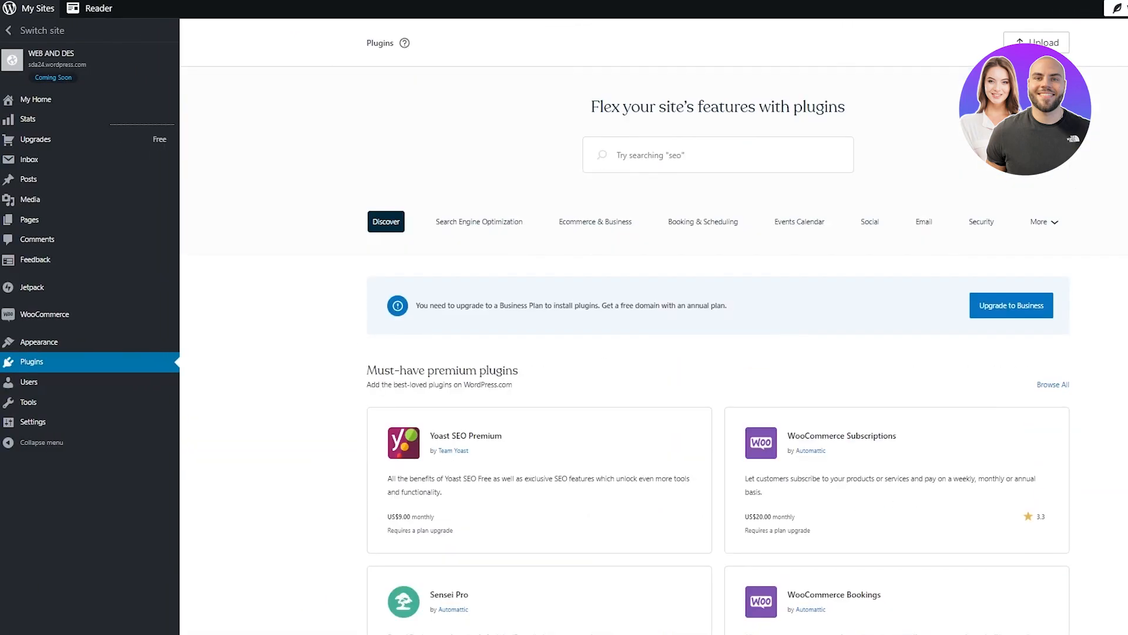
Attempt a plugin install, revealing the Business plan upgrade requirement
{"action": "left_click", "coordinate": [1010, 305]}
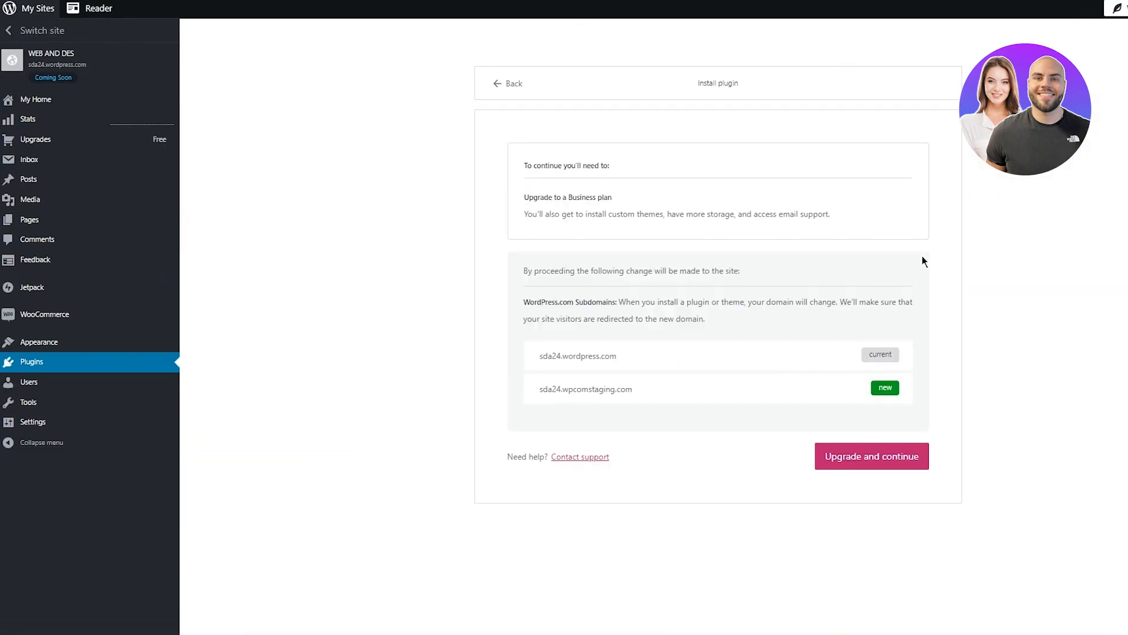
{"action": "mouse_move", "coordinate": [906, 279]}
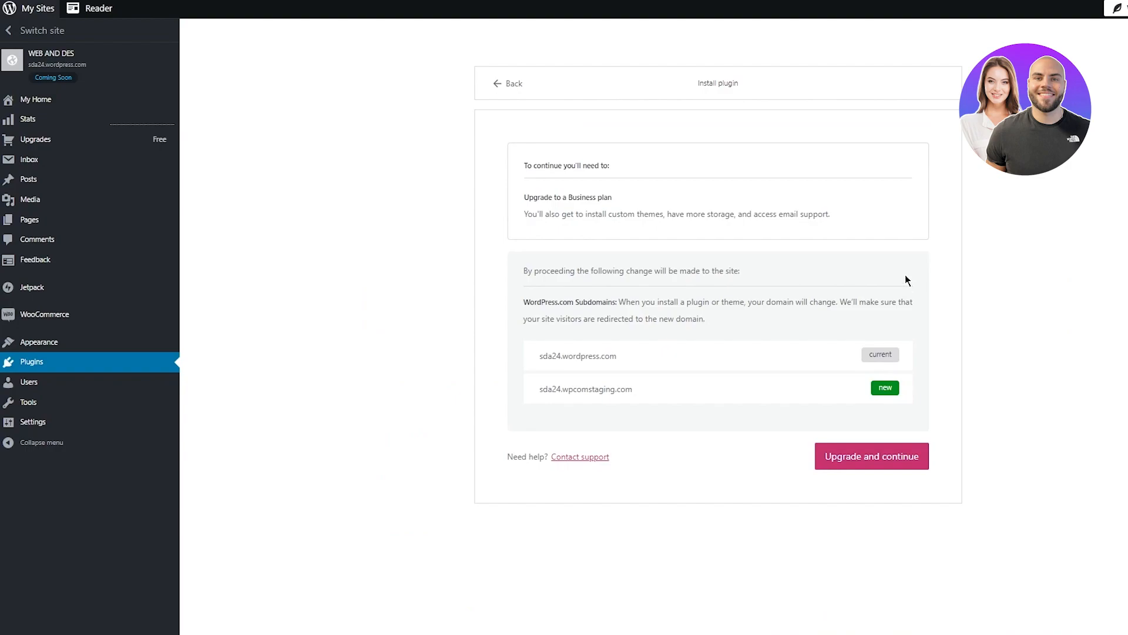
{"action": "mouse_move", "coordinate": [896, 284]}
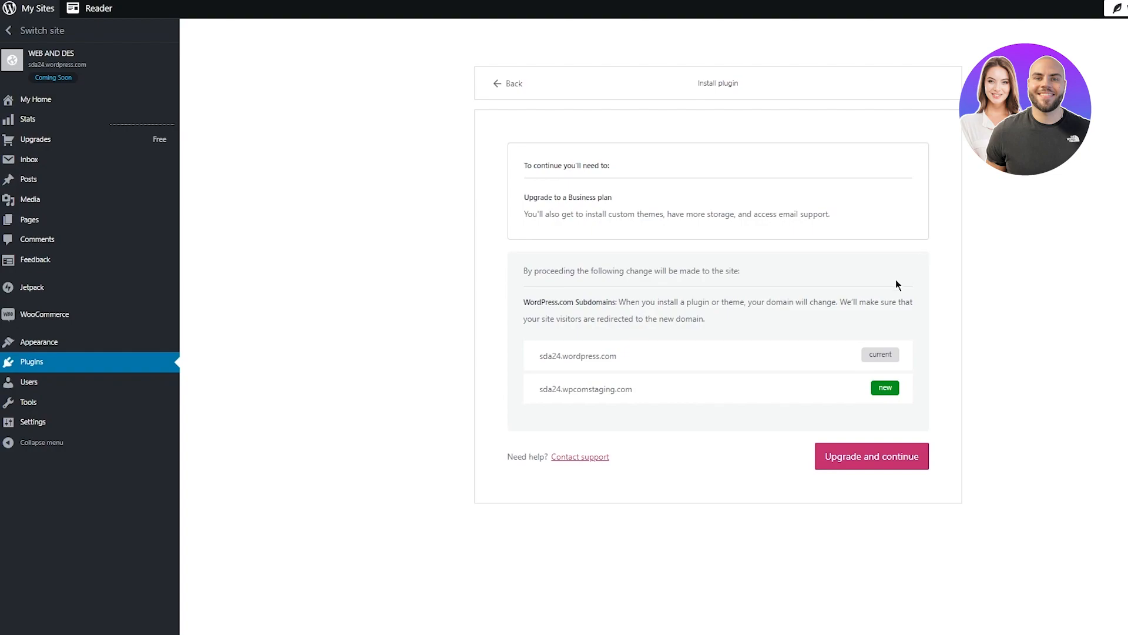
{"action": "mouse_move", "coordinate": [945, 396]}
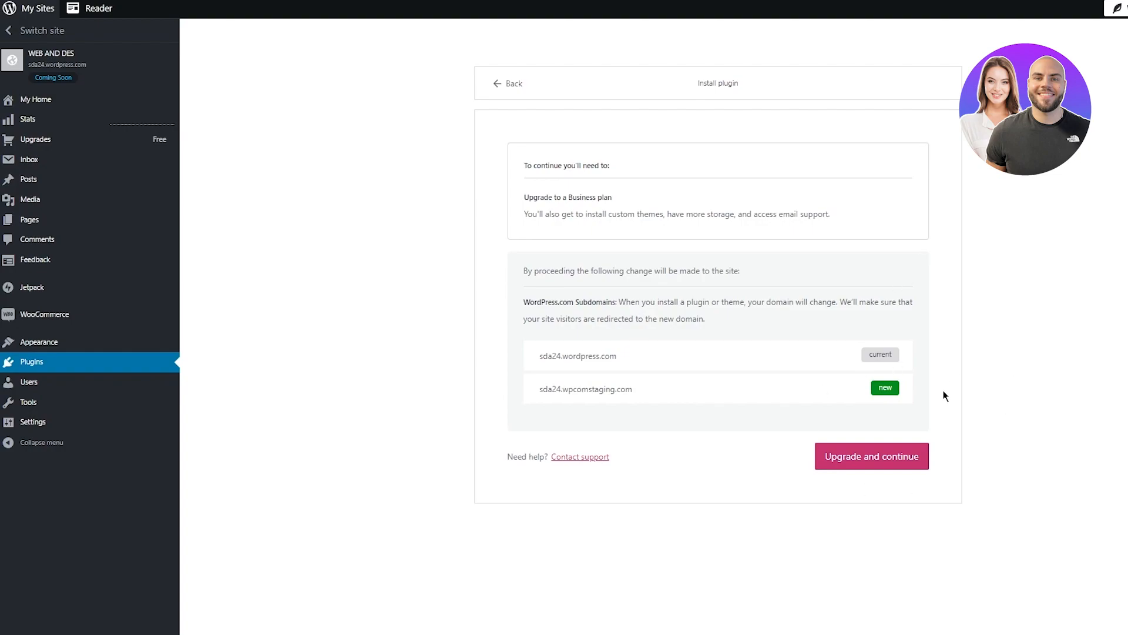
{"action": "mouse_move", "coordinate": [615, 184]}
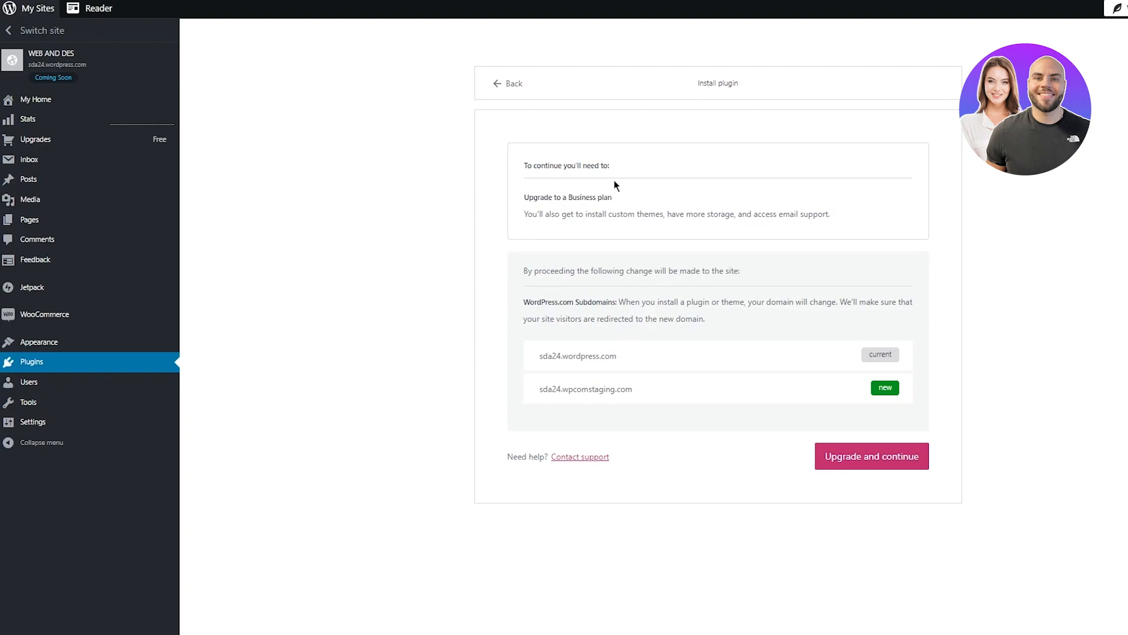
{"action": "mouse_move", "coordinate": [583, 268]}
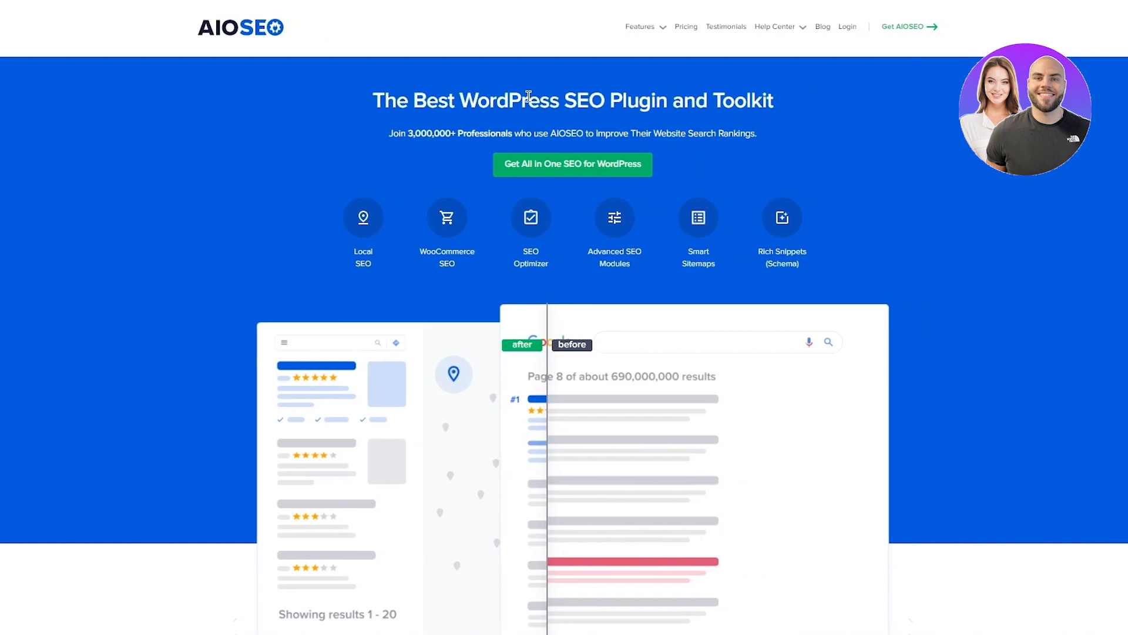
{"action": "mouse_move", "coordinate": [1107, 203]}
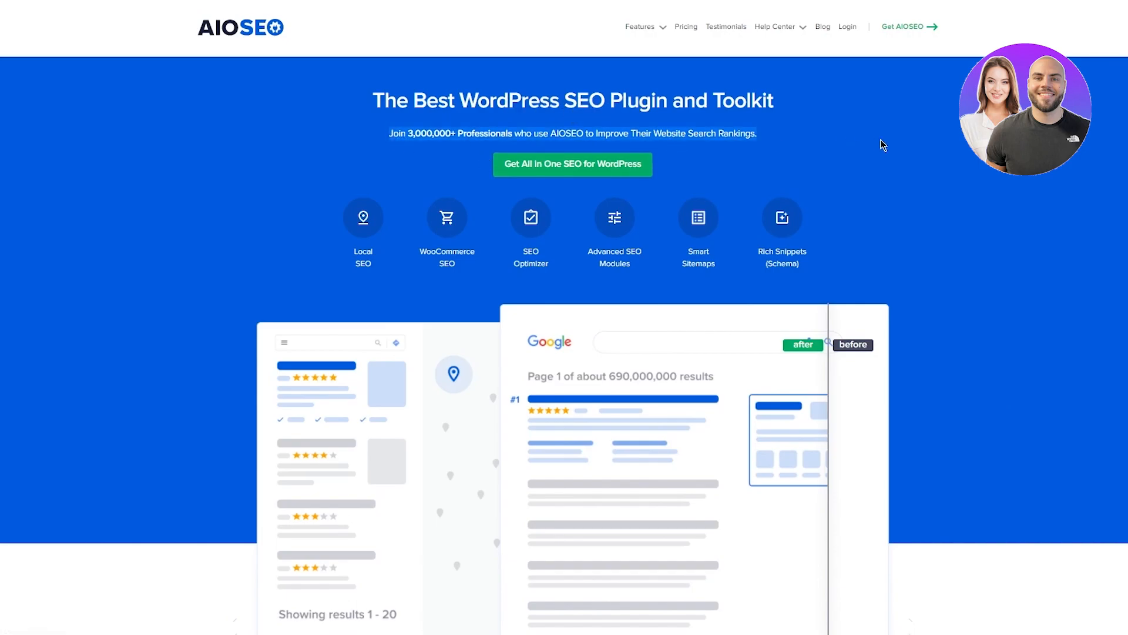
Browse the AIOSEO website's feature list
{"action": "scroll", "scroll_direction": "down", "scroll_amount": 3}
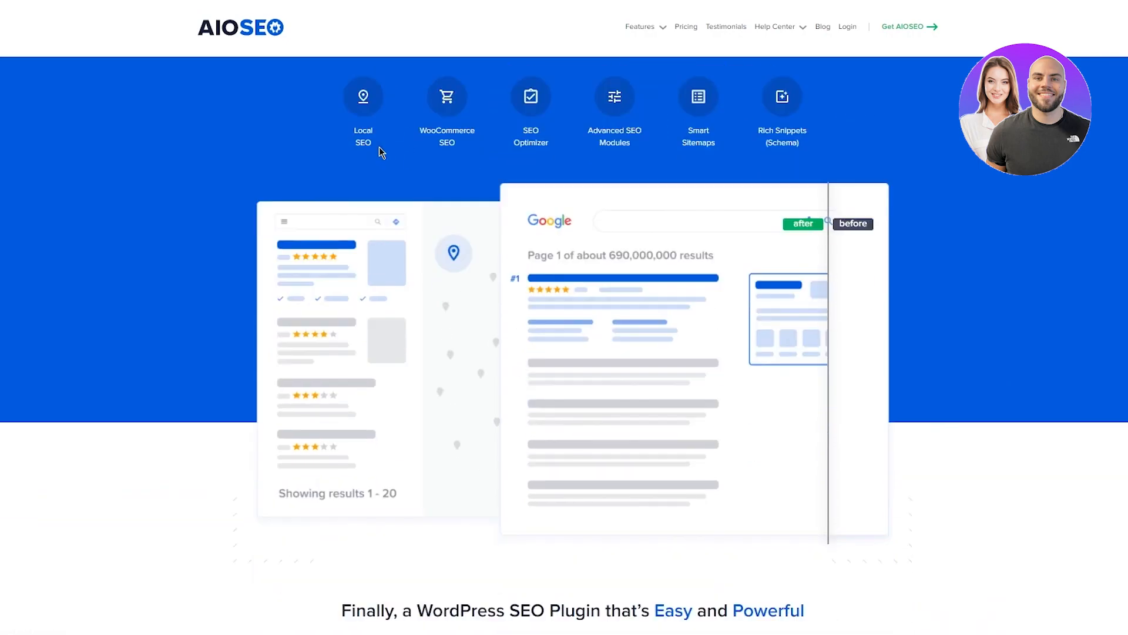
{"action": "scroll", "scroll_direction": "down", "scroll_amount": 3}
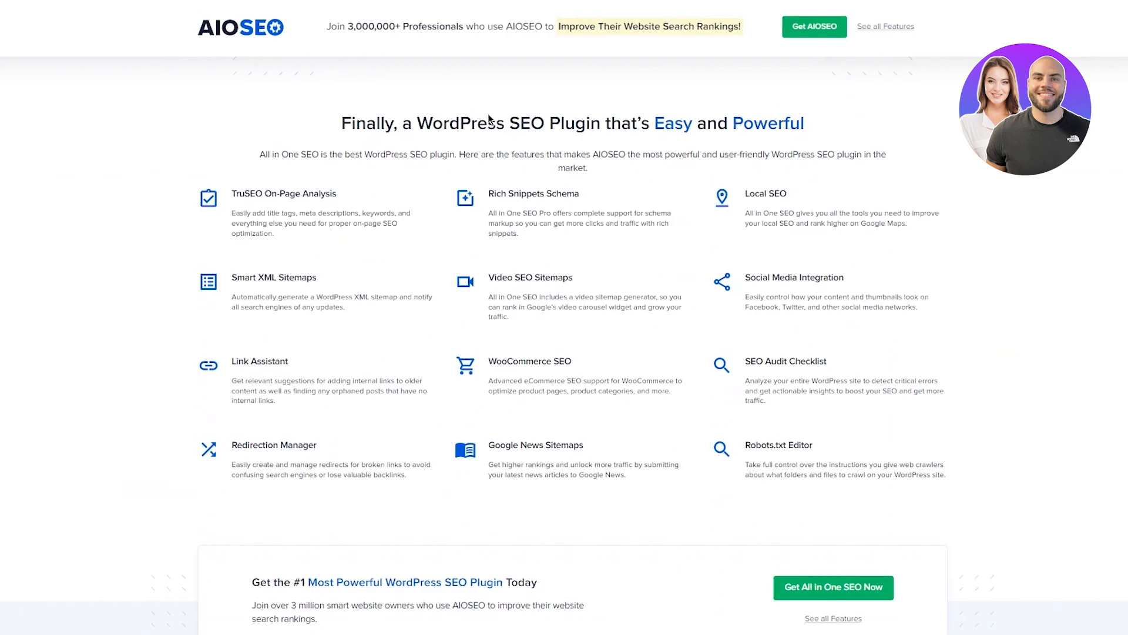
{"action": "mouse_move", "coordinate": [347, 199]}
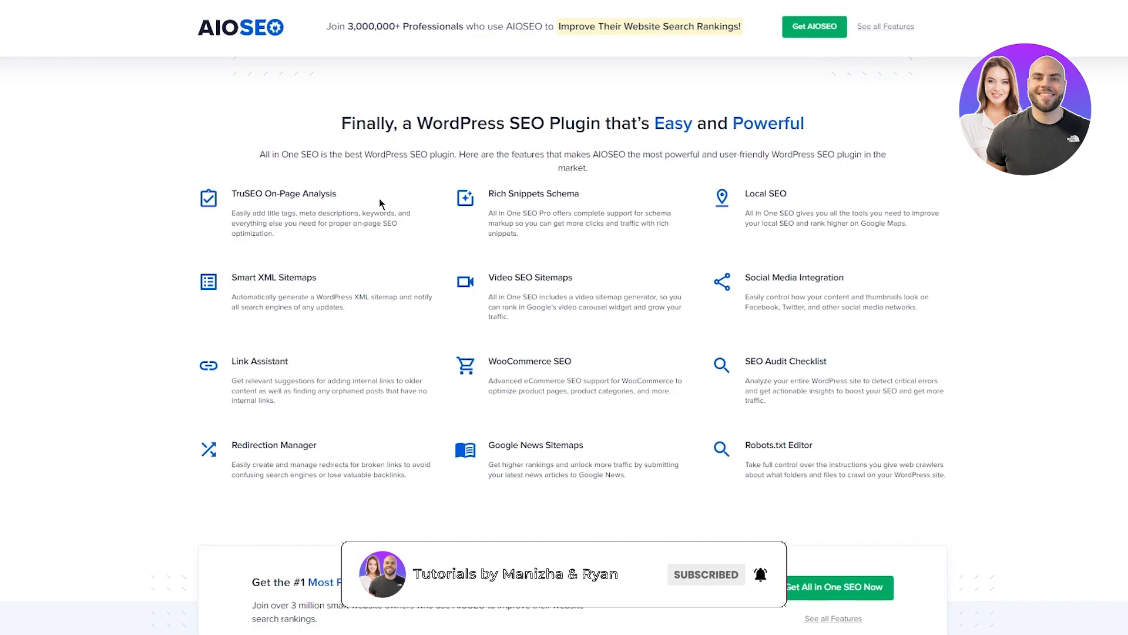
{"action": "mouse_move", "coordinate": [761, 192]}
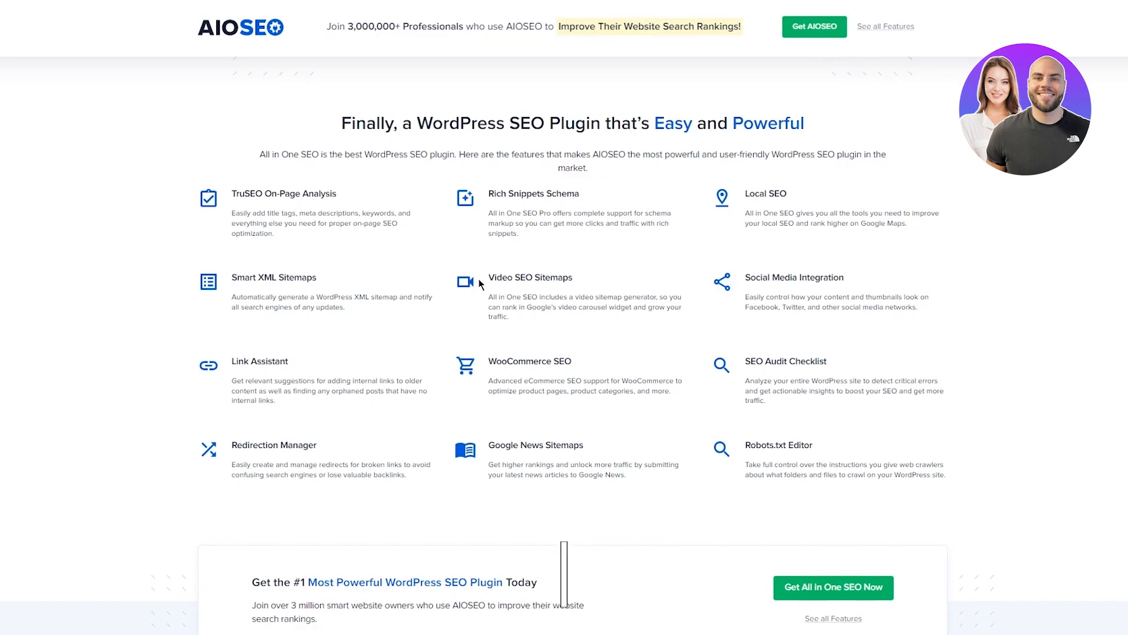
{"action": "mouse_move", "coordinate": [778, 274]}
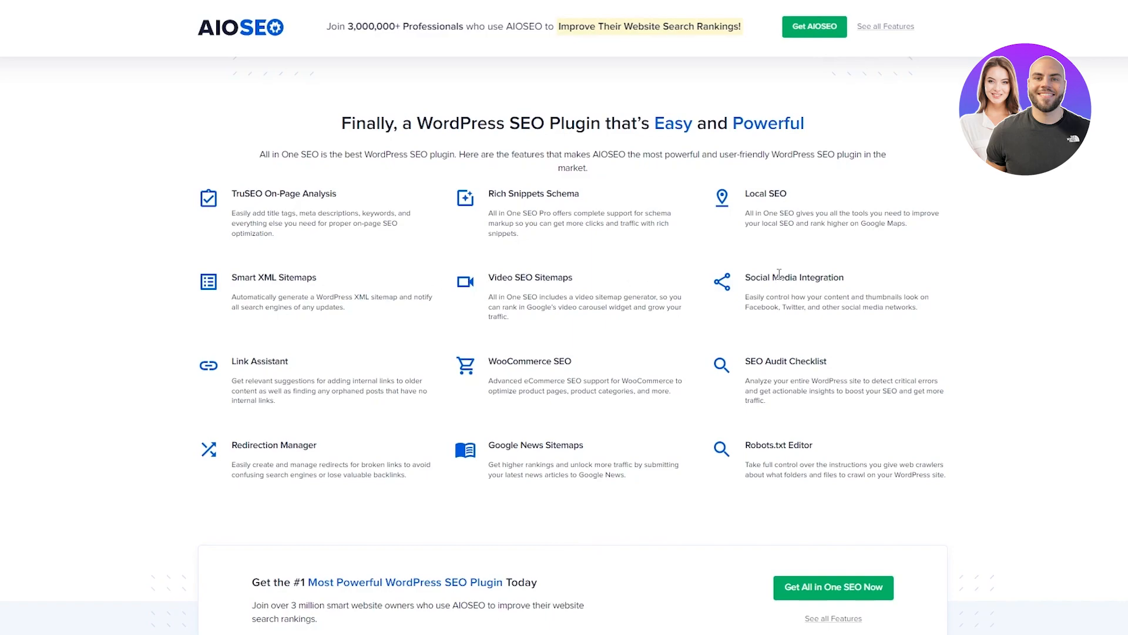
{"action": "mouse_move", "coordinate": [259, 355]}
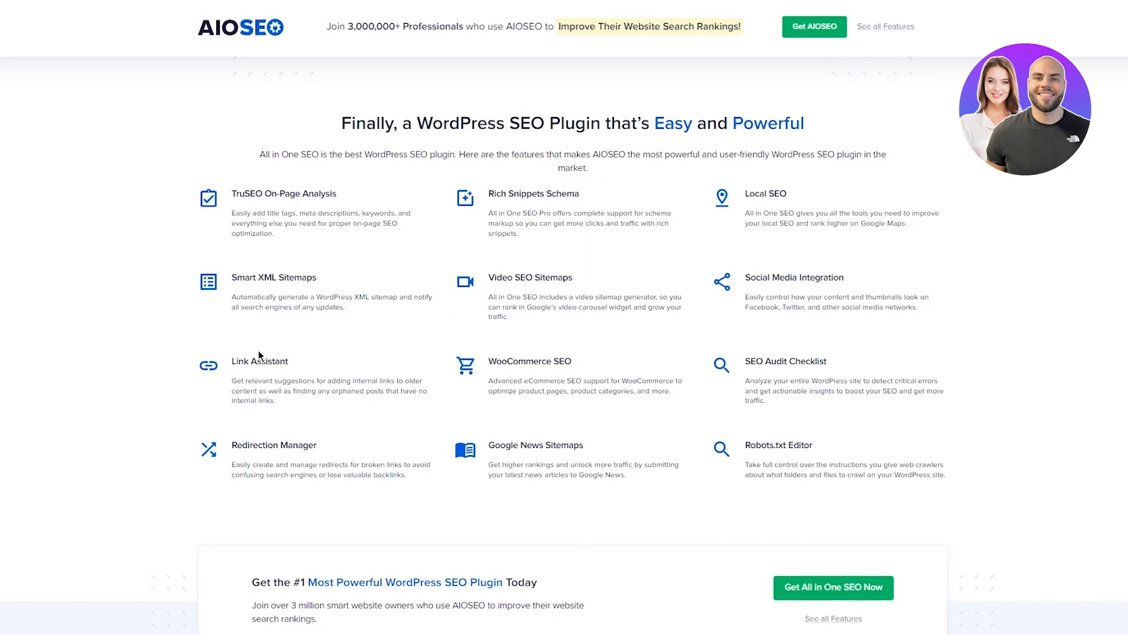
{"action": "mouse_move", "coordinate": [212, 383]}
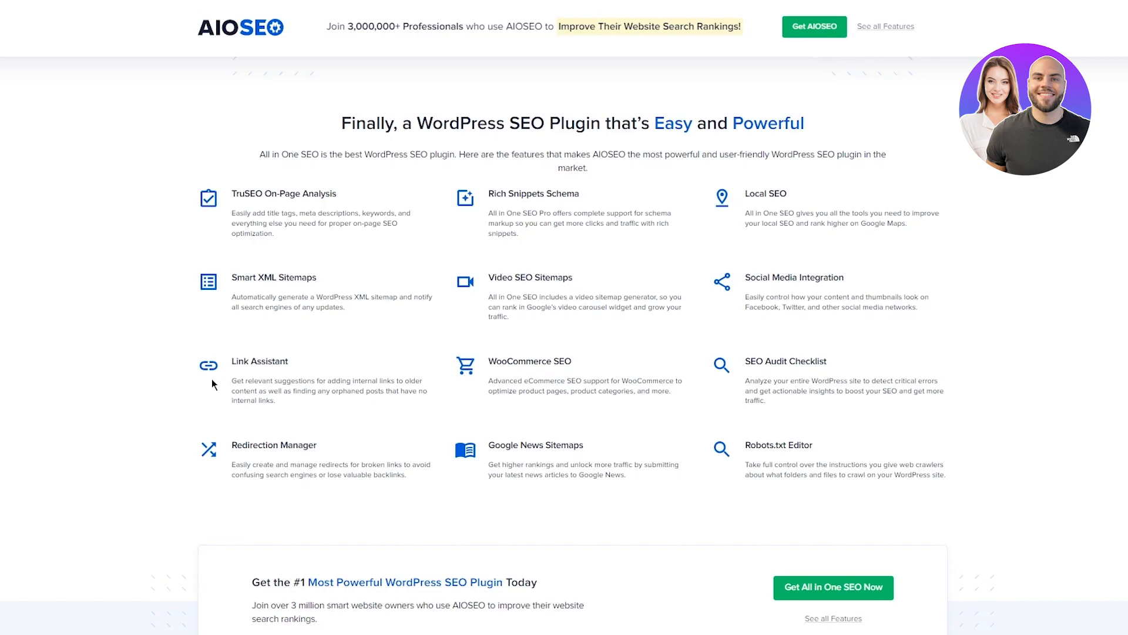
{"action": "mouse_move", "coordinate": [234, 379]}
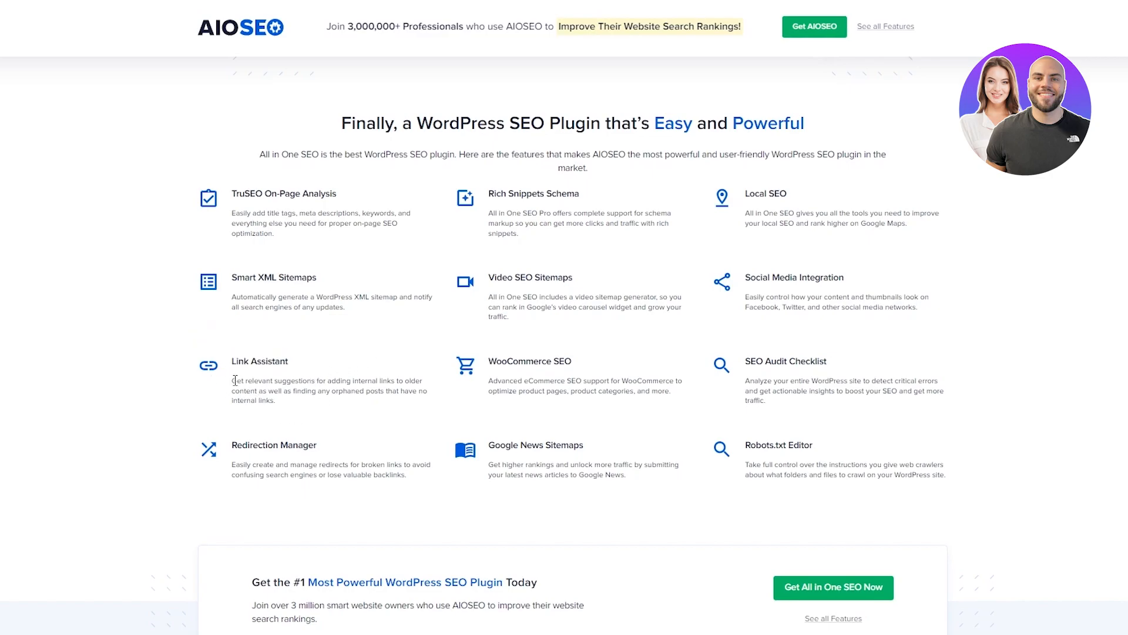
{"action": "mouse_move", "coordinate": [338, 381]}
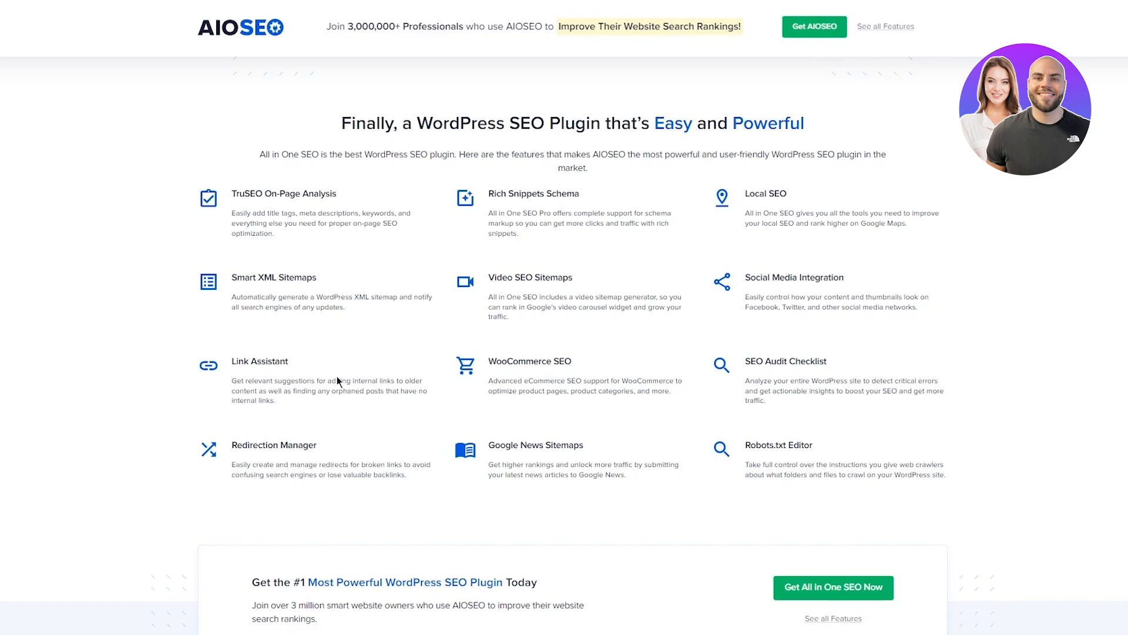
{"action": "mouse_move", "coordinate": [270, 399]}
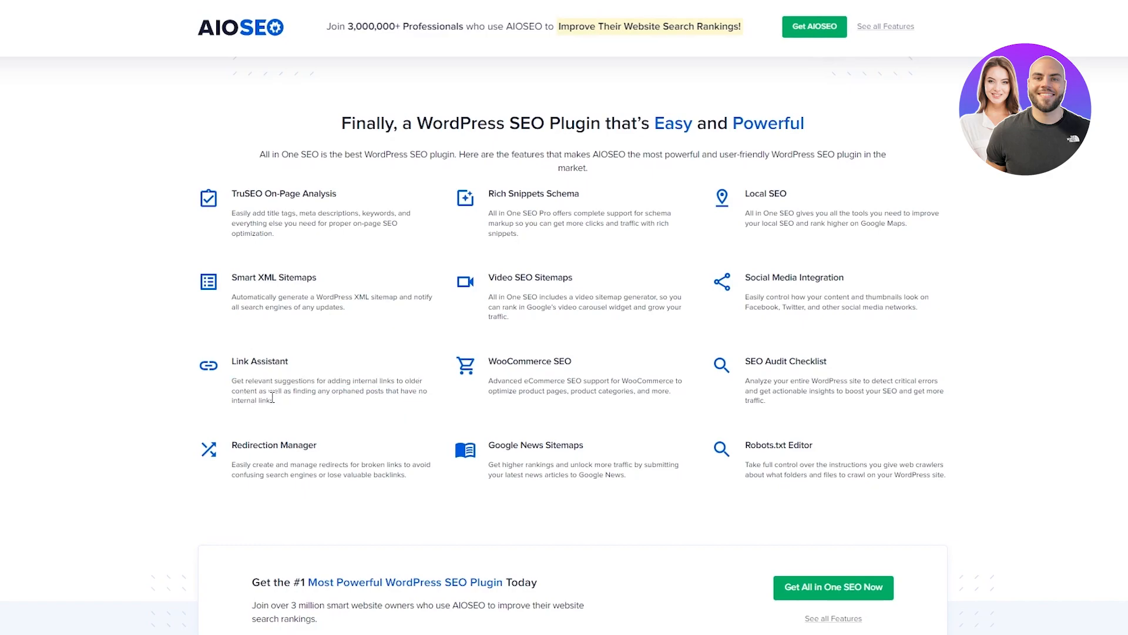
{"action": "mouse_move", "coordinate": [303, 404]}
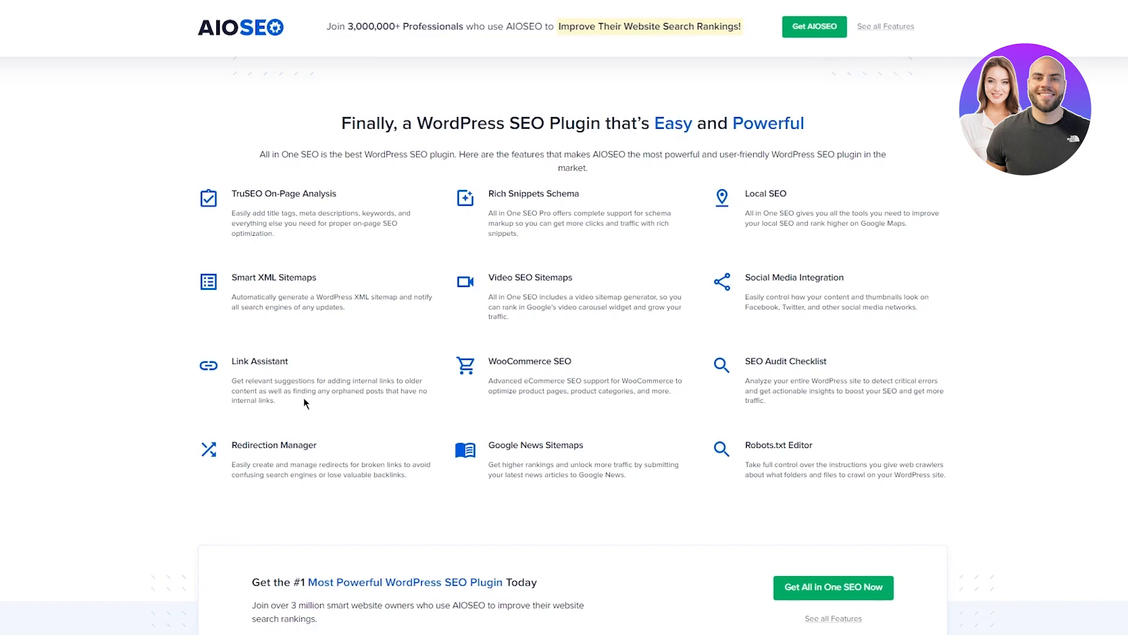
{"action": "mouse_move", "coordinate": [421, 195]}
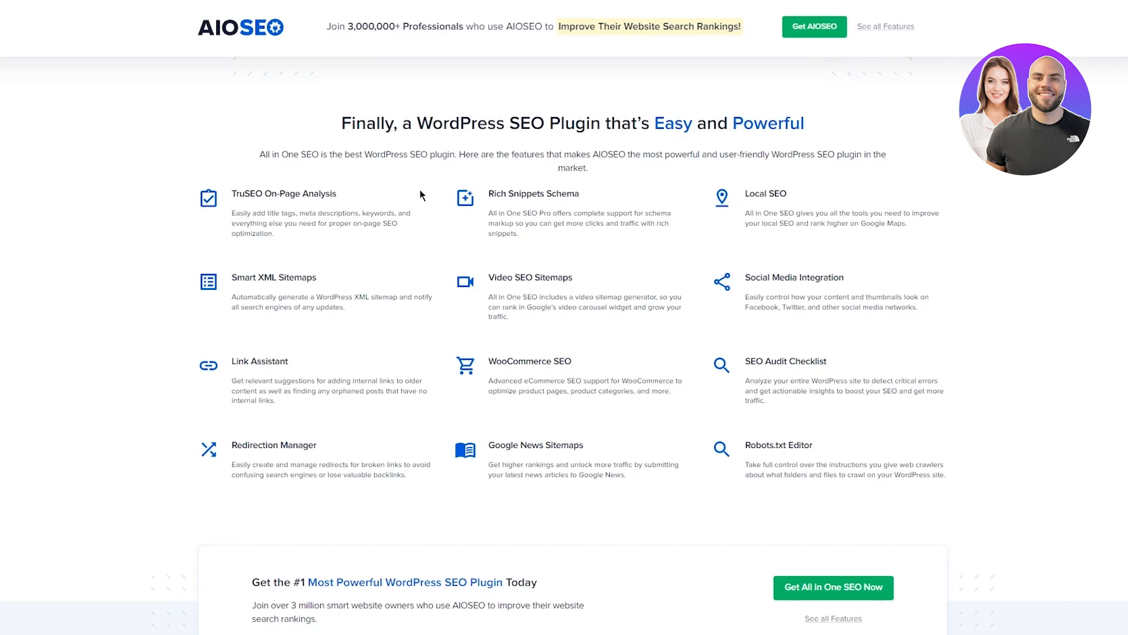
{"action": "scroll", "scroll_direction": "up", "scroll_amount": 3}
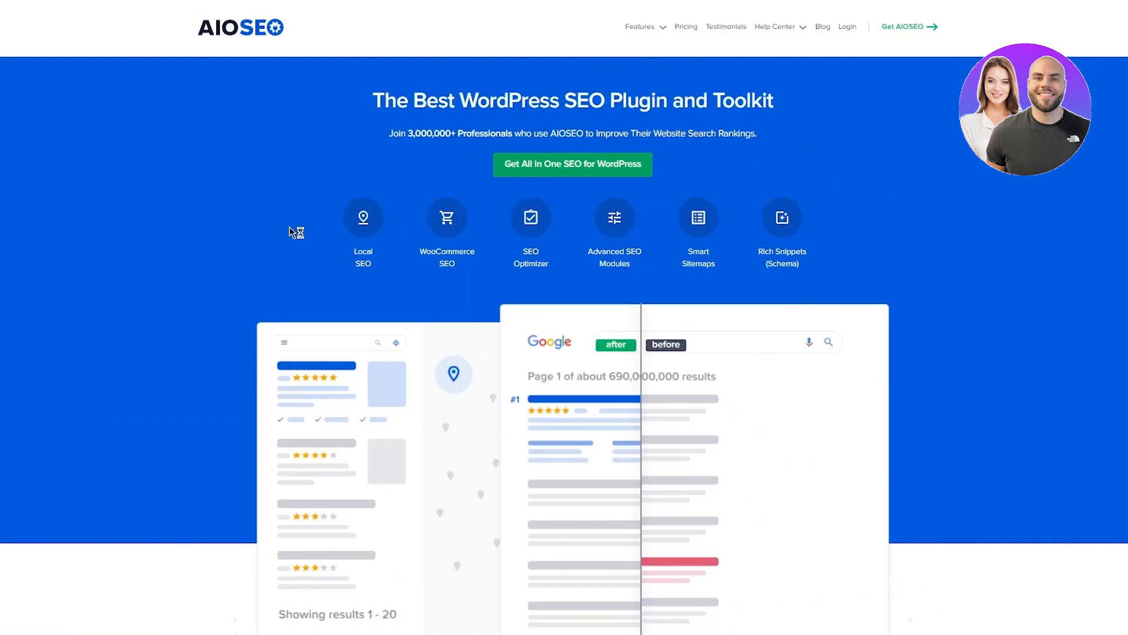
Review AIOSEO's yearly Pricing plans: Elite, Pro, Plus and Basic
{"action": "left_click", "coordinate": [685, 27]}
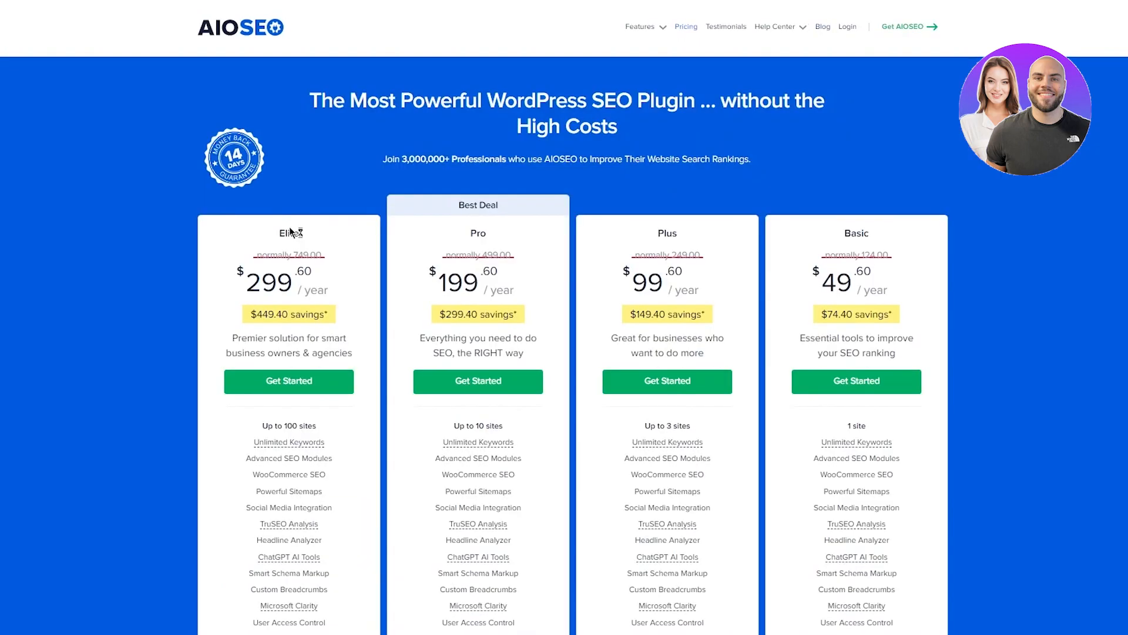
{"action": "scroll", "scroll_direction": "down", "scroll_amount": 3}
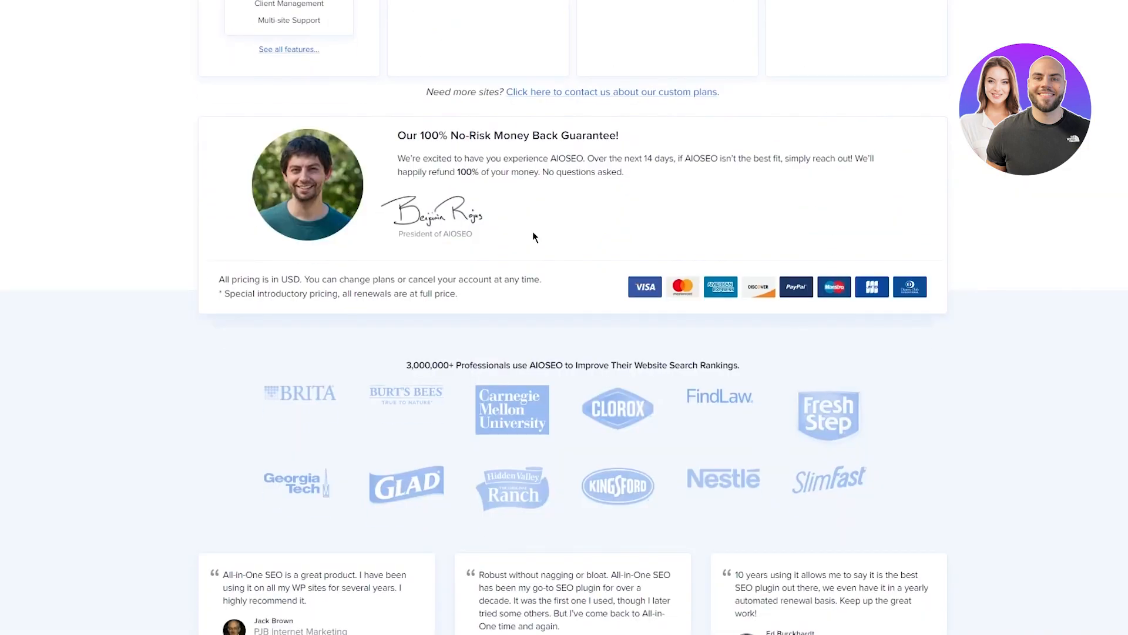
{"action": "scroll", "scroll_direction": "up", "scroll_amount": 3}
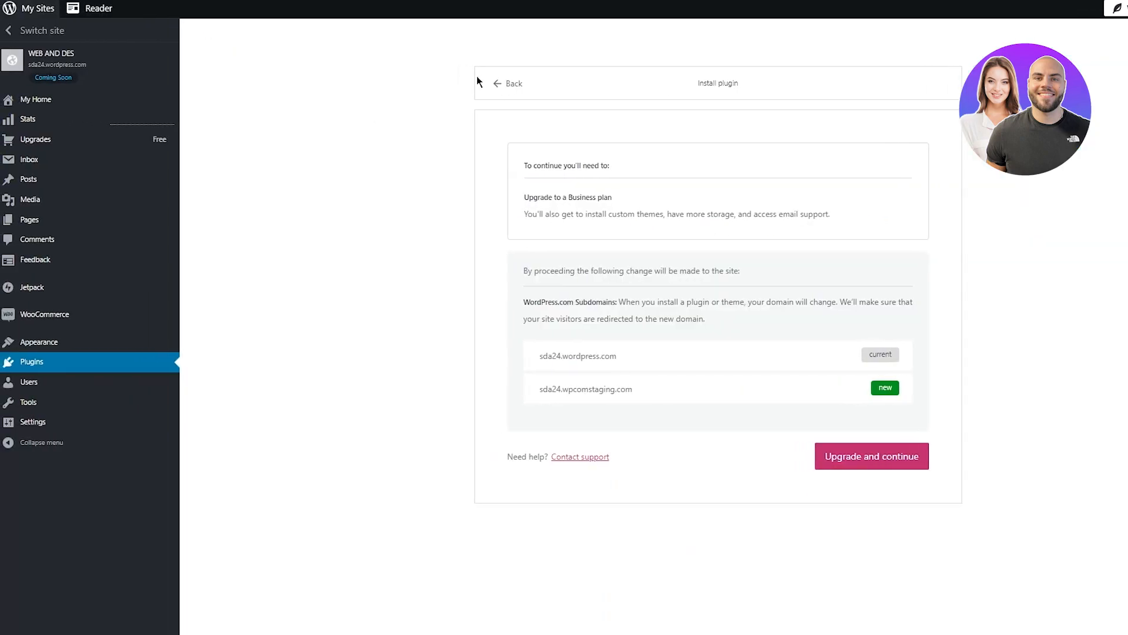
Return to the plugins directory and search it for 'aioseo' to reach the All in One SEO plugin
{"action": "left_click", "coordinate": [505, 82]}
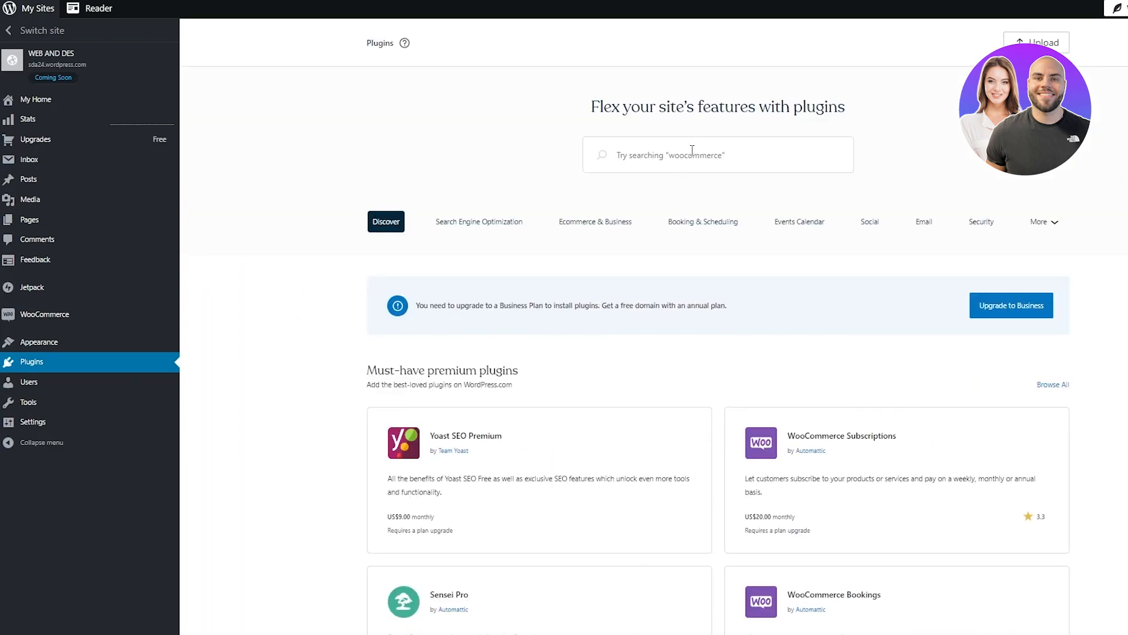
{"action": "type", "text": "a"}
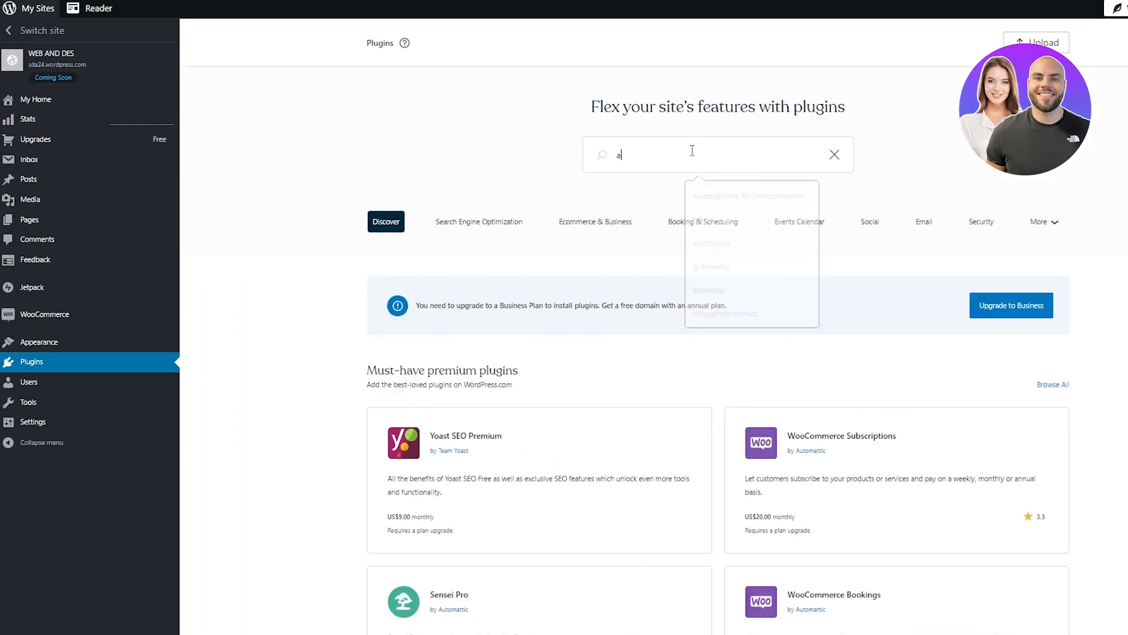
{"action": "type", "text": "io"}
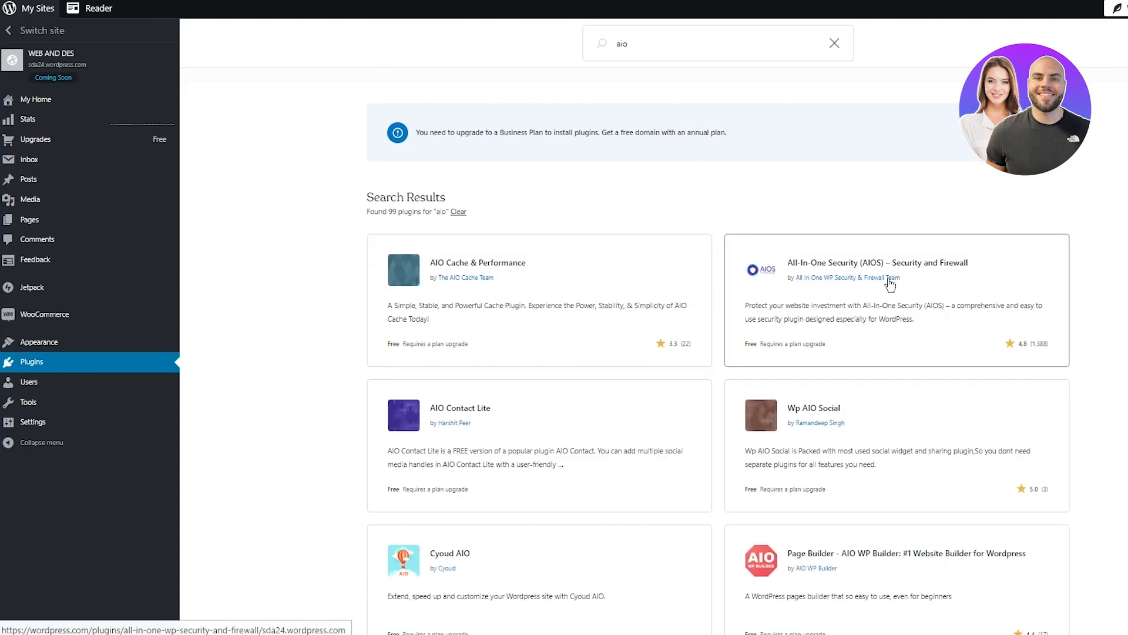
{"action": "scroll", "scroll_direction": "up", "scroll_amount": 3}
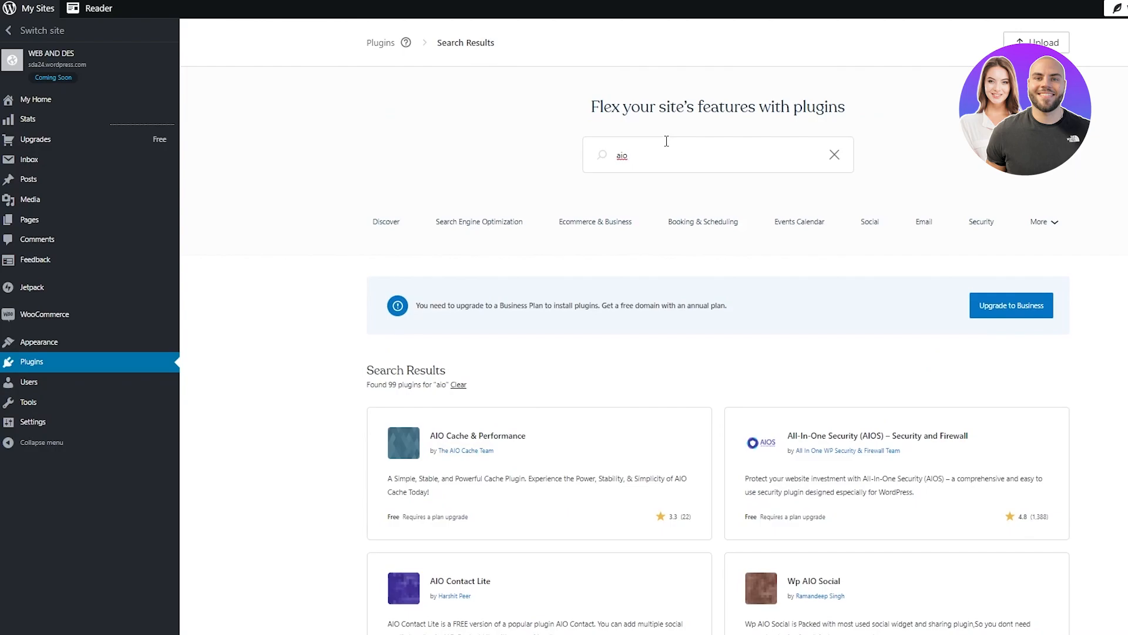
{"action": "type", "text": "seo"}
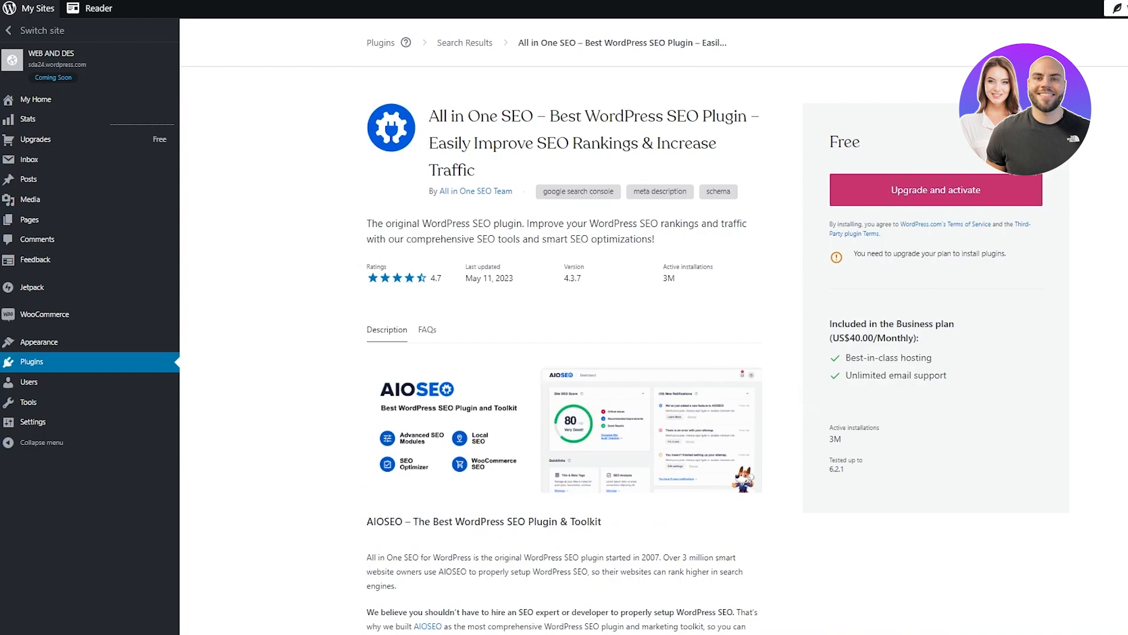
{"action": "mouse_move", "coordinate": [81, 395]}
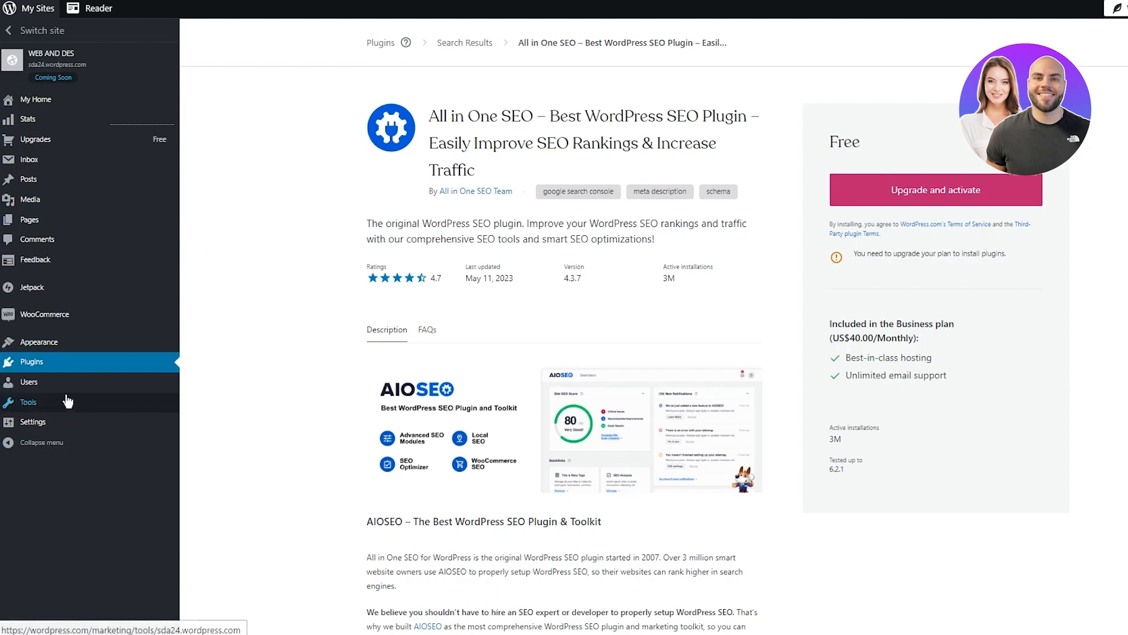
{"action": "mouse_move", "coordinate": [67, 374]}
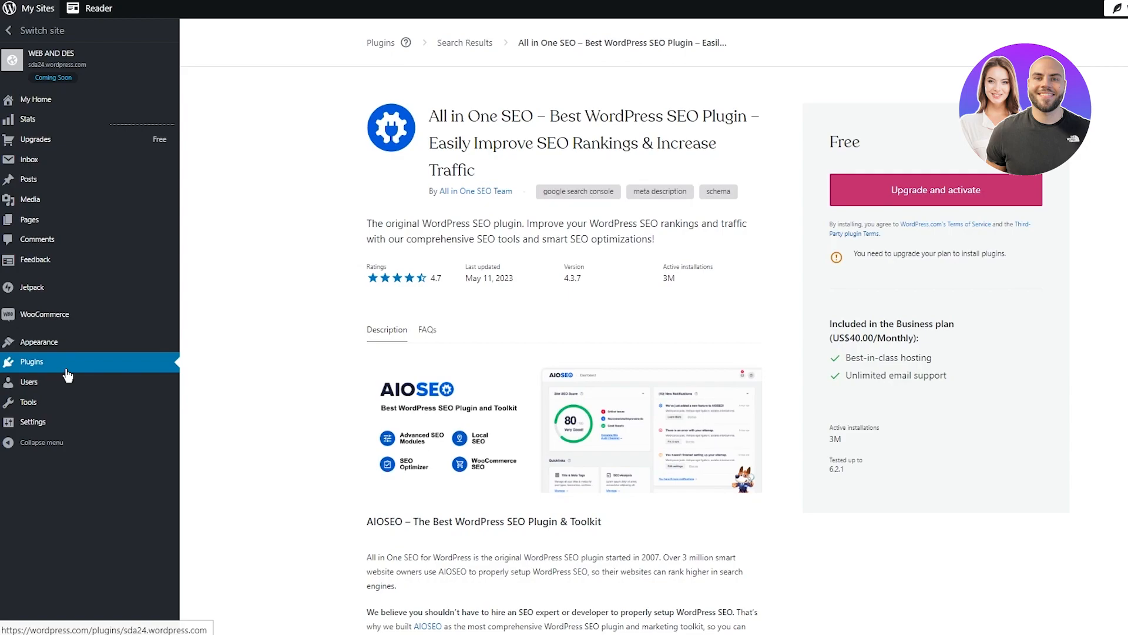
{"action": "mouse_move", "coordinate": [287, 223]}
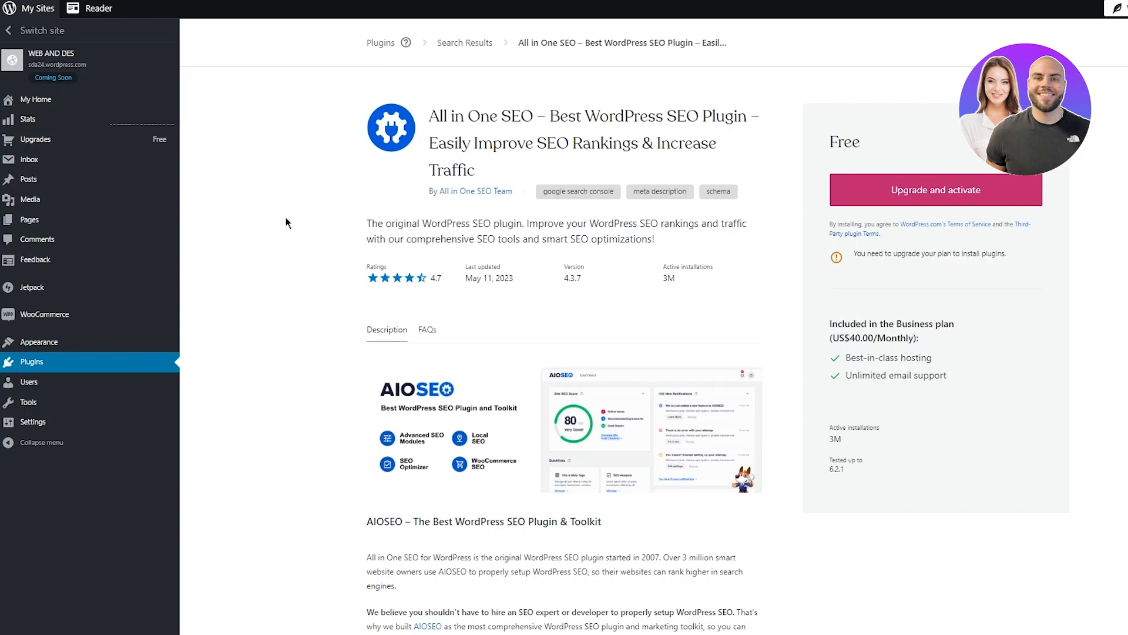
{"action": "scroll", "scroll_direction": "down", "scroll_amount": 3}
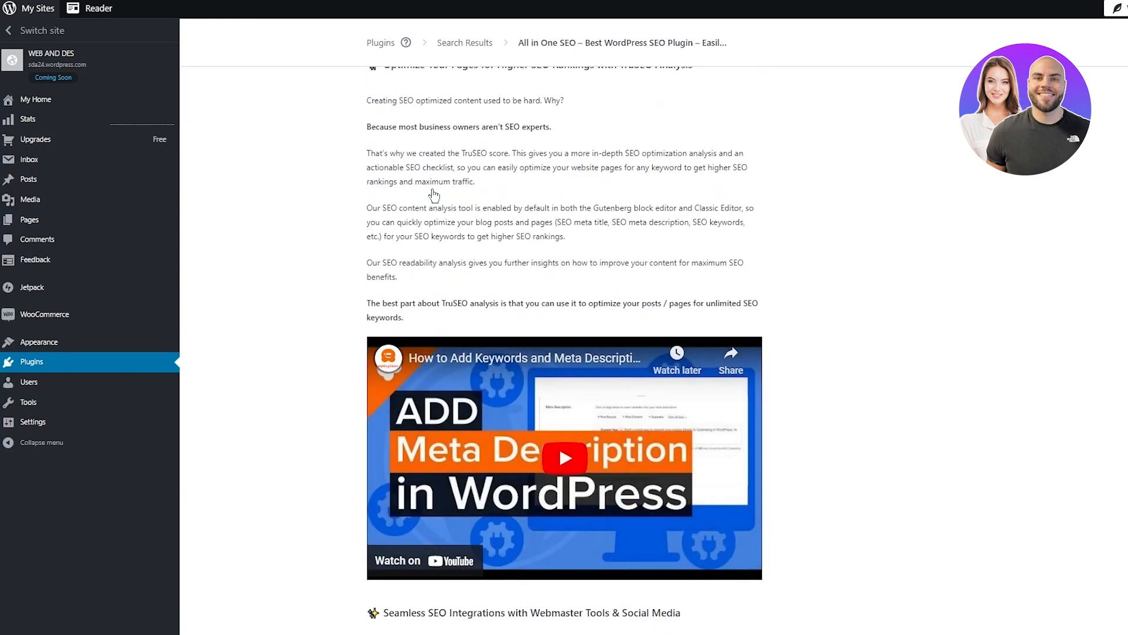
{"action": "scroll", "scroll_direction": "up", "scroll_amount": 3}
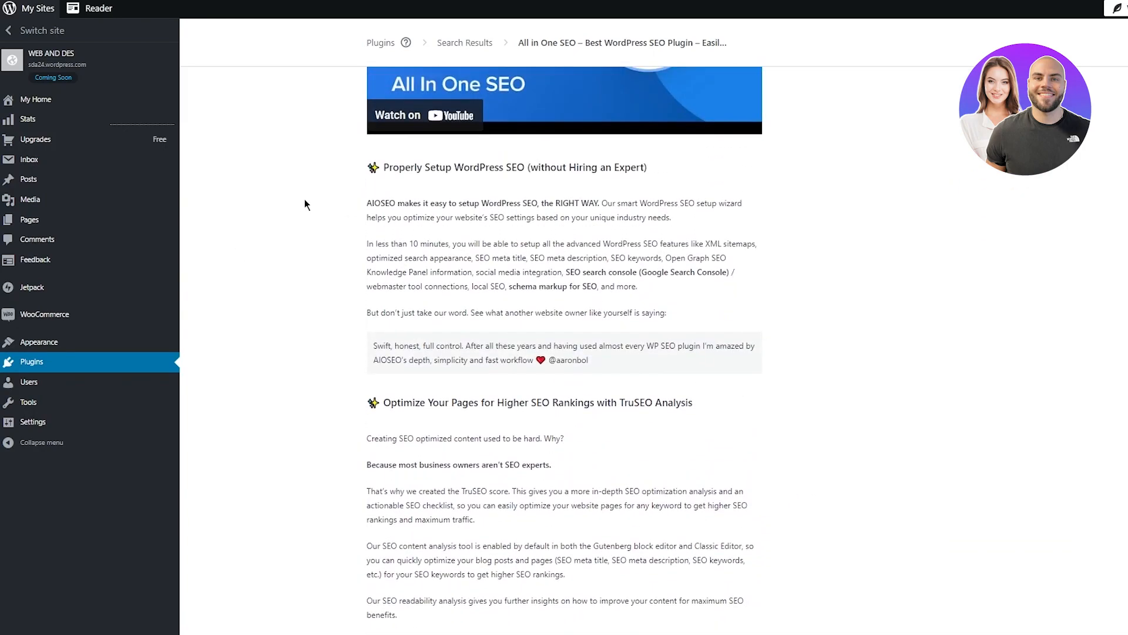
{"action": "scroll", "scroll_direction": "down", "scroll_amount": 3}
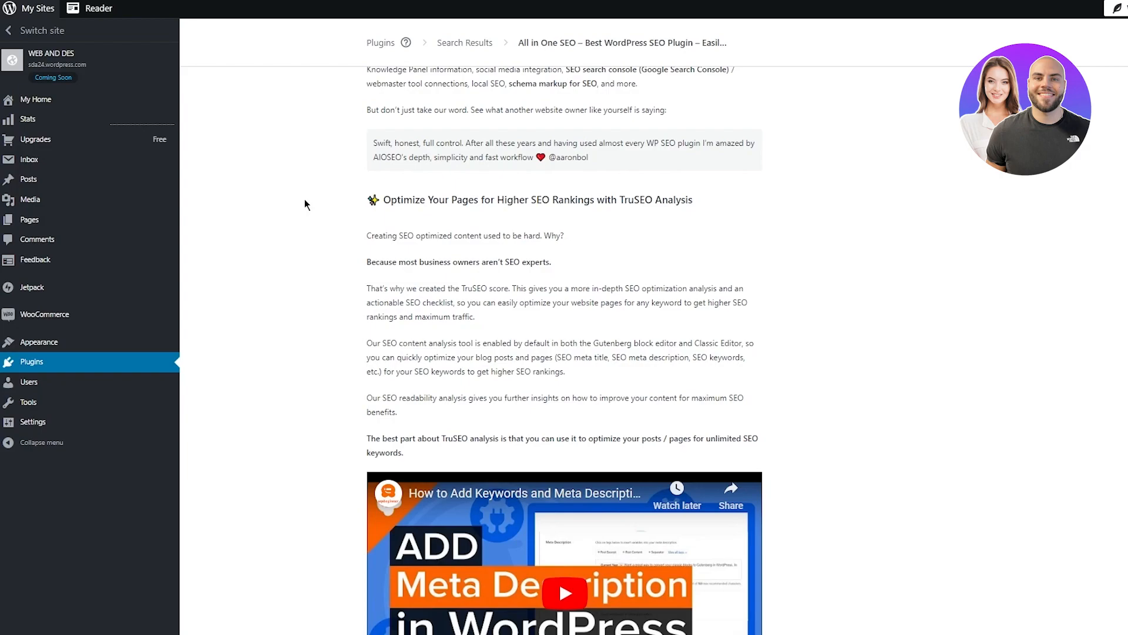
{"action": "scroll", "scroll_direction": "down", "scroll_amount": 3}
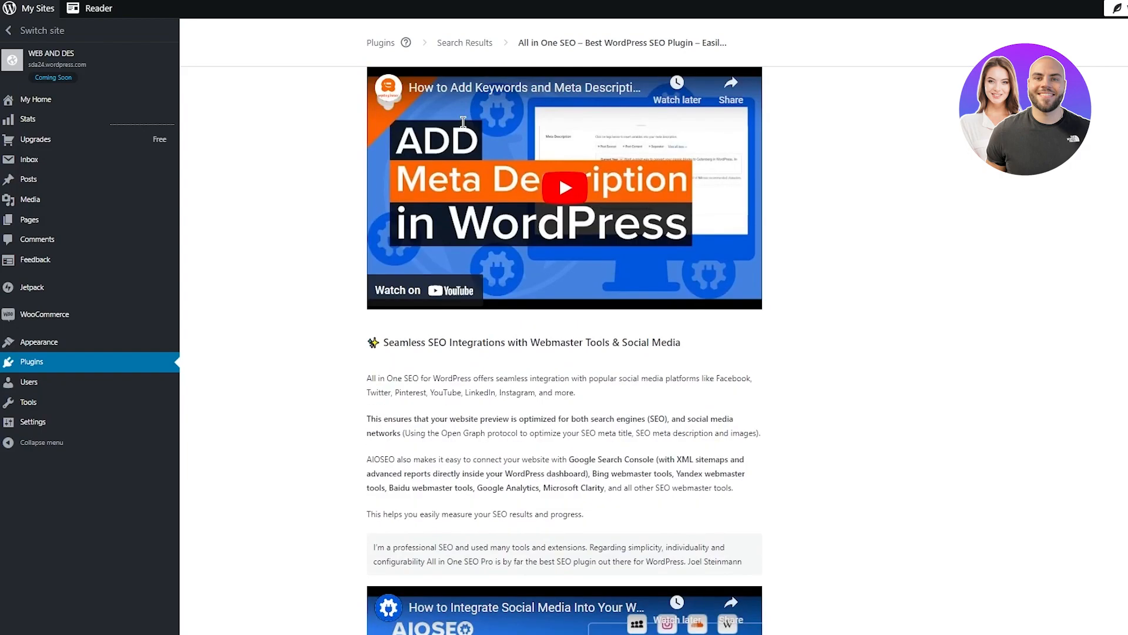
{"action": "scroll", "scroll_direction": "up", "scroll_amount": 3}
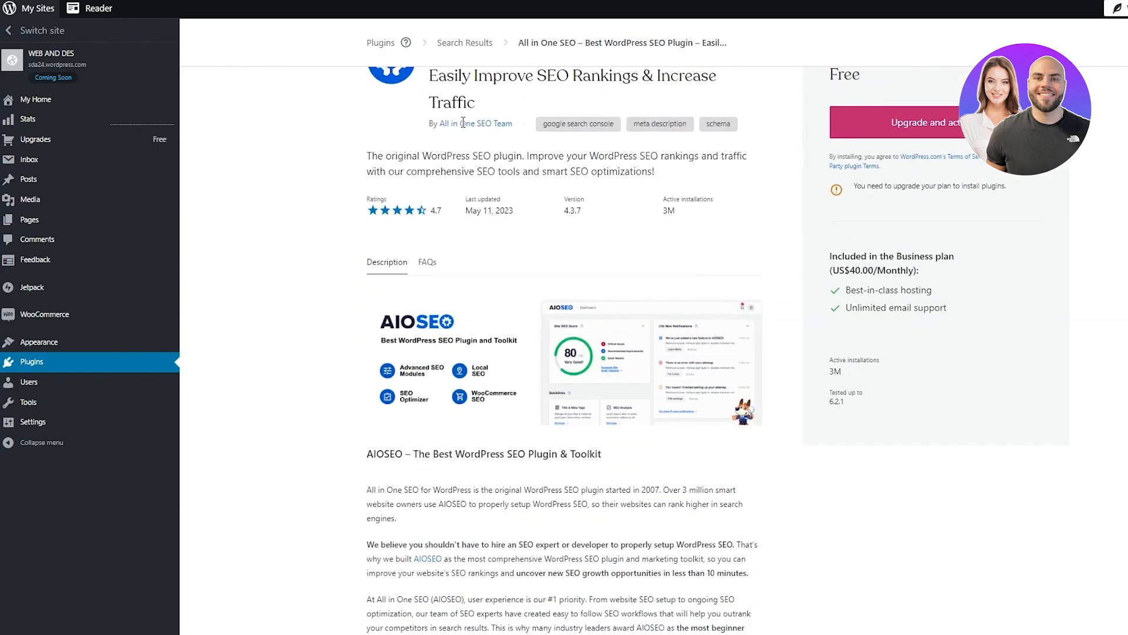
{"action": "scroll", "scroll_direction": "down", "scroll_amount": 3}
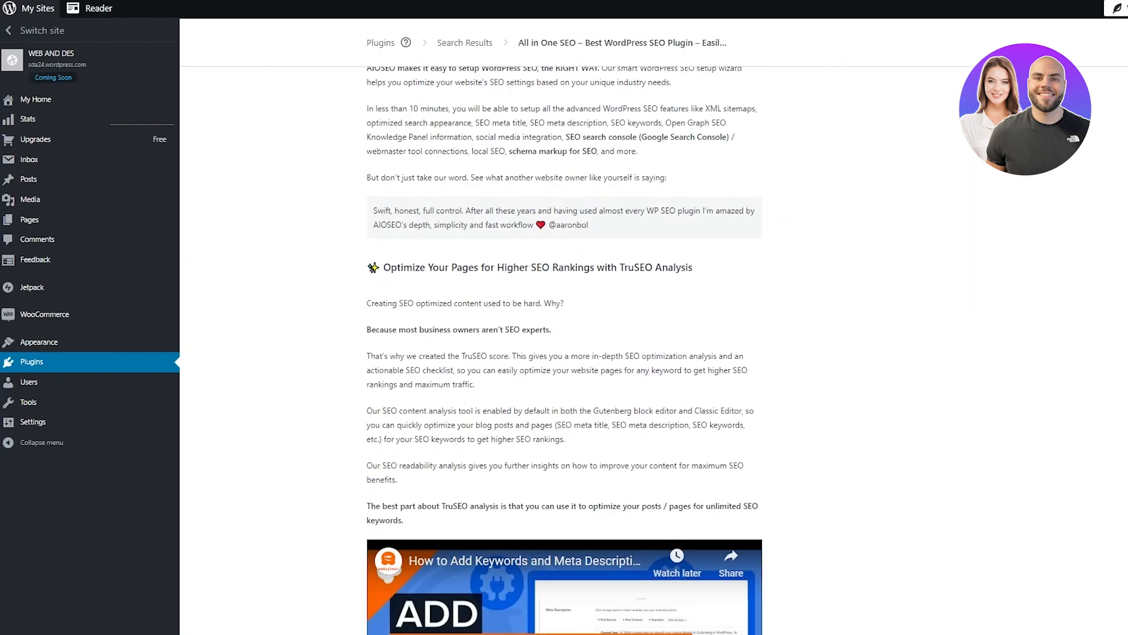
{"action": "mouse_move", "coordinate": [361, 150]}
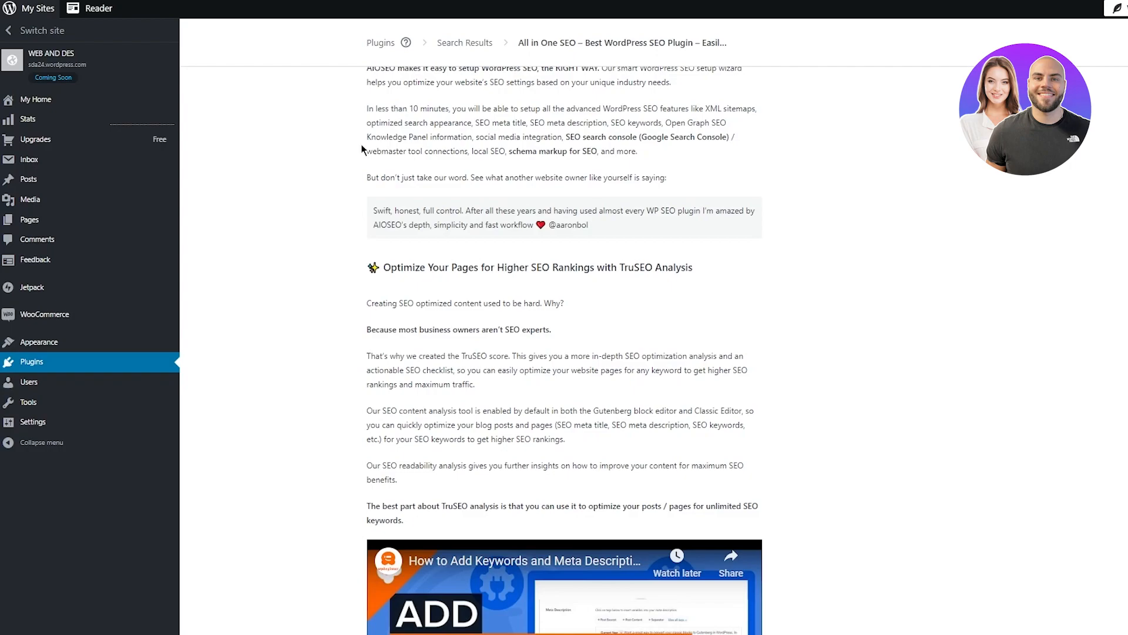
{"action": "scroll", "scroll_direction": "down", "scroll_amount": 3}
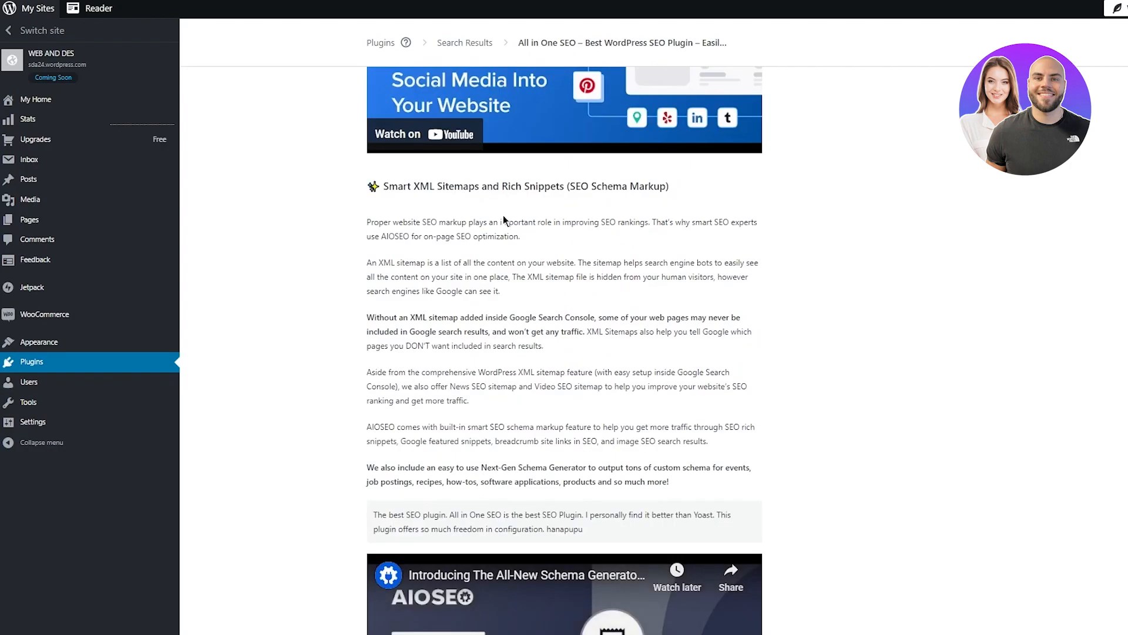
{"action": "scroll", "scroll_direction": "down", "scroll_amount": 3}
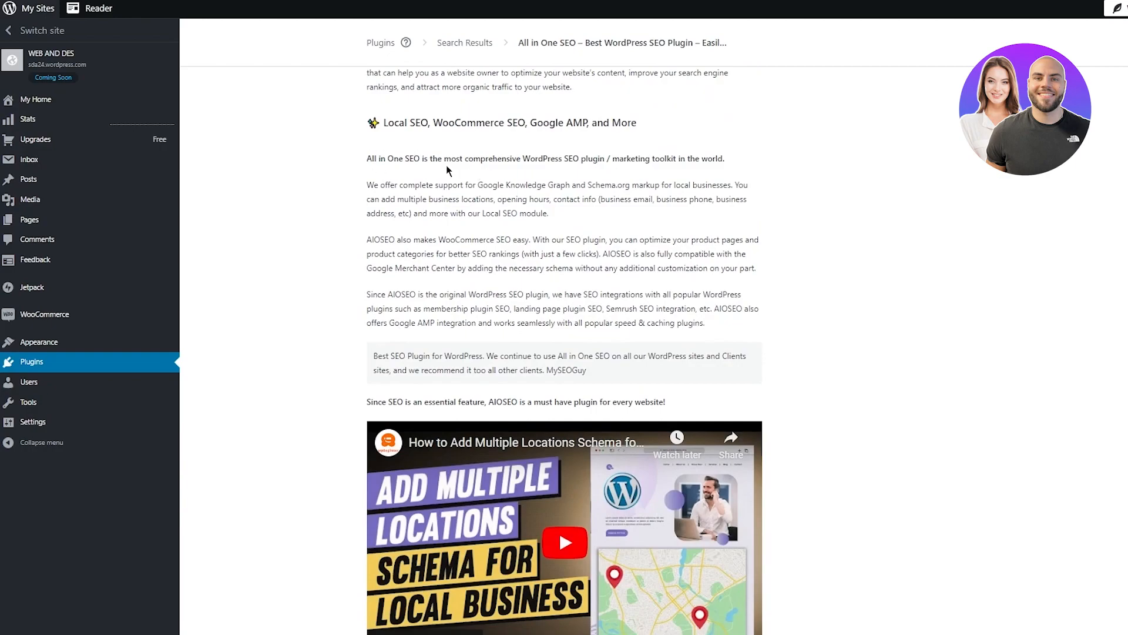
{"action": "scroll", "scroll_direction": "down", "scroll_amount": 3}
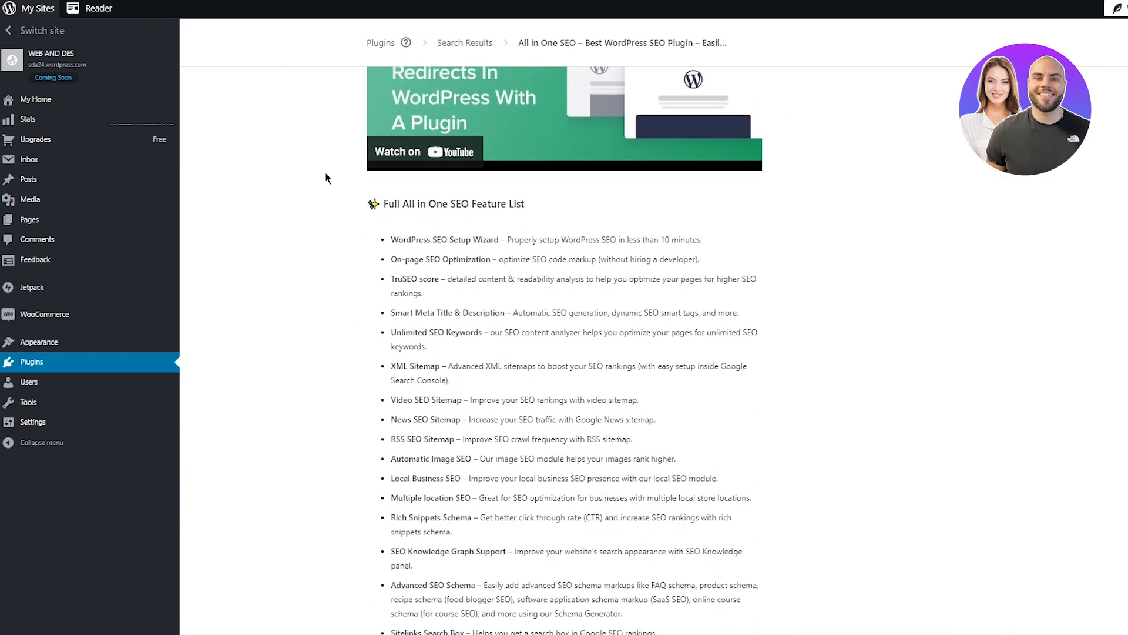
{"action": "scroll", "scroll_direction": "down", "scroll_amount": 3}
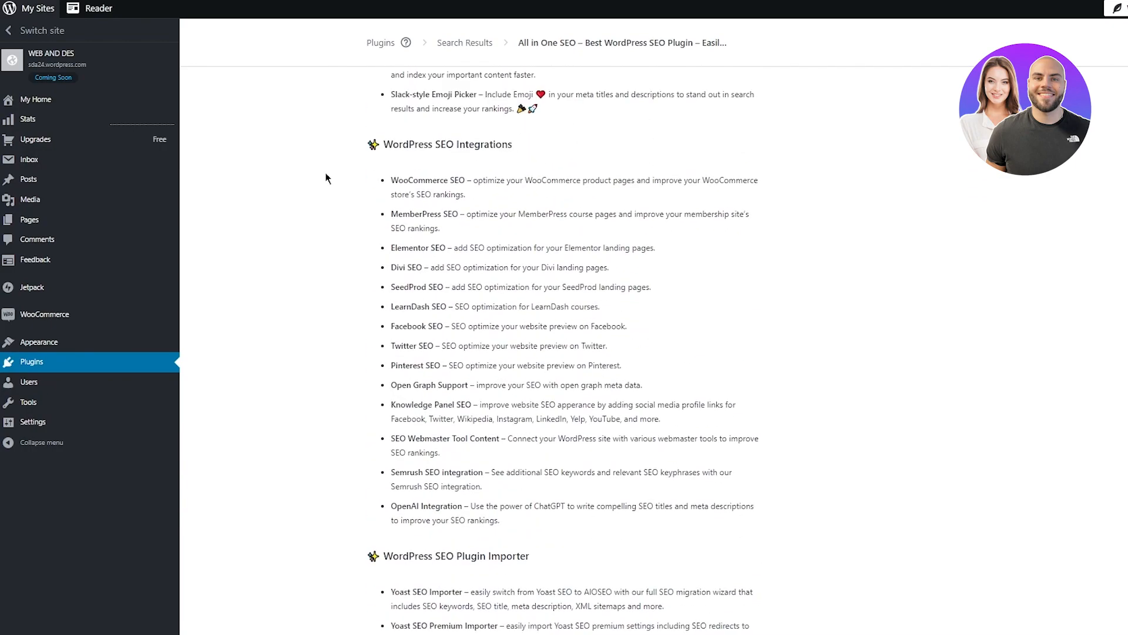
{"action": "scroll", "scroll_direction": "down", "scroll_amount": 3}
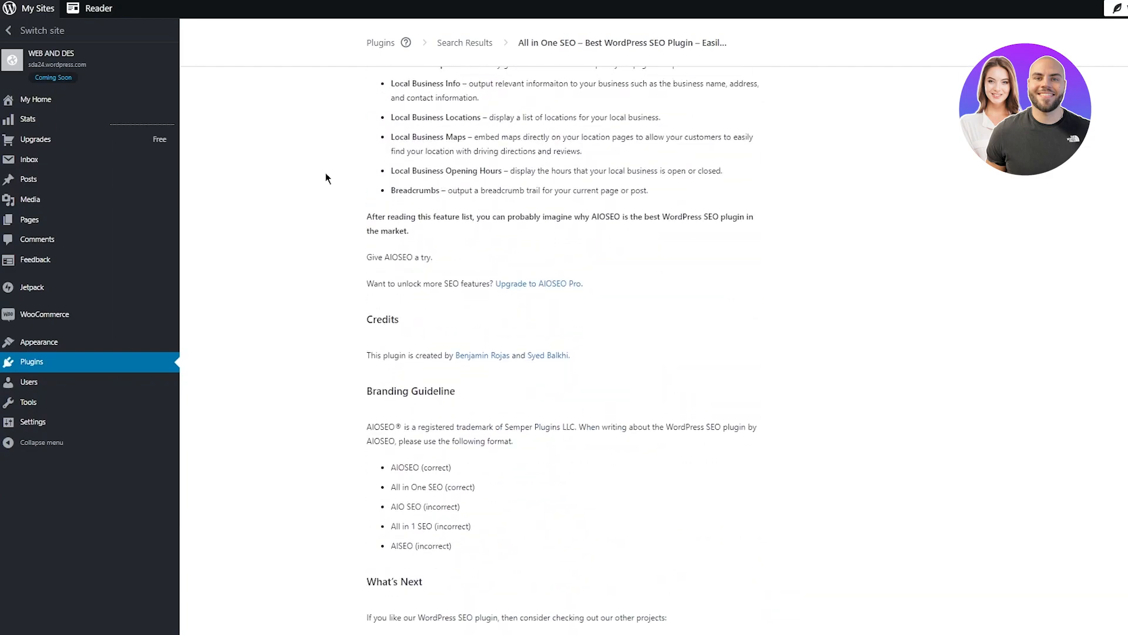
{"action": "scroll", "scroll_direction": "up", "scroll_amount": 3}
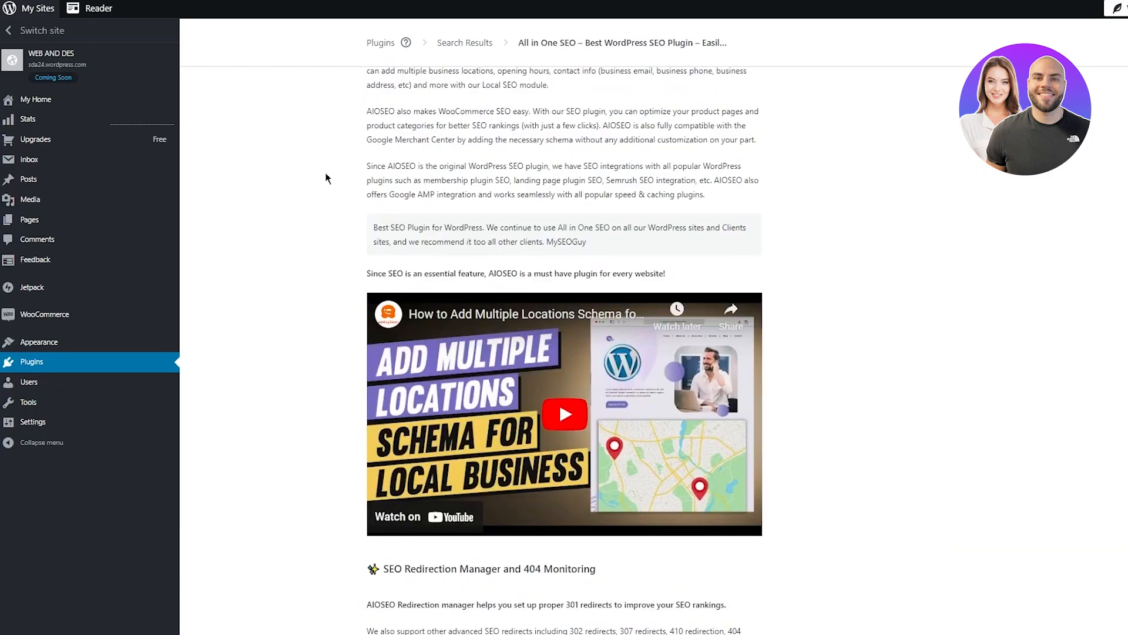
{"action": "scroll", "scroll_direction": "down", "scroll_amount": 3}
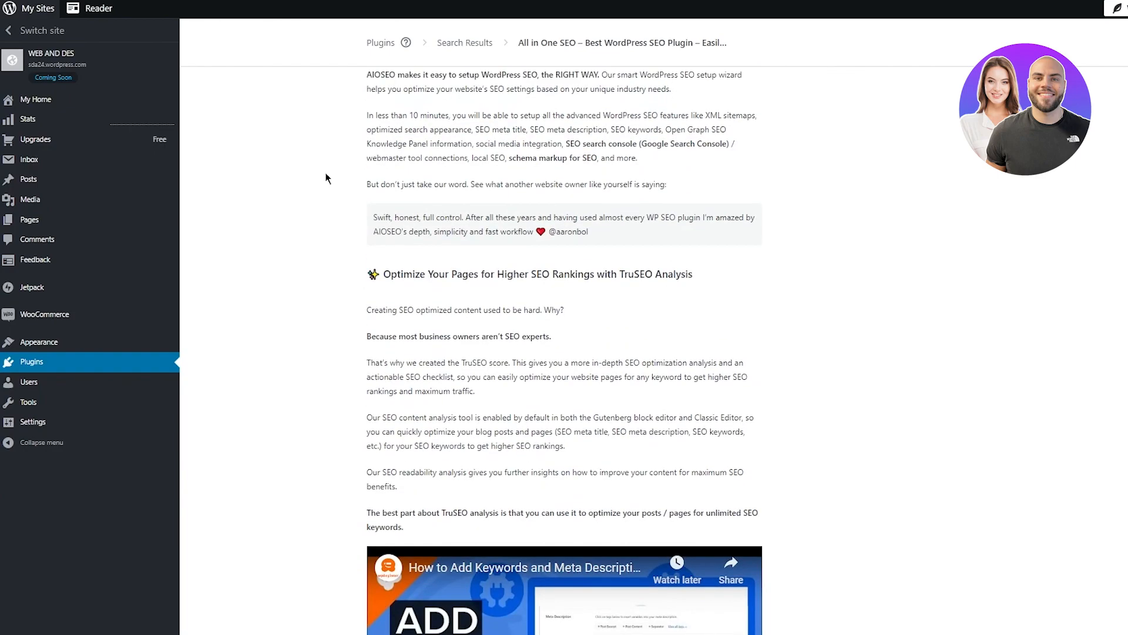
{"action": "scroll", "scroll_direction": "down", "scroll_amount": 3}
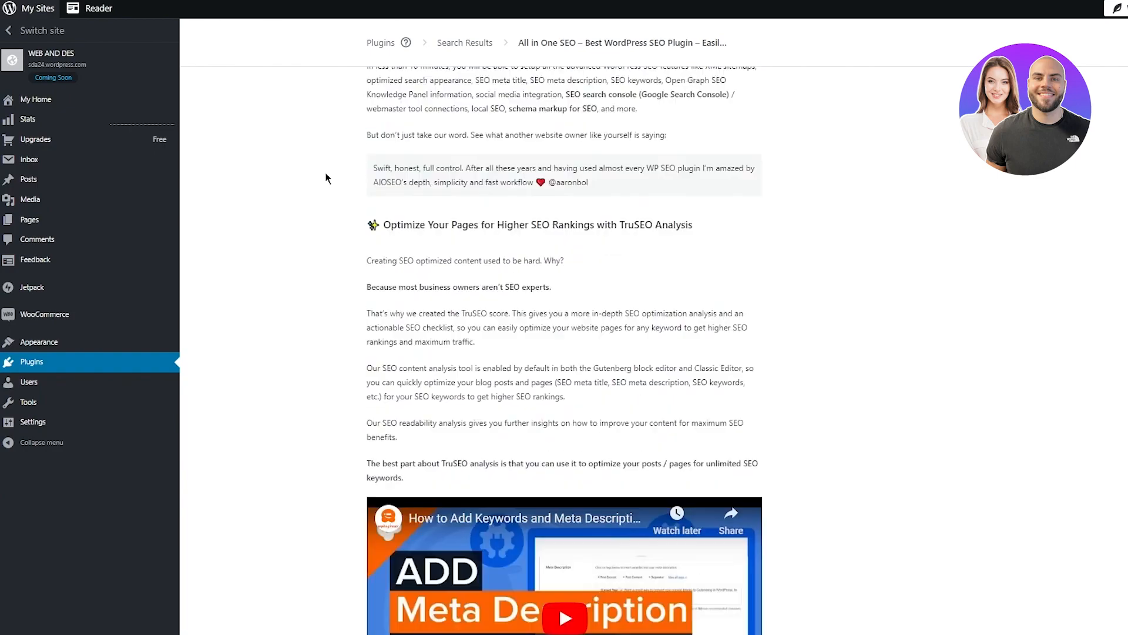
{"action": "scroll", "scroll_direction": "down", "scroll_amount": 3}
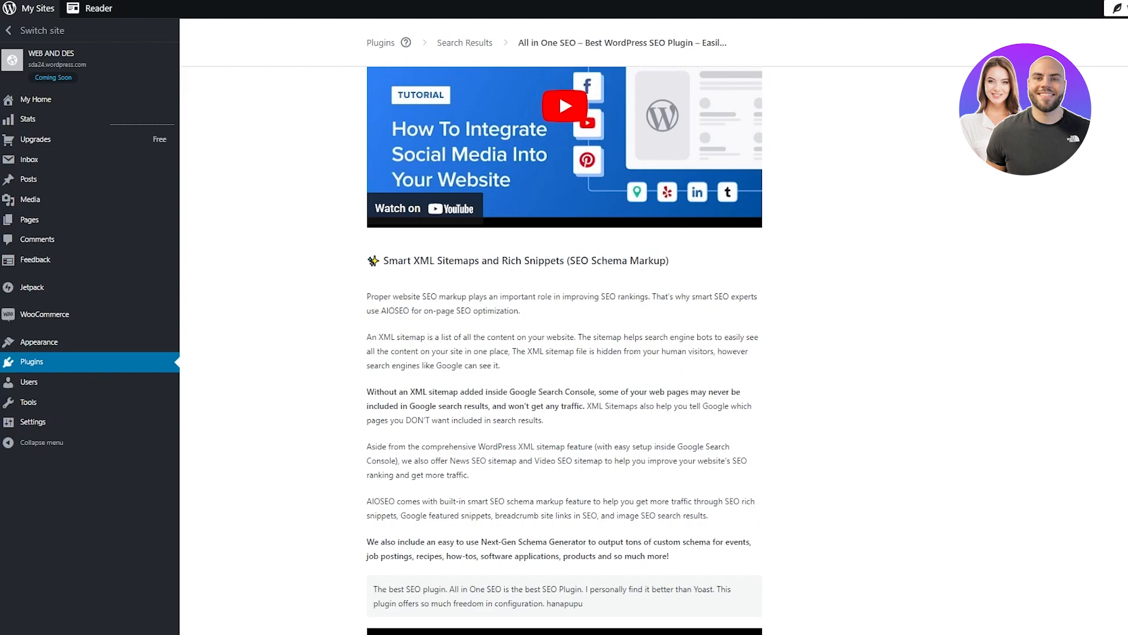
{"action": "mouse_move", "coordinate": [999, 427]}
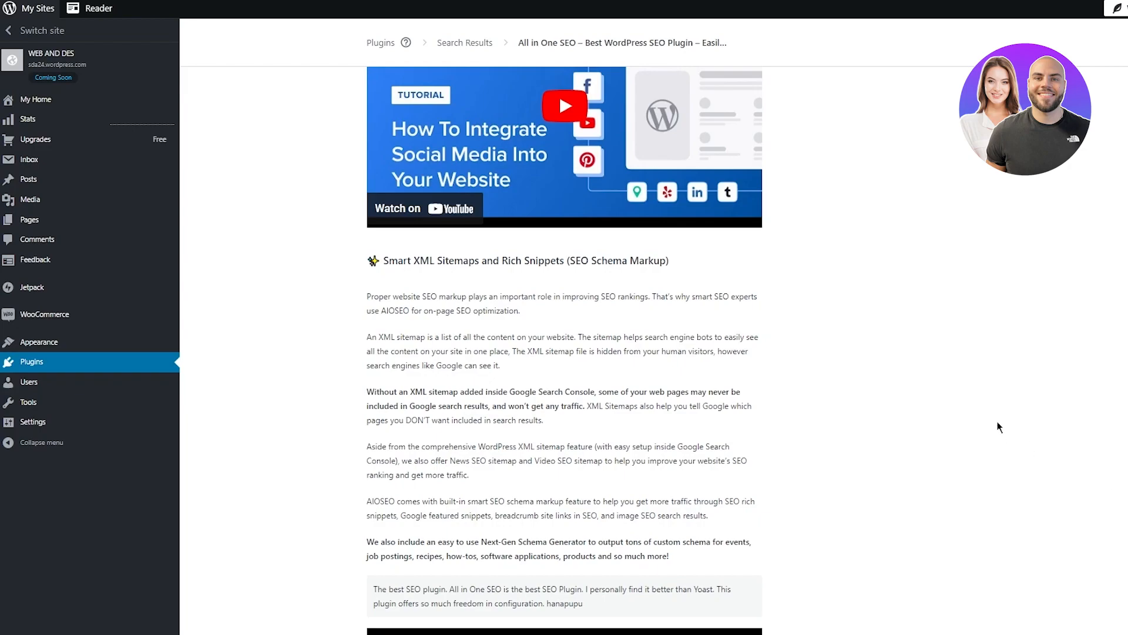
{"action": "mouse_move", "coordinate": [1114, 310]}
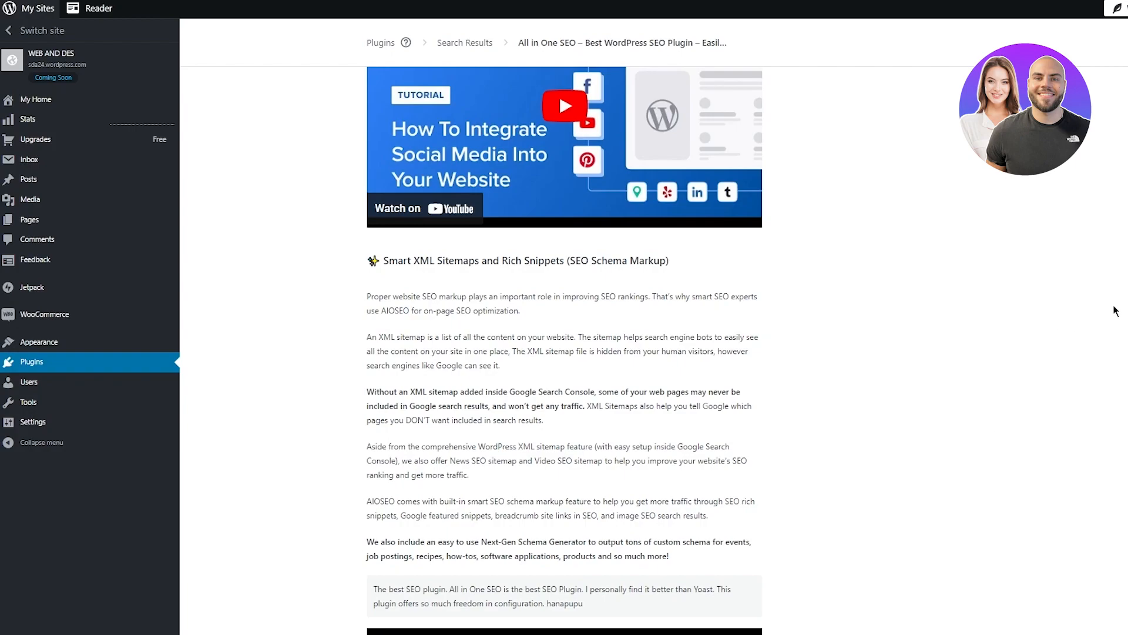
{"action": "scroll", "scroll_direction": "up", "scroll_amount": 3}
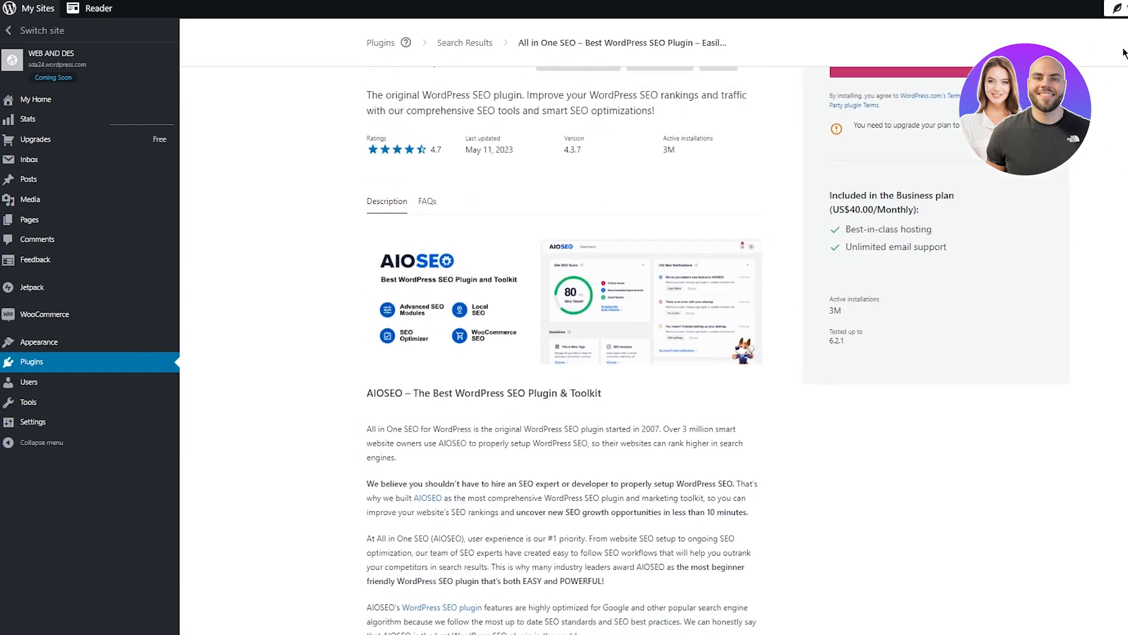
{"action": "scroll", "scroll_direction": "up", "scroll_amount": 3}
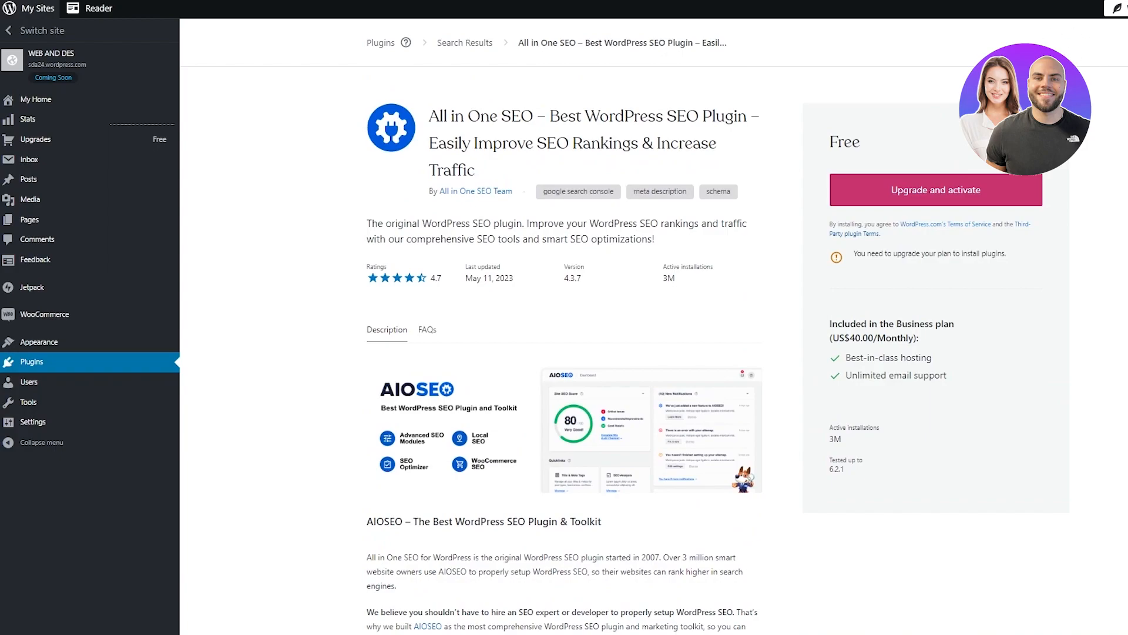
{"action": "mouse_move", "coordinate": [1091, 43]}
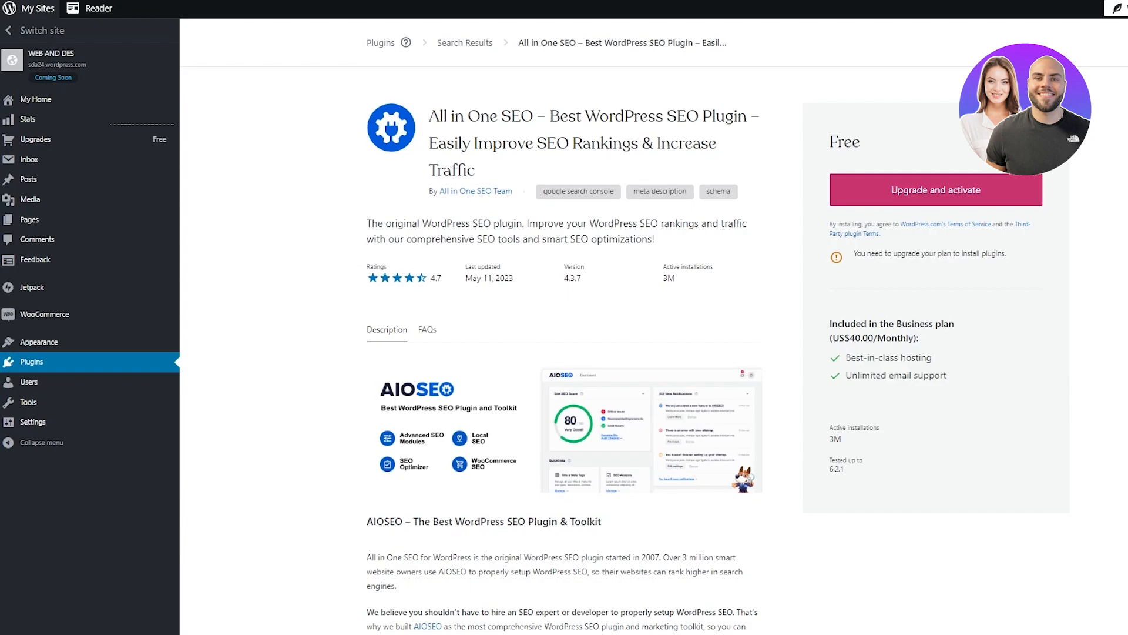
{"action": "scroll", "scroll_direction": "down", "scroll_amount": 3}
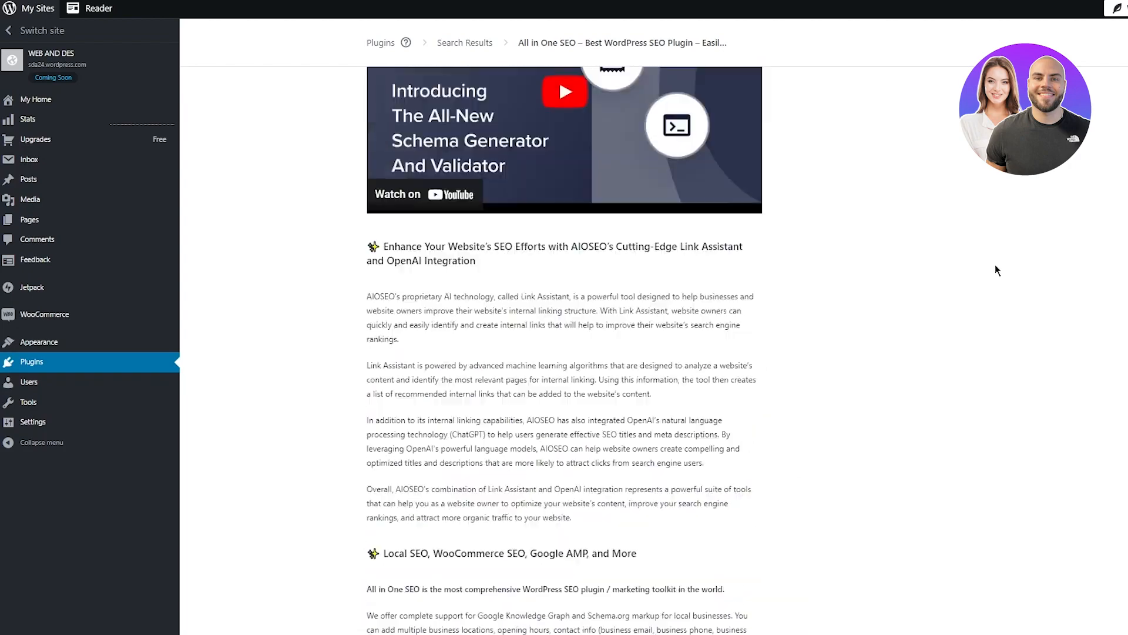
{"action": "scroll", "scroll_direction": "down", "scroll_amount": 3}
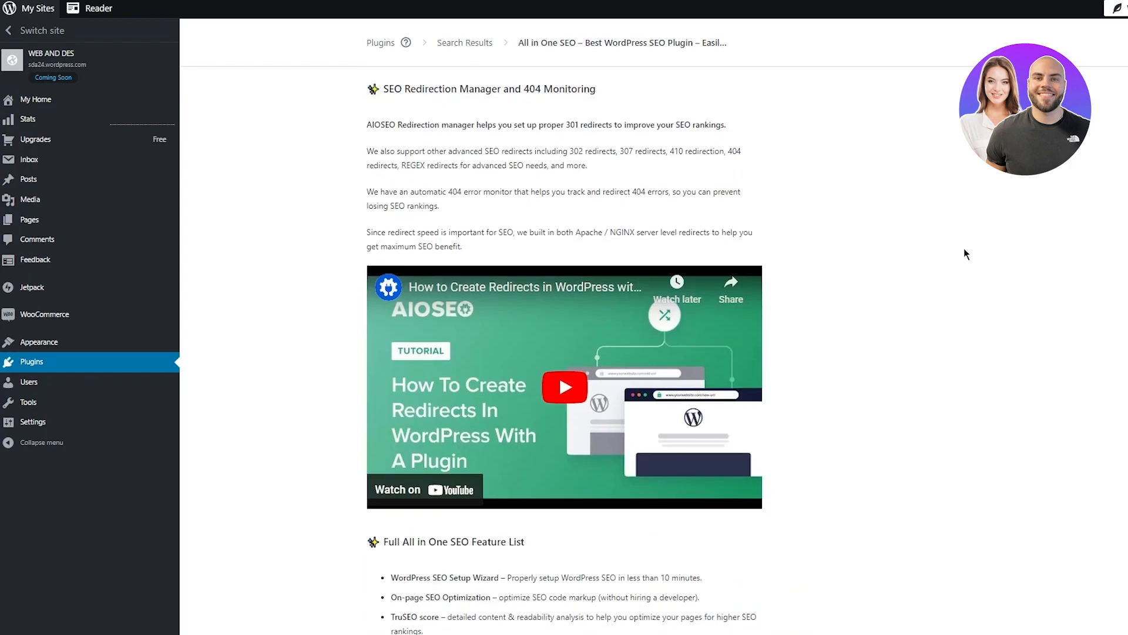
{"action": "scroll", "scroll_direction": "down", "scroll_amount": 3}
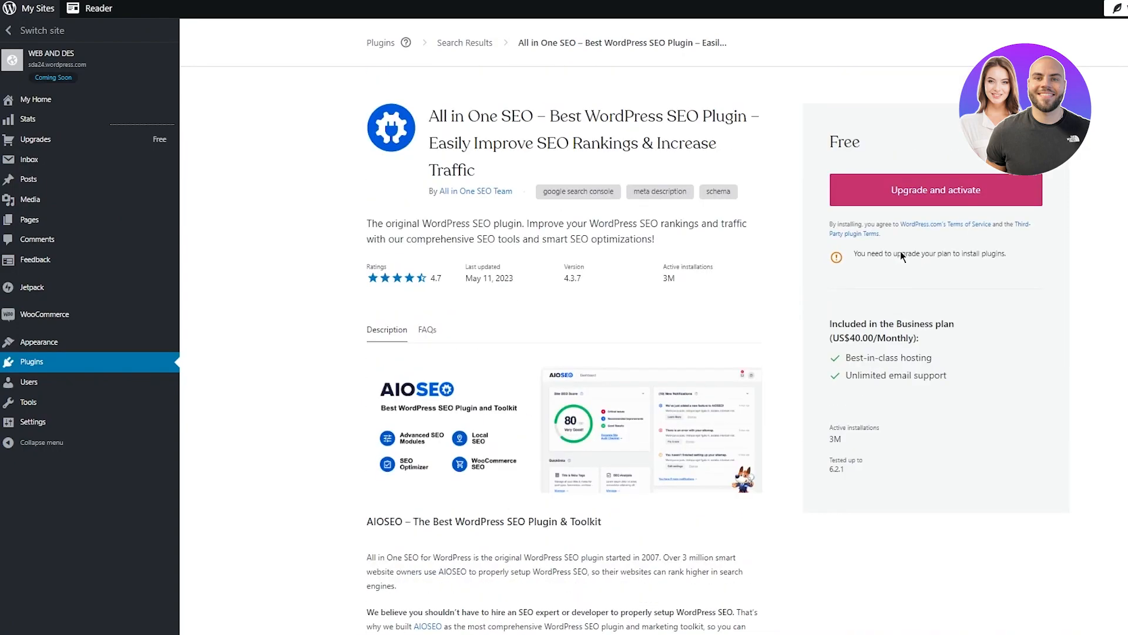
Select the plugin name All in One SEO and search Google for it, surfacing the wordpress.org listing
{"action": "double_click", "coordinate": [481, 116]}
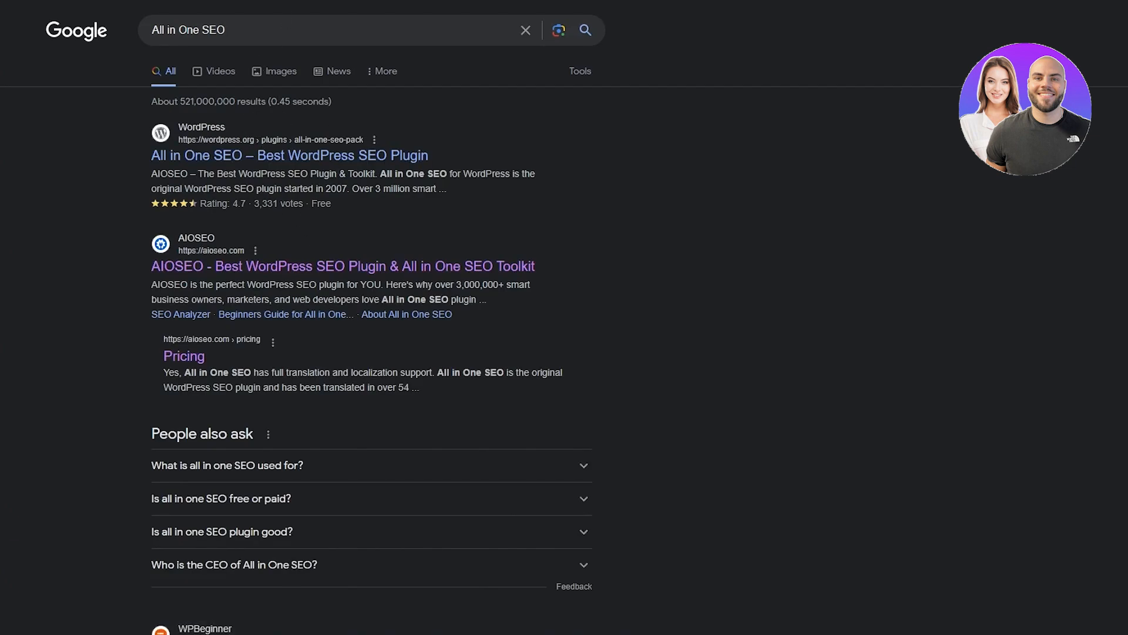
{"action": "double_click", "coordinate": [321, 203]}
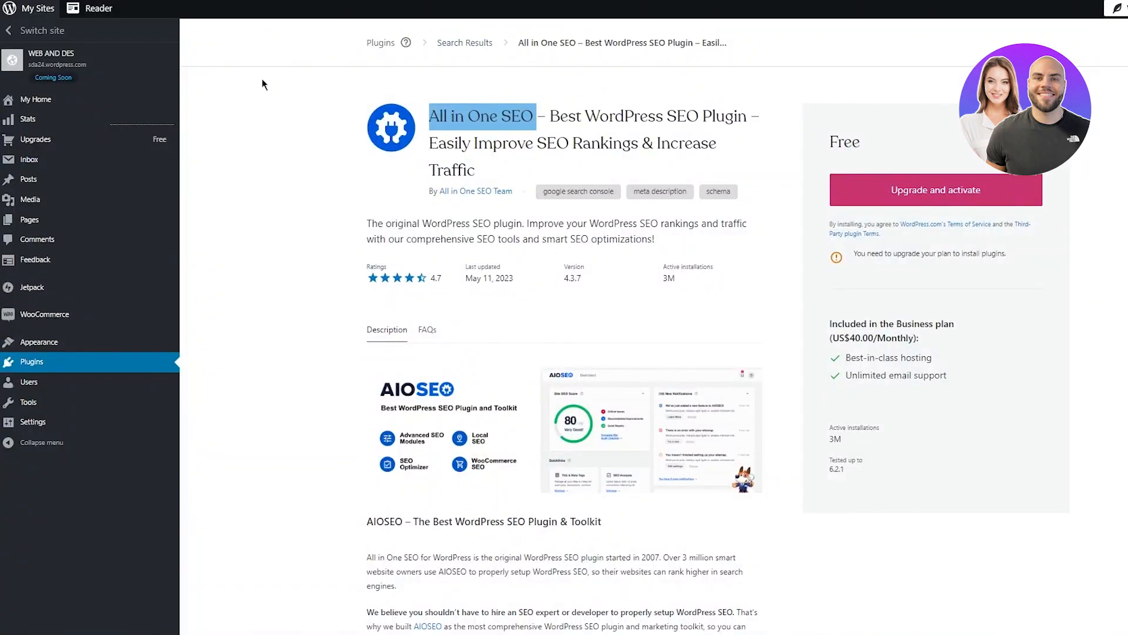
{"action": "mouse_move", "coordinate": [267, 103]}
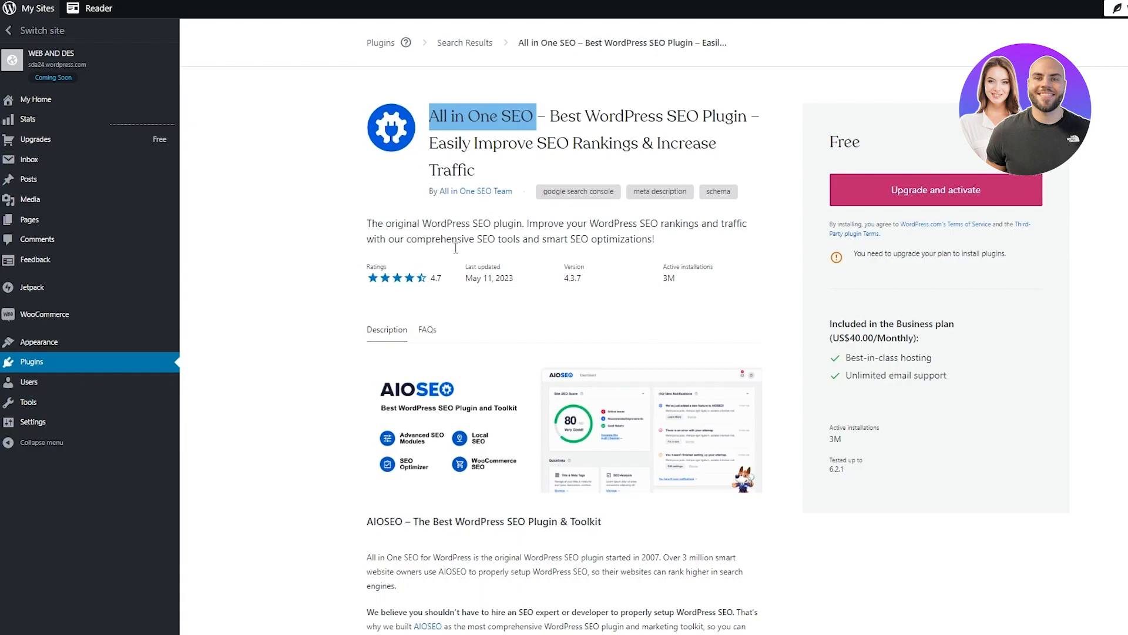
{"action": "mouse_move", "coordinate": [609, 393]}
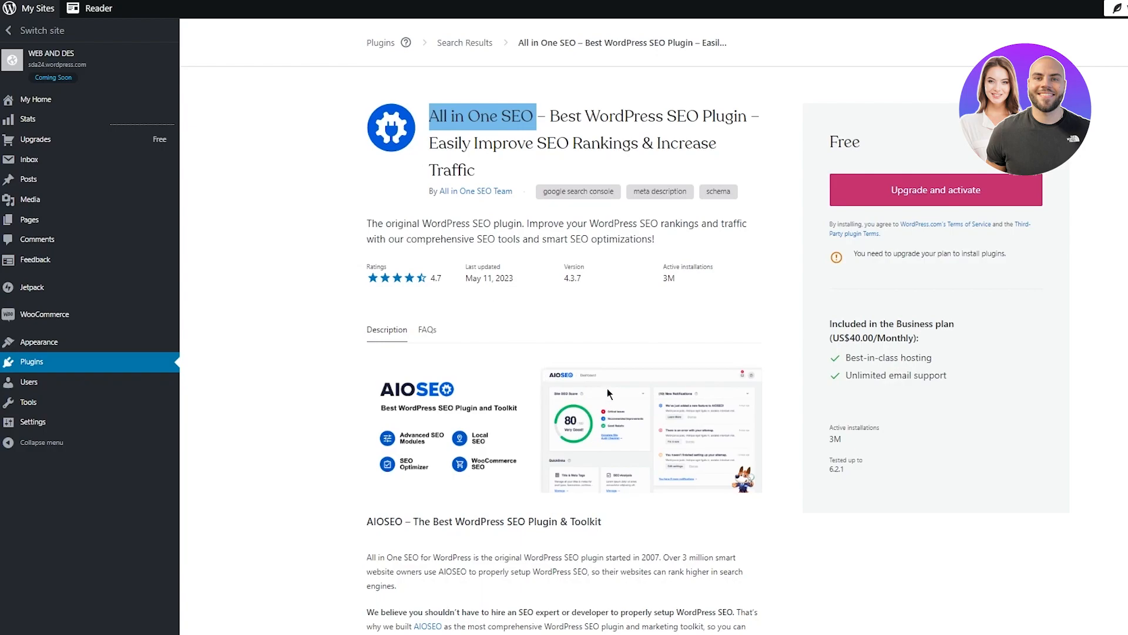
{"action": "mouse_move", "coordinate": [608, 393]}
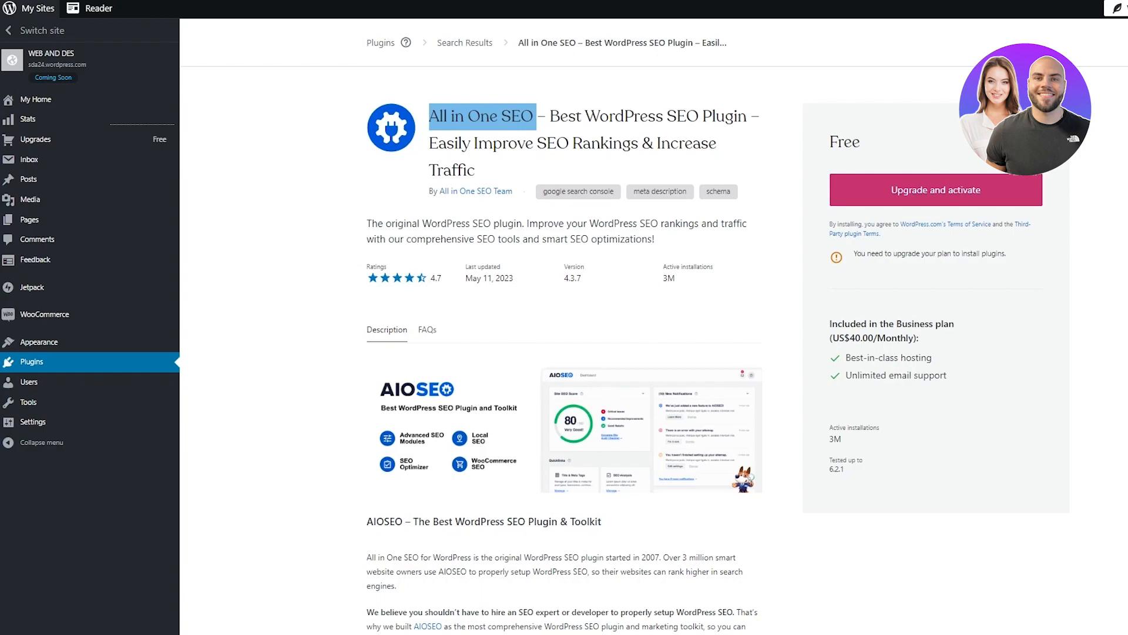